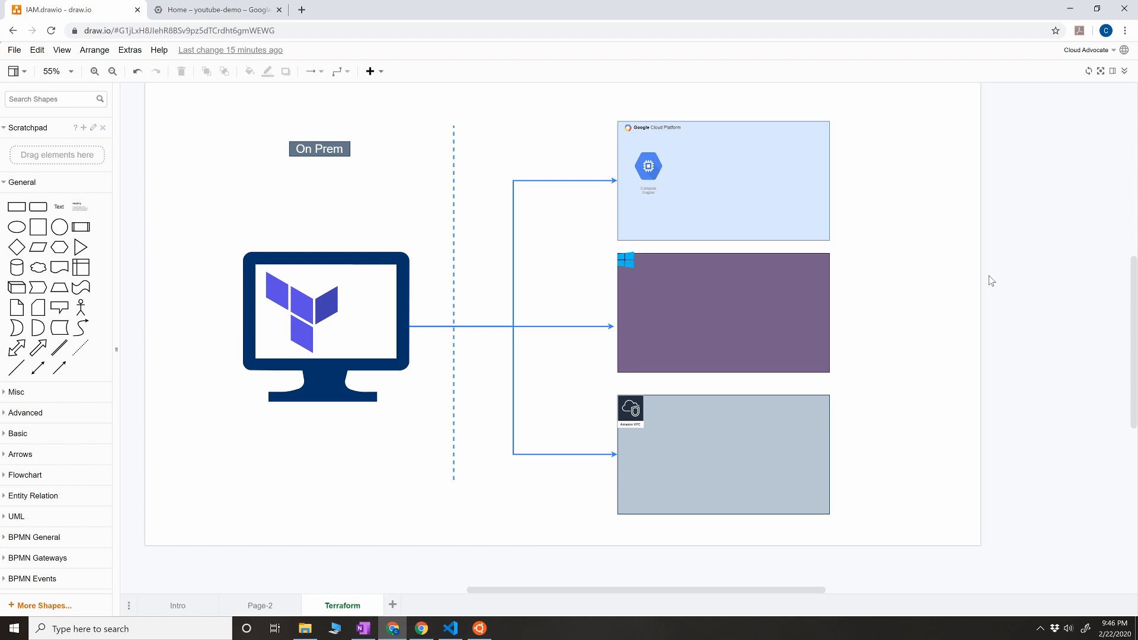
pyautogui.moveTo(428, 328)
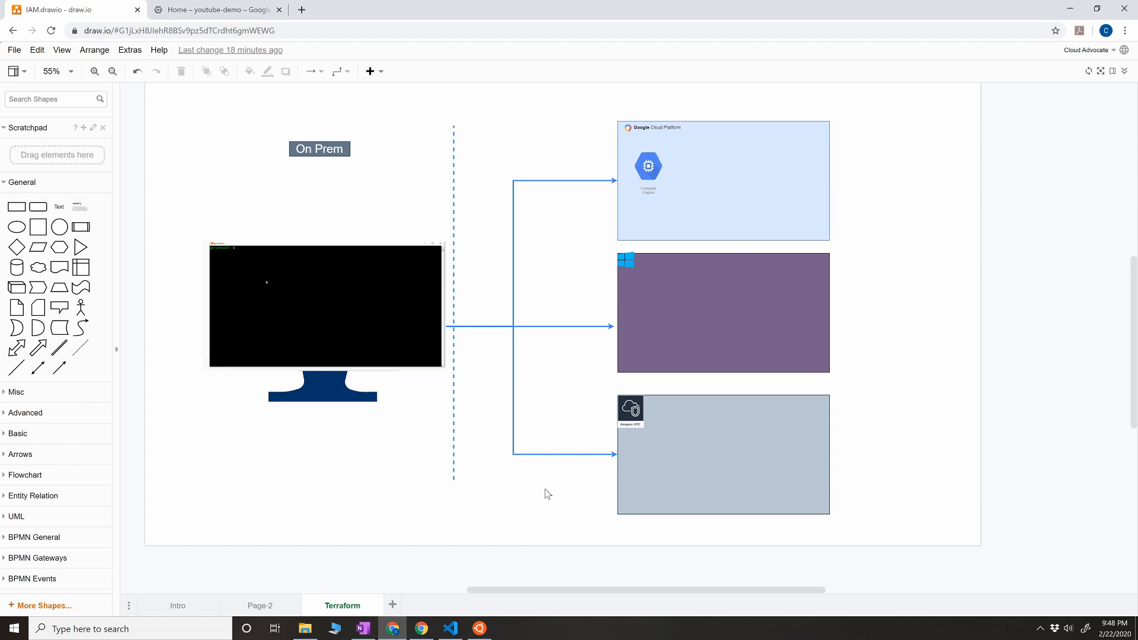
pyautogui.moveTo(592, 256)
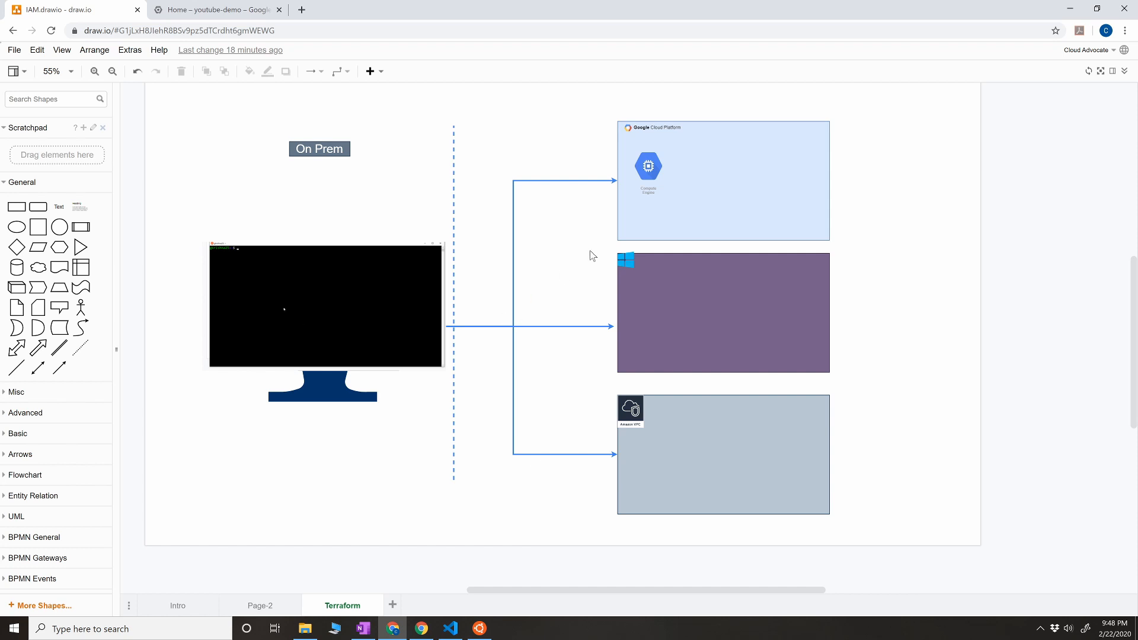
# Step: Leave the architecture diagram, bring up the terminal, and copy the Terraform Linux 64-bit download link address
pyautogui.click(724, 180)
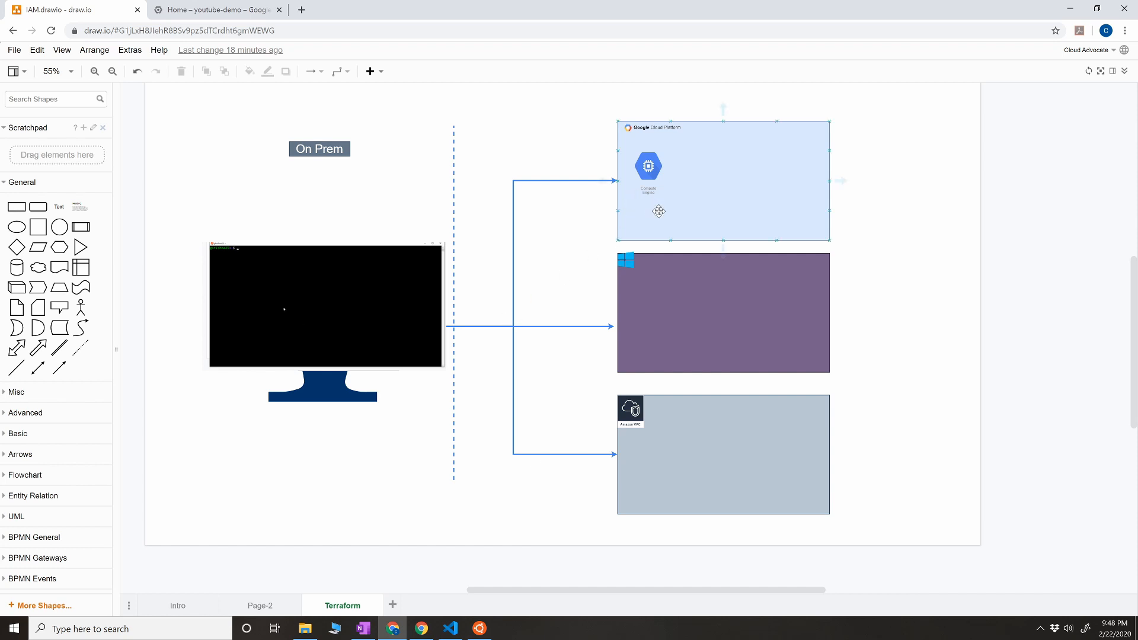
pyautogui.click(508, 519)
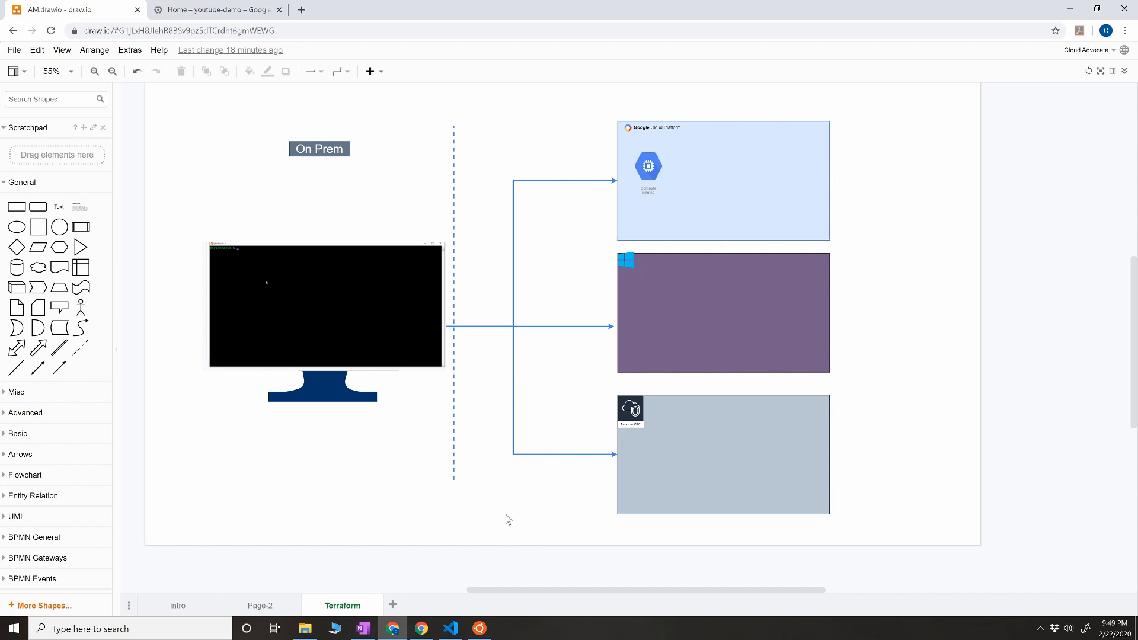
pyautogui.moveTo(499, 565)
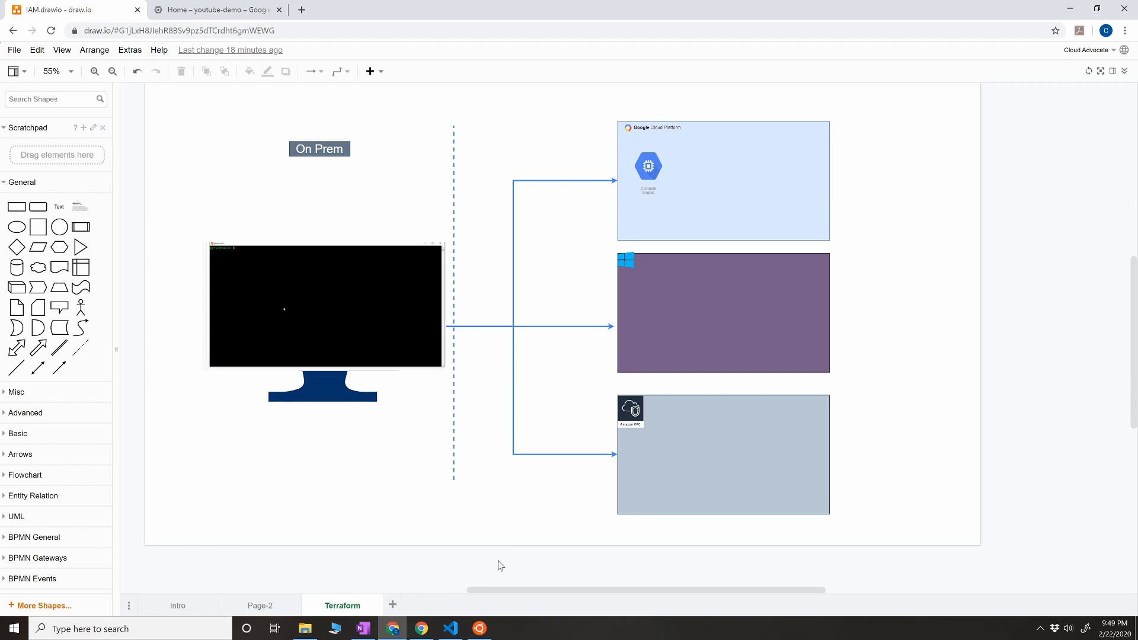
pyautogui.click(478, 629)
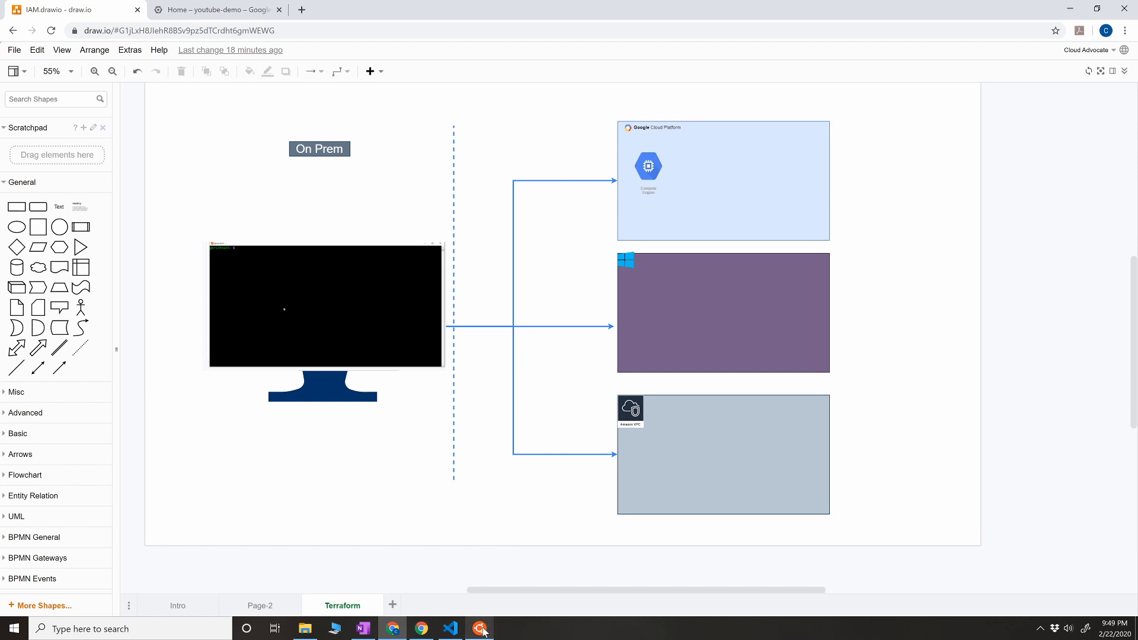
pyautogui.click(478, 628)
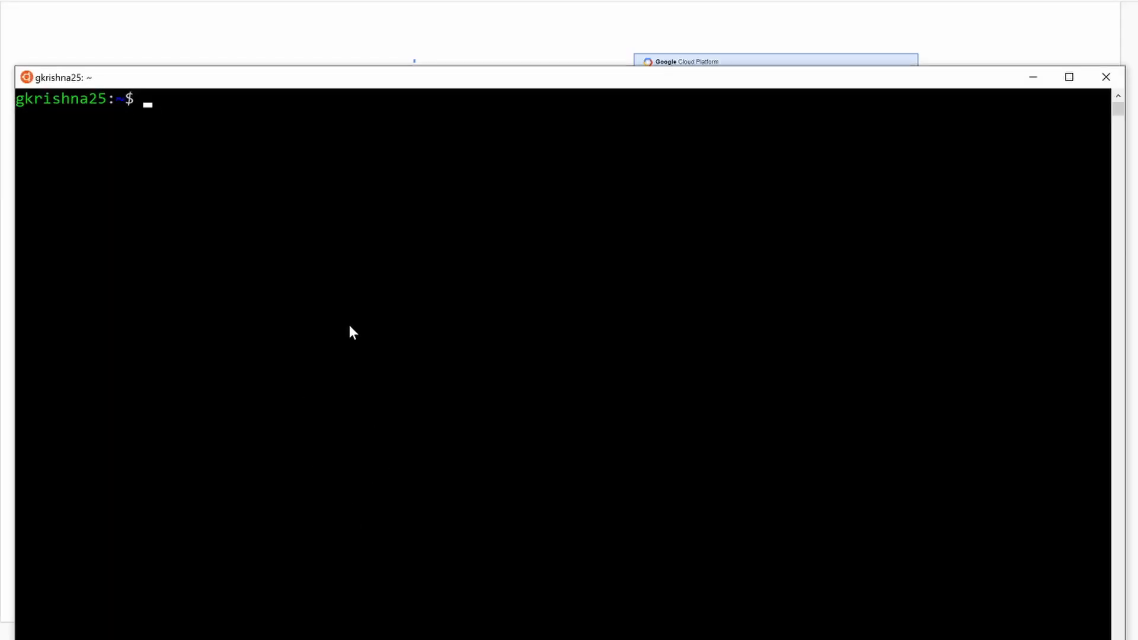
pyautogui.moveTo(398, 289)
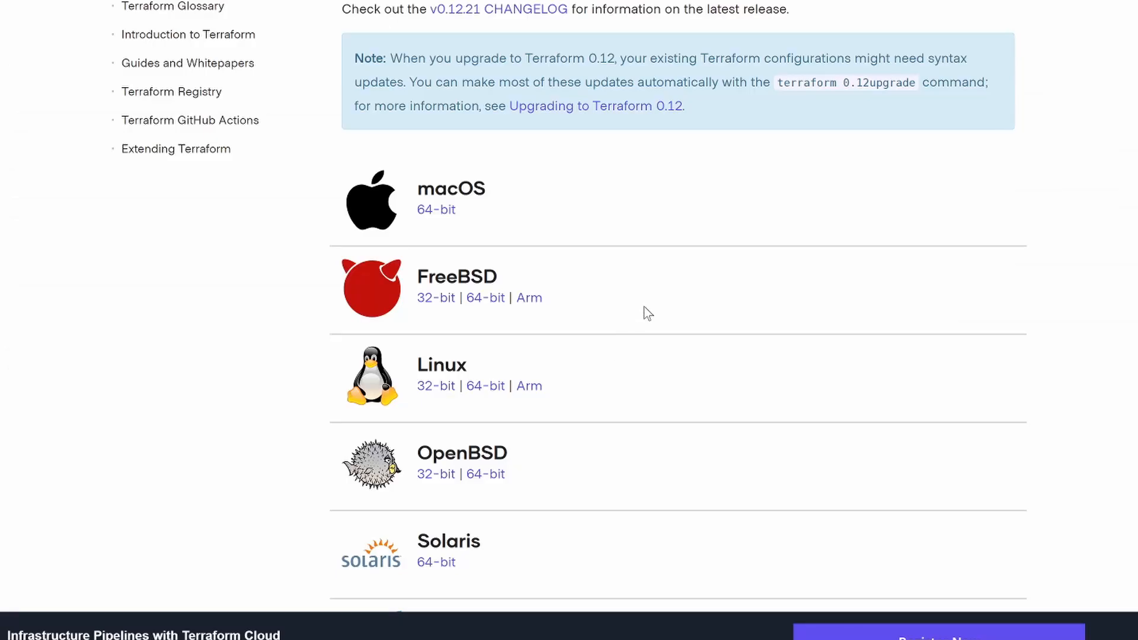
pyautogui.moveTo(508, 406)
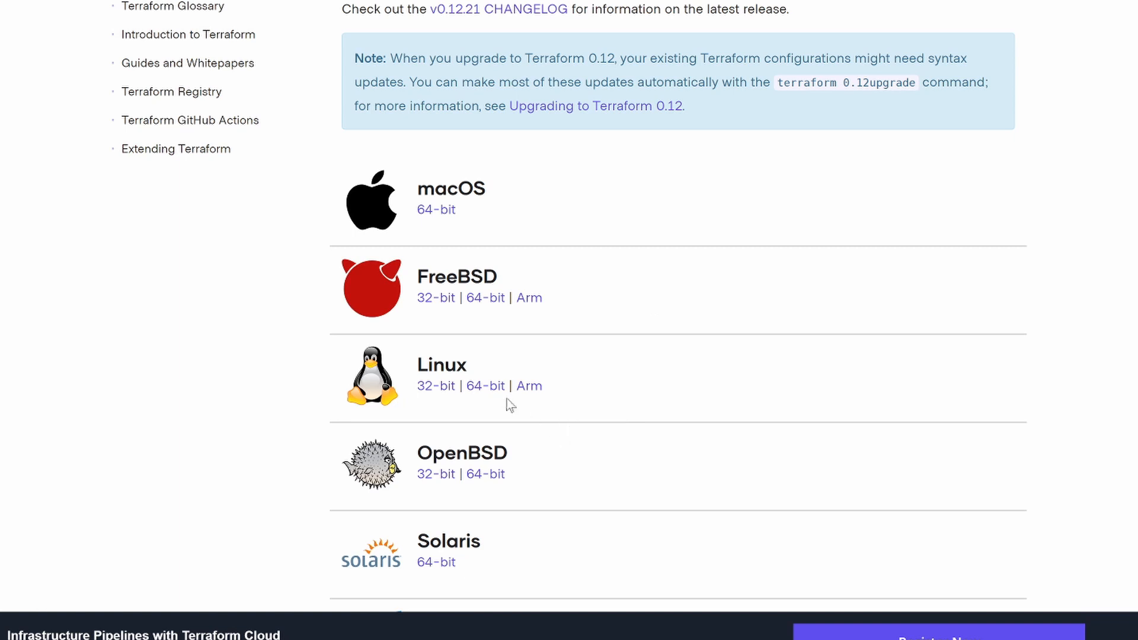
pyautogui.click(486, 385)
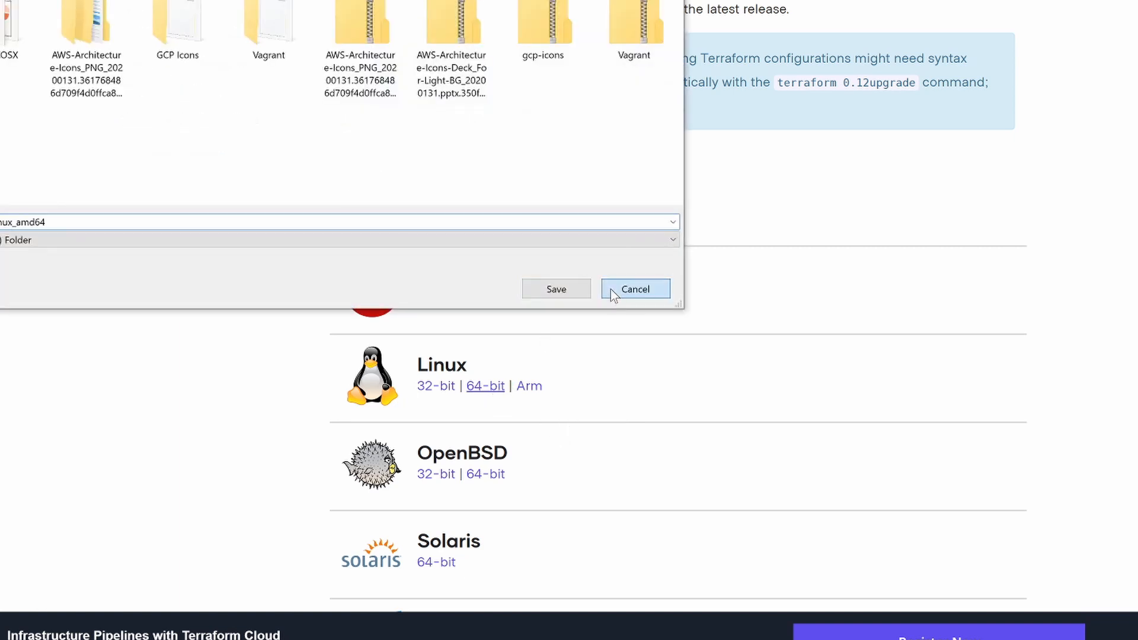
pyautogui.rightClick(486, 386)
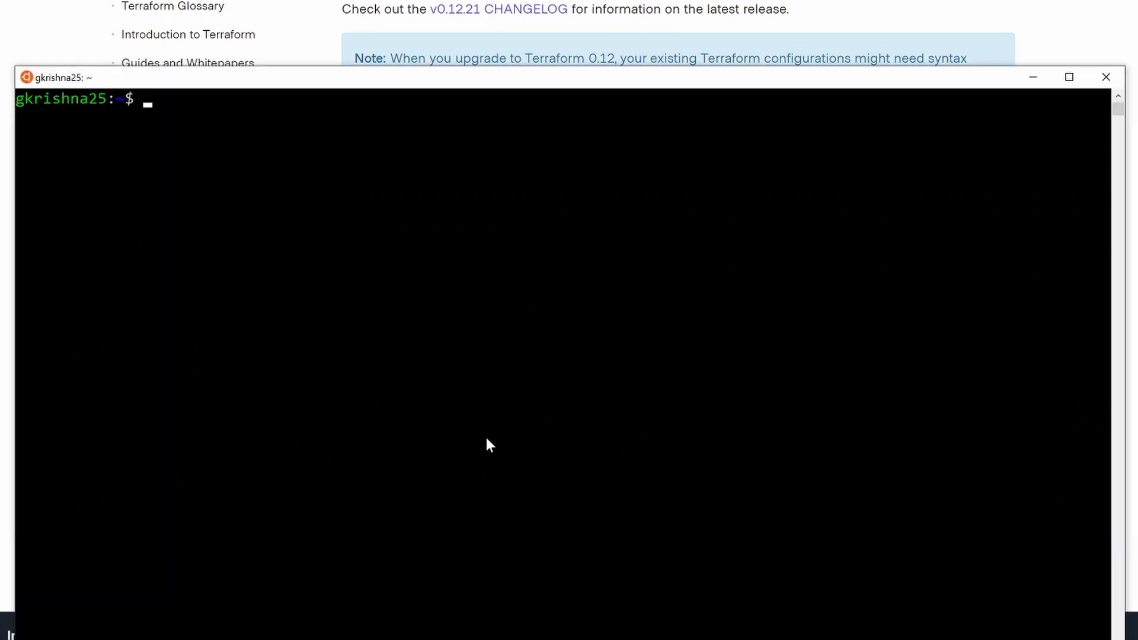
# Step: Download terraform_0.12.21_linux_amd64.zip with wget and unzip the terraform binary into the home folder
pyautogui.write('wget https://releases.hashicorp.com/terraform/0.12.21/terraform_0.12.21_linux_amd64.zip')
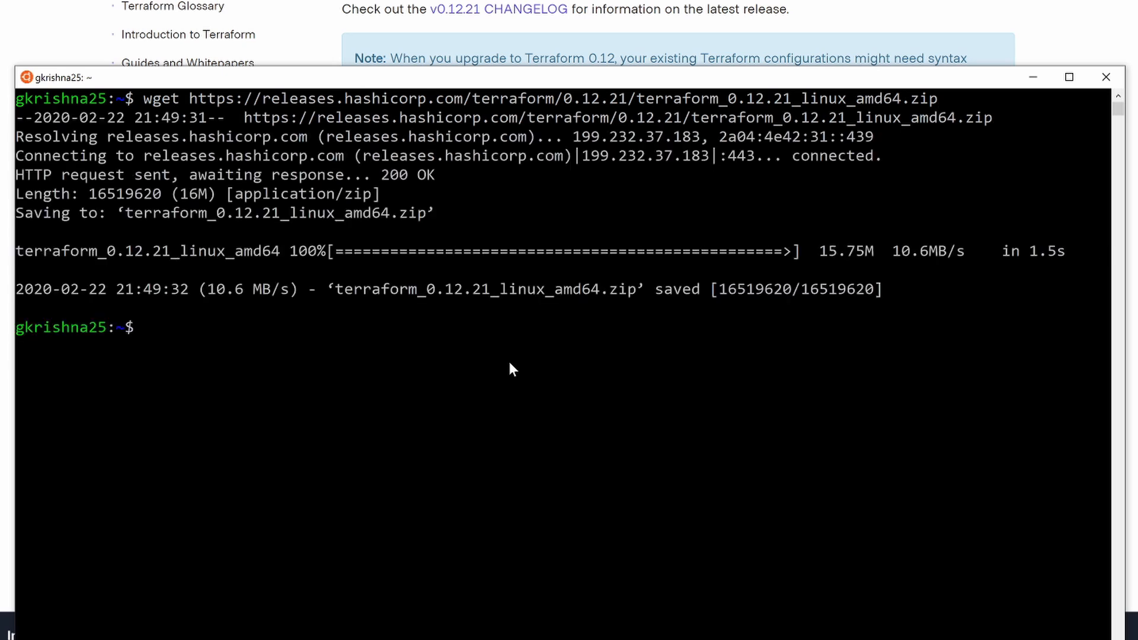
pyautogui.write('ls')
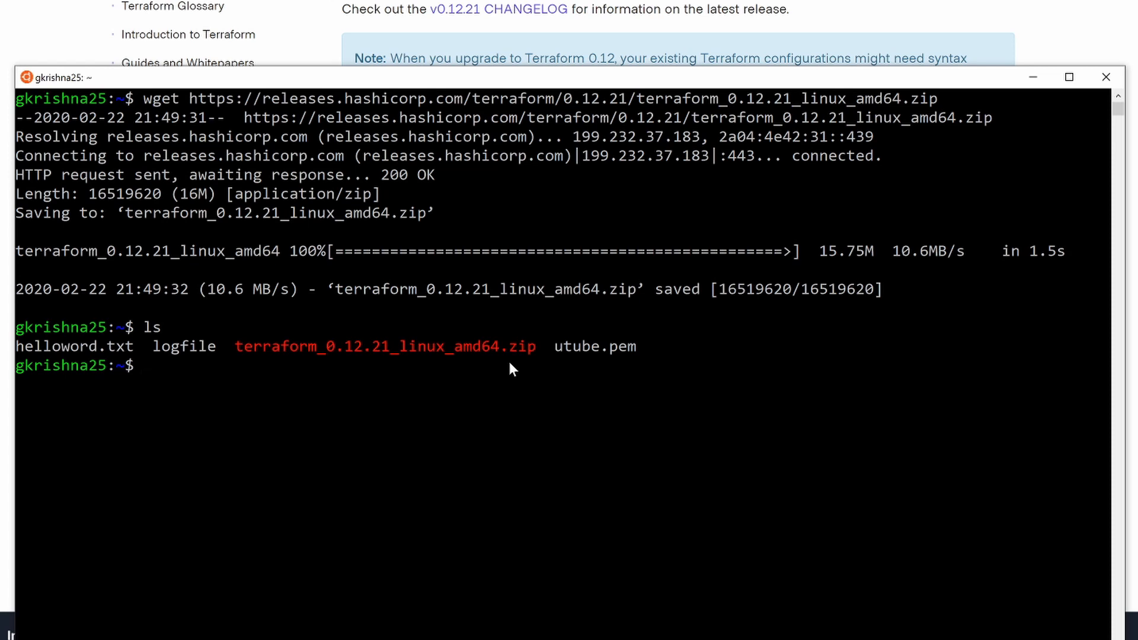
pyautogui.write('unzip')
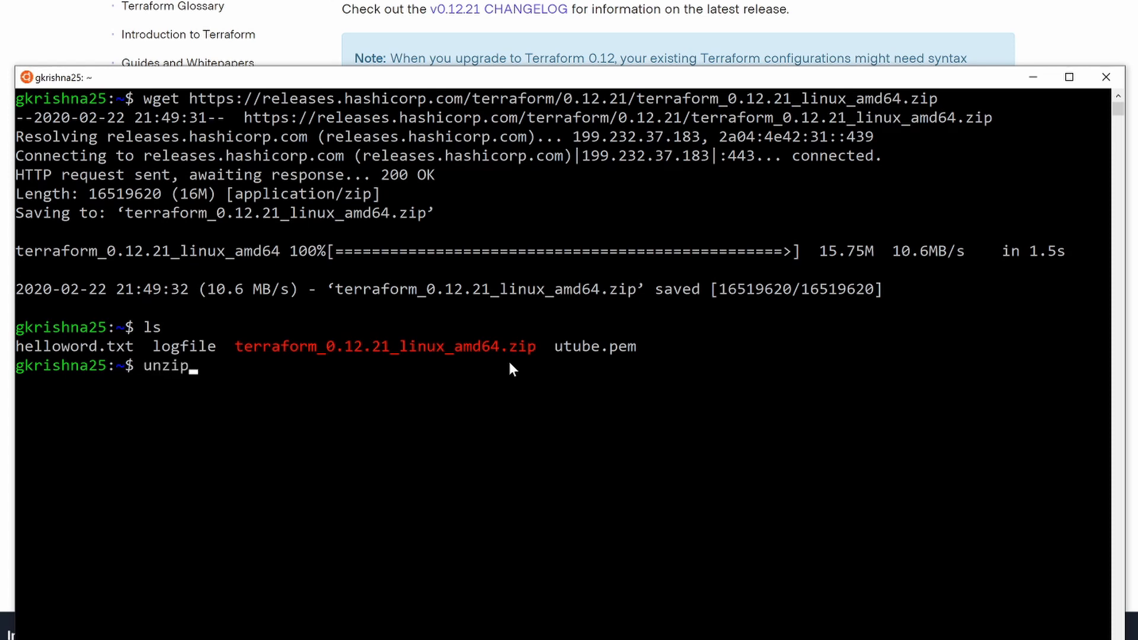
pyautogui.write('terraform_0.12.21_linux_amd64.zip')
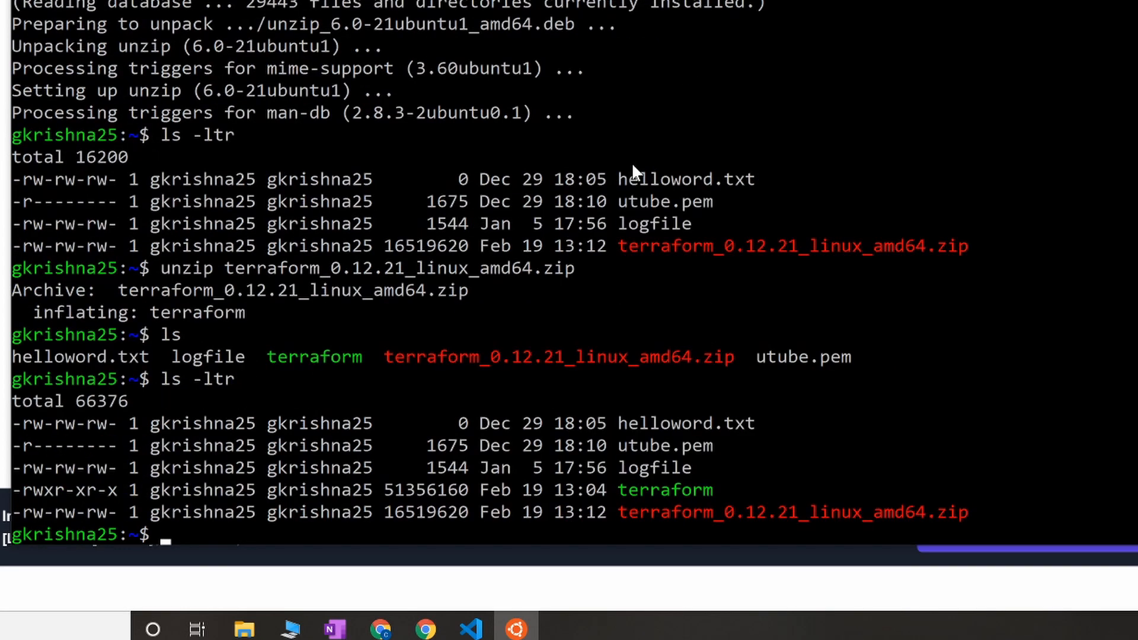
pyautogui.moveTo(646, 492)
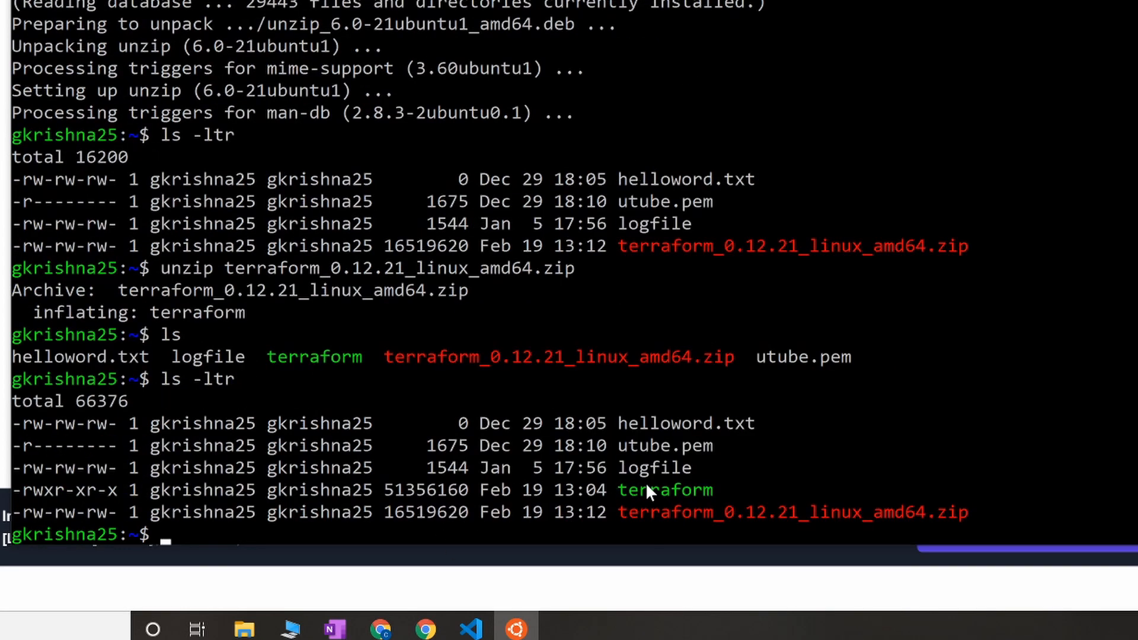
pyautogui.moveTo(811, 455)
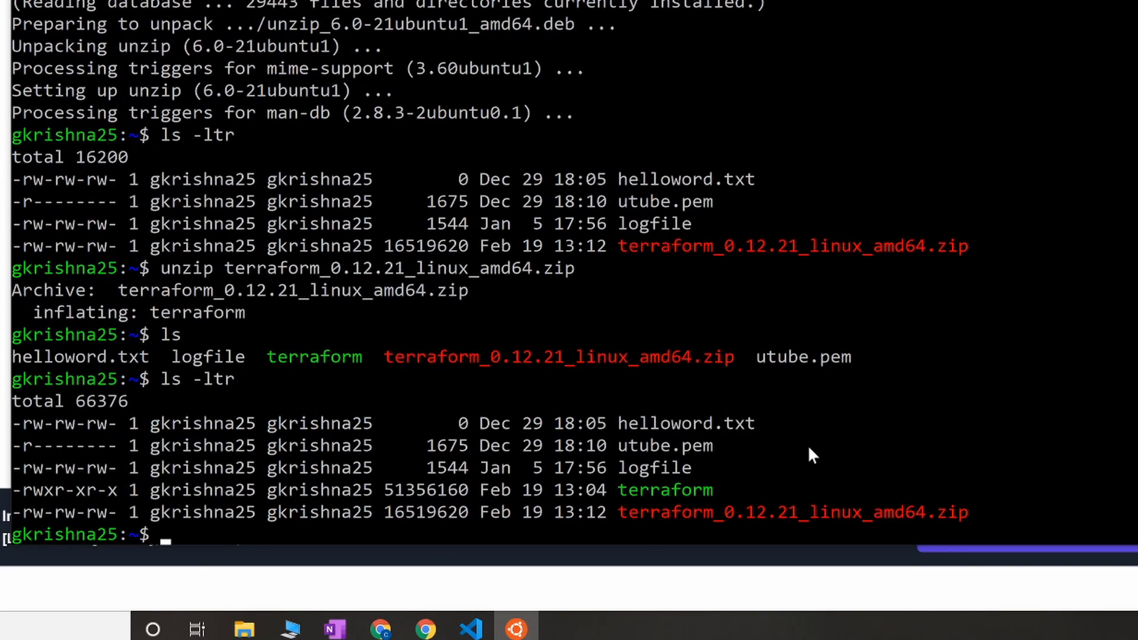
# Step: Export PATH=$PATH:/home/gkrishna25 and confirm terraform -v reports v0.12.21
pyautogui.write('pwd')
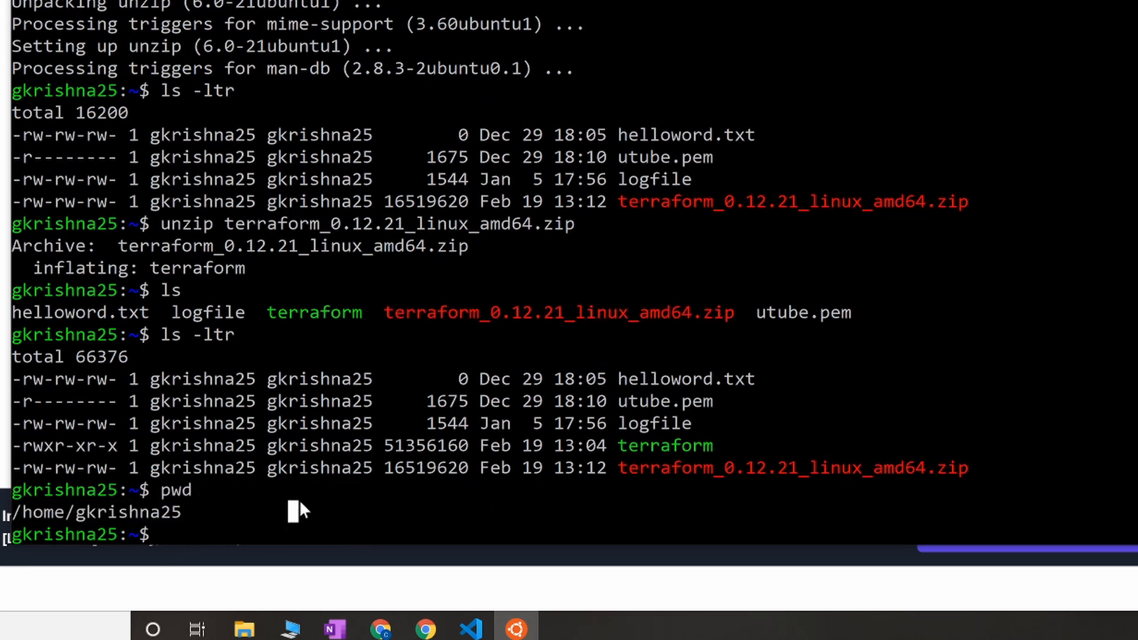
pyautogui.write('export')
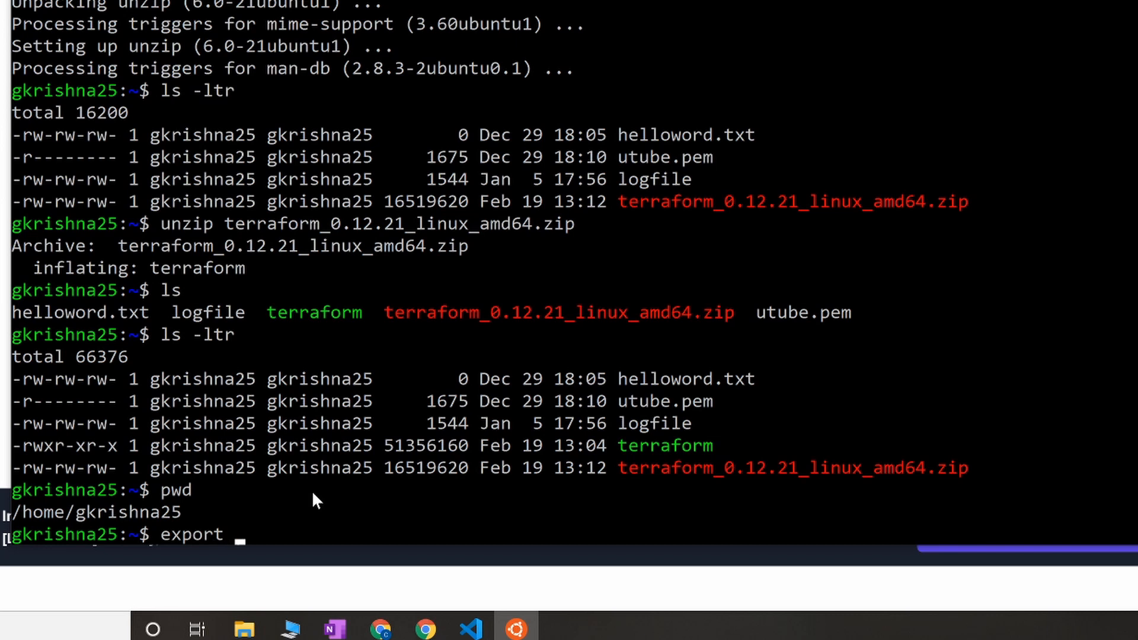
pyautogui.write('PATH')
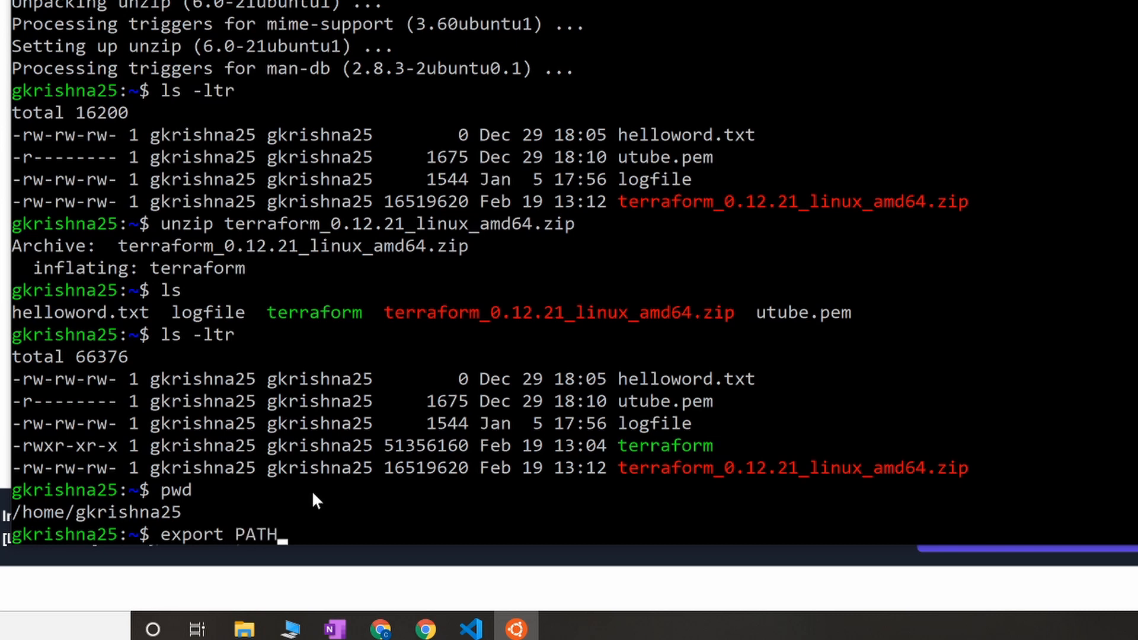
pyautogui.write('=$P')
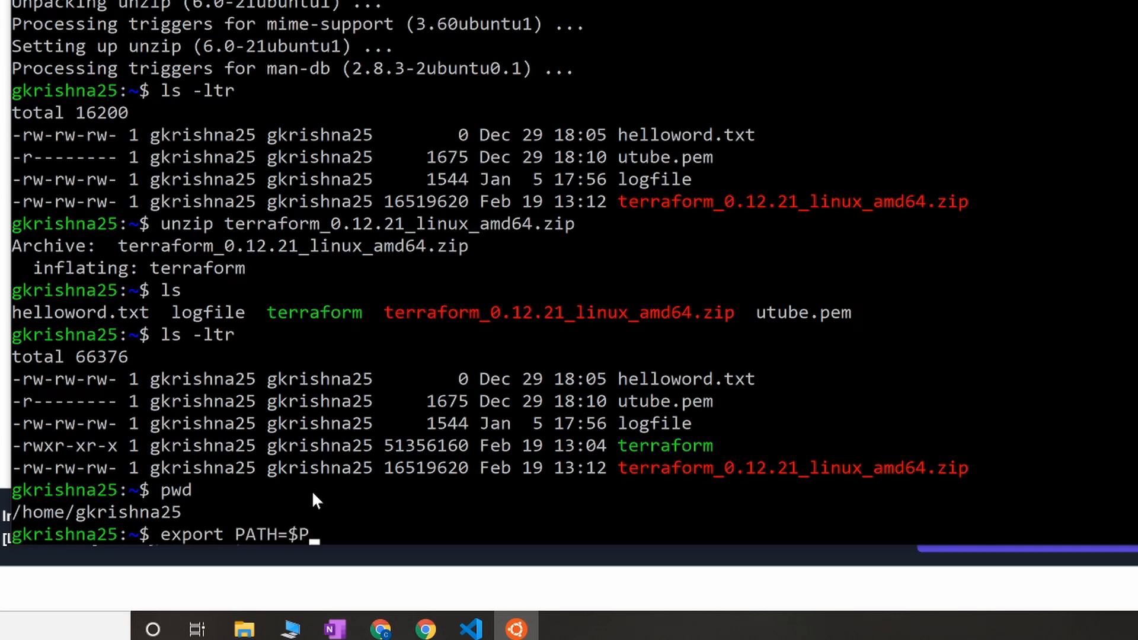
pyautogui.write('AT')
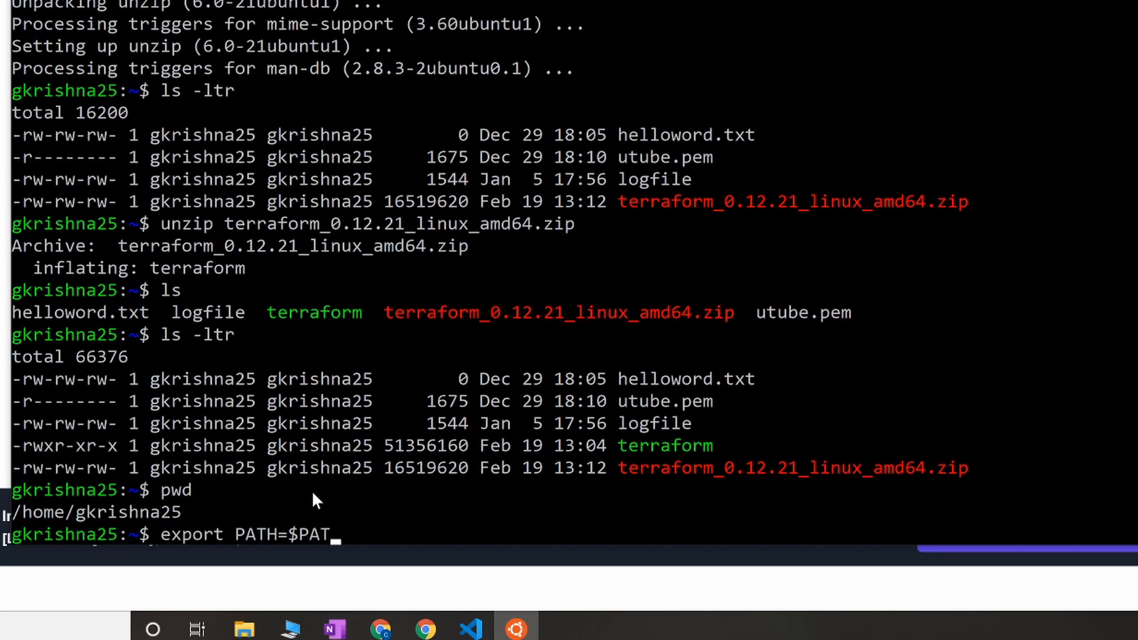
pyautogui.write('H:/H')
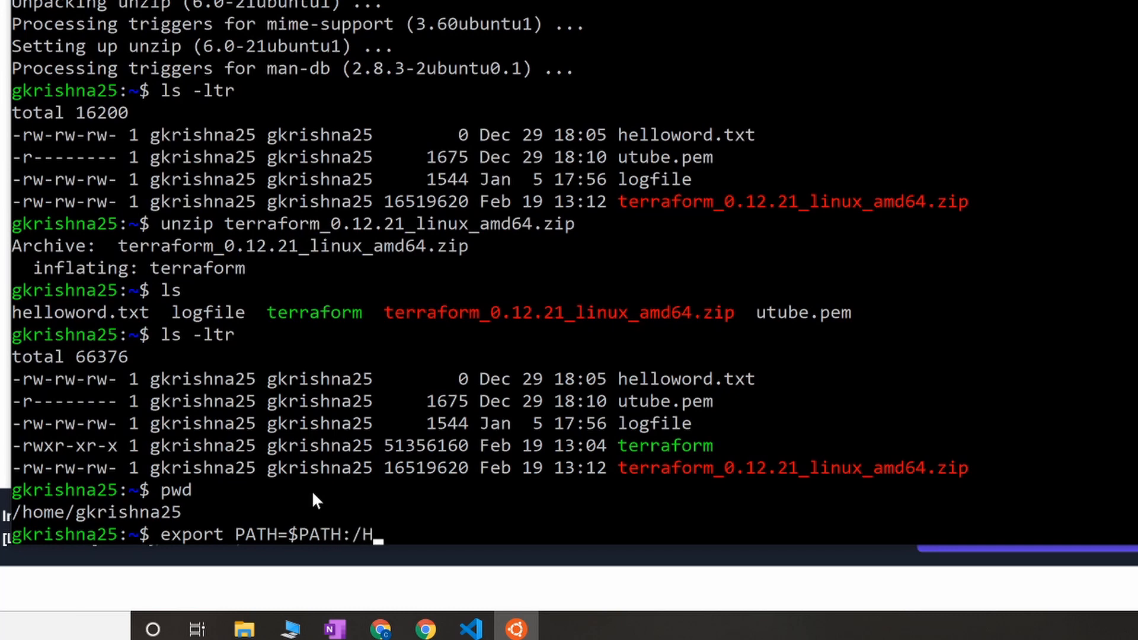
pyautogui.write('om')
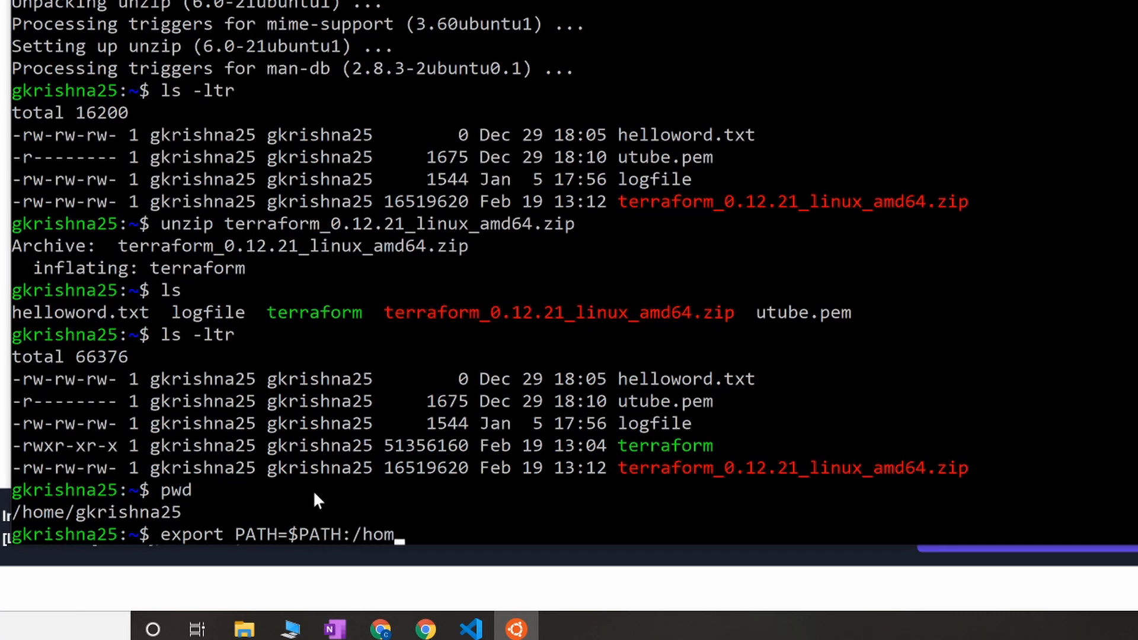
pyautogui.write('e')
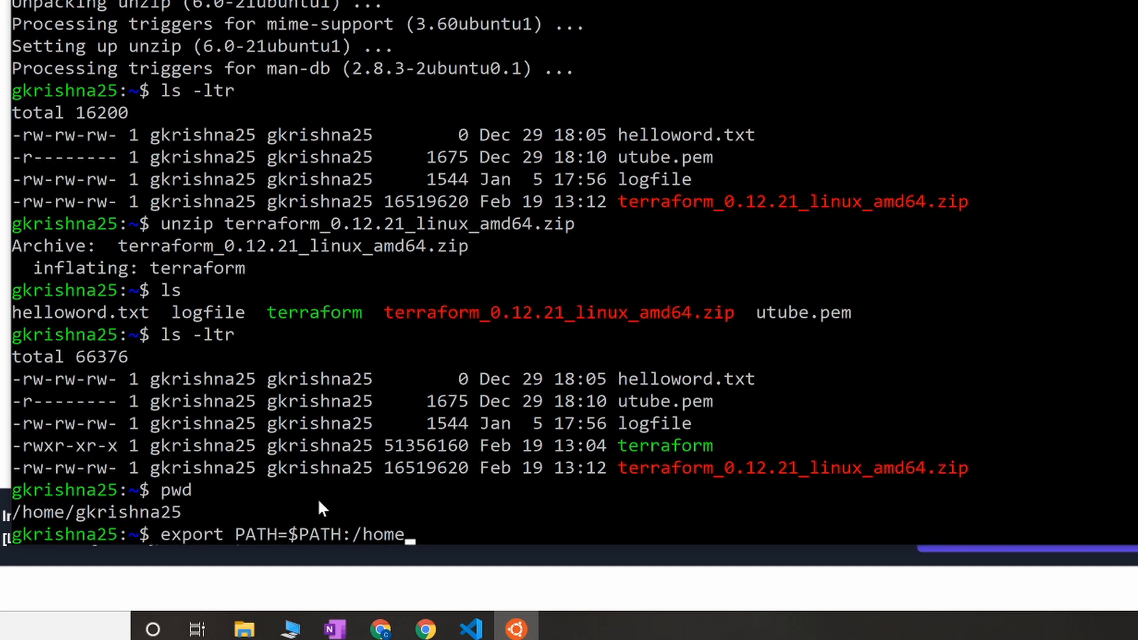
pyautogui.write('gkr')
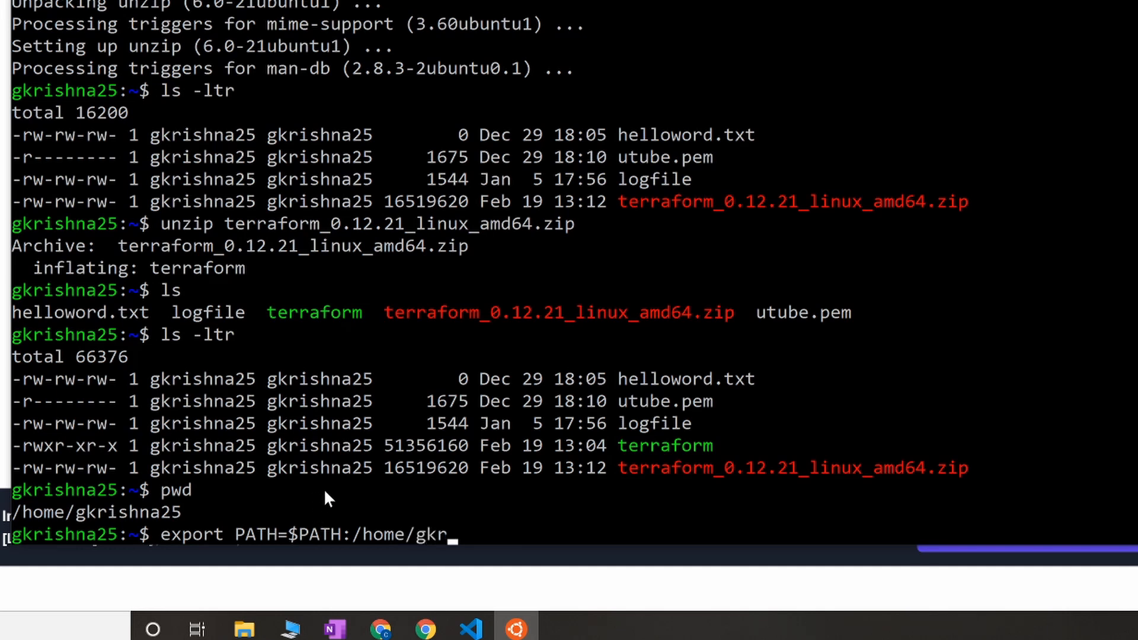
pyautogui.write('ishna25')
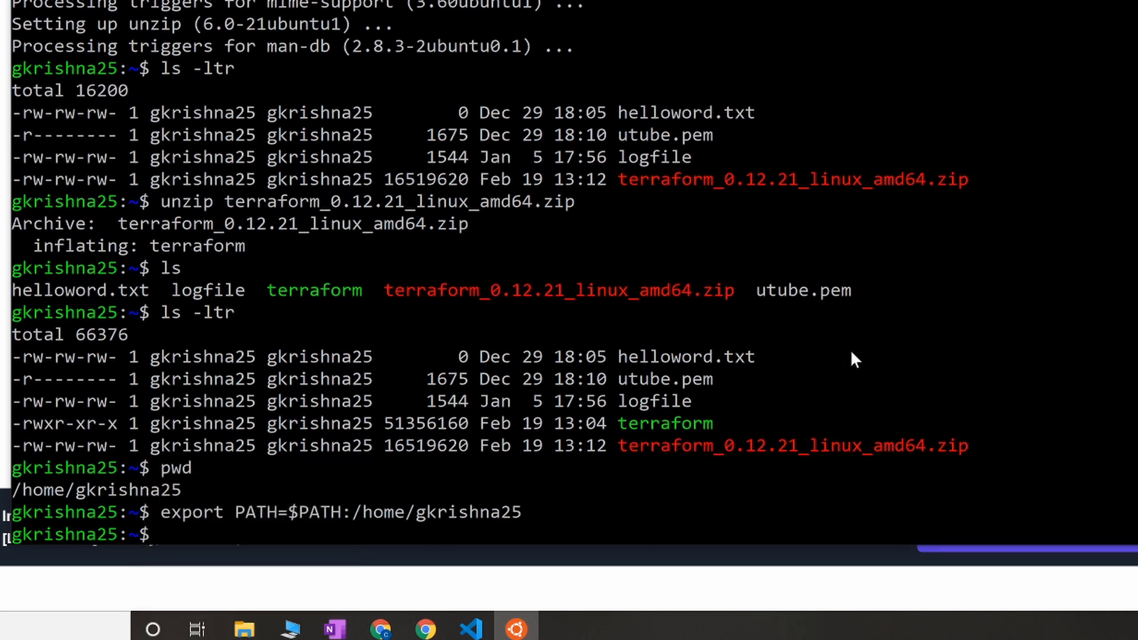
pyautogui.write('tera')
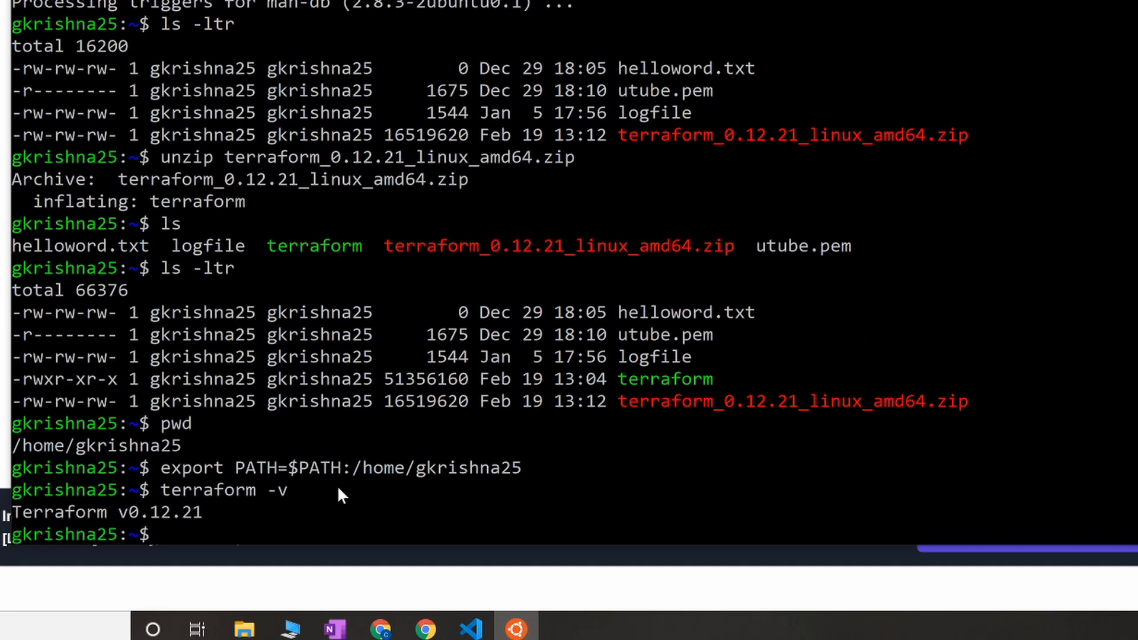
pyautogui.moveTo(424, 415)
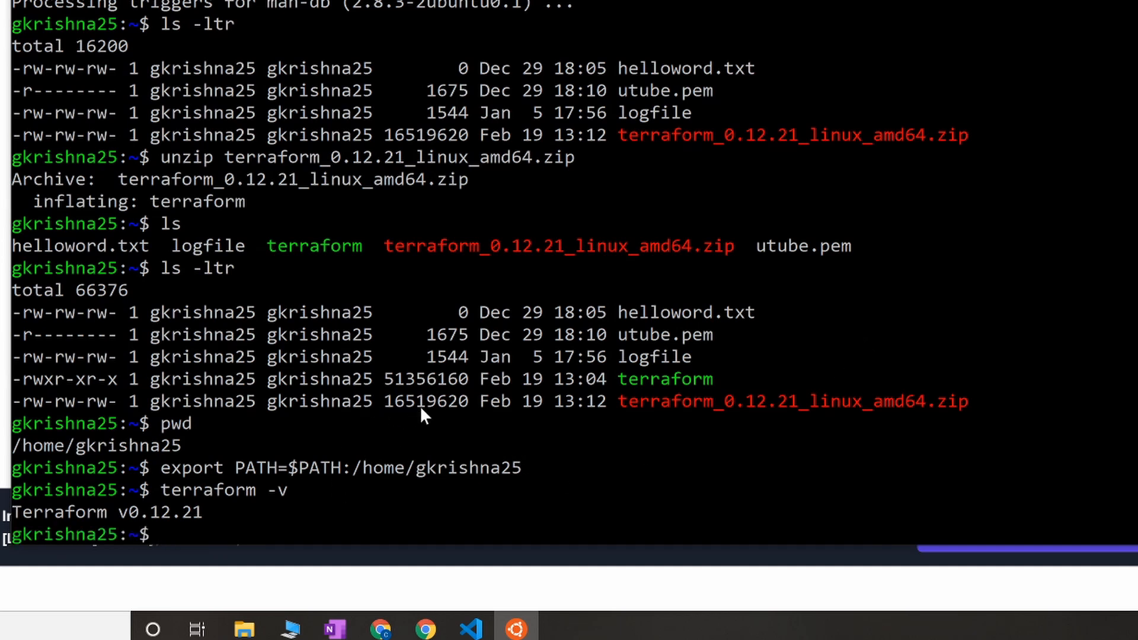
pyautogui.moveTo(442, 398)
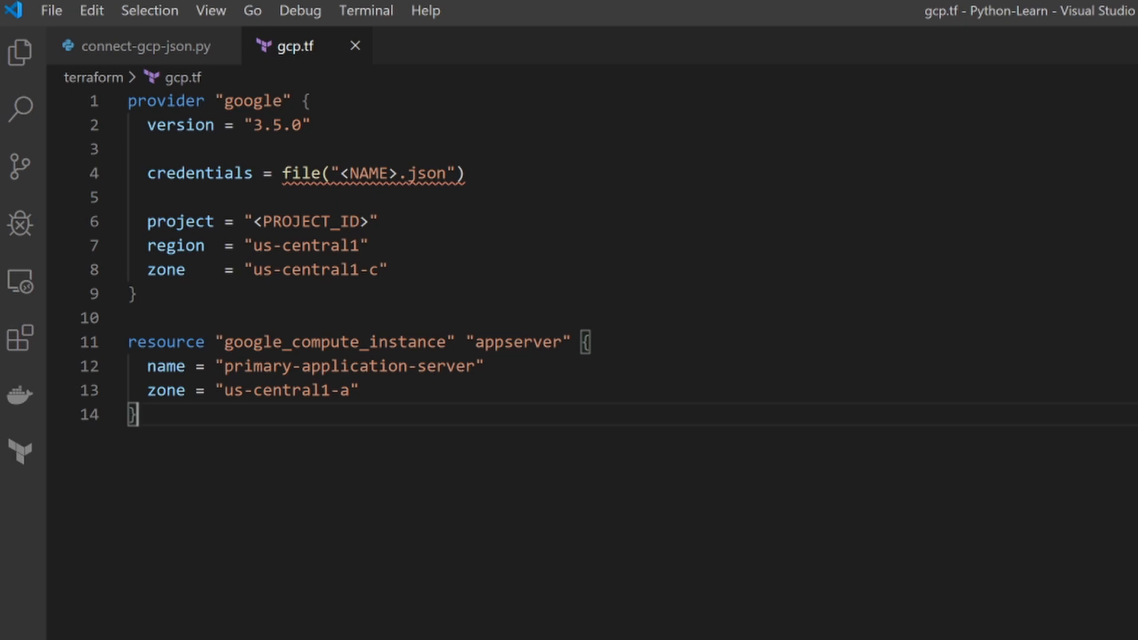
pyautogui.moveTo(182, 86)
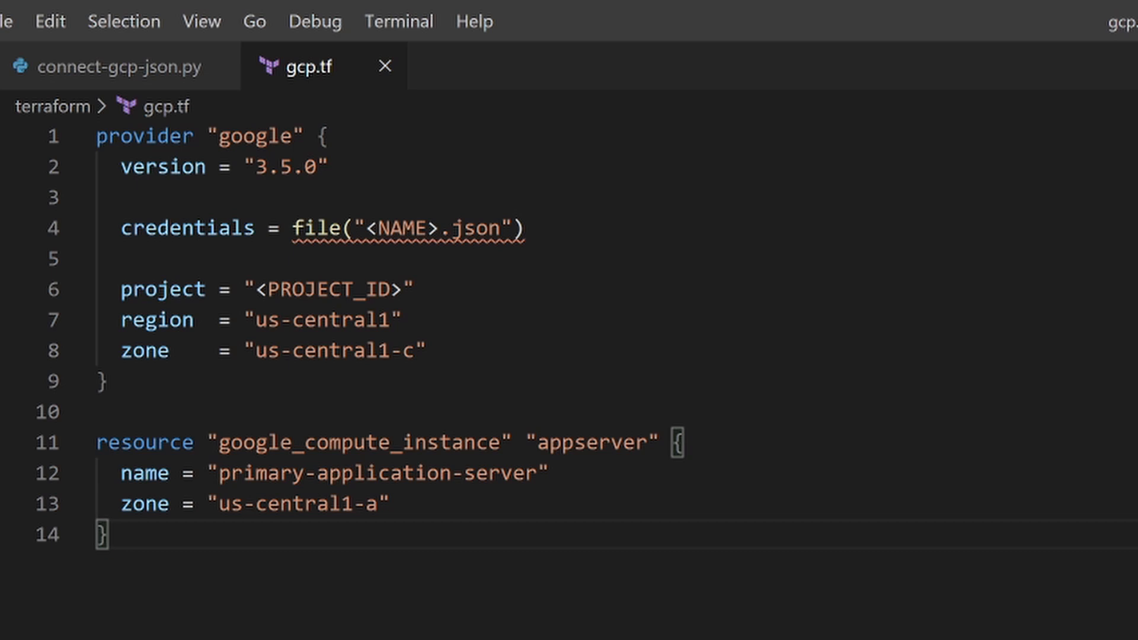
pyautogui.doubleClick(255, 136)
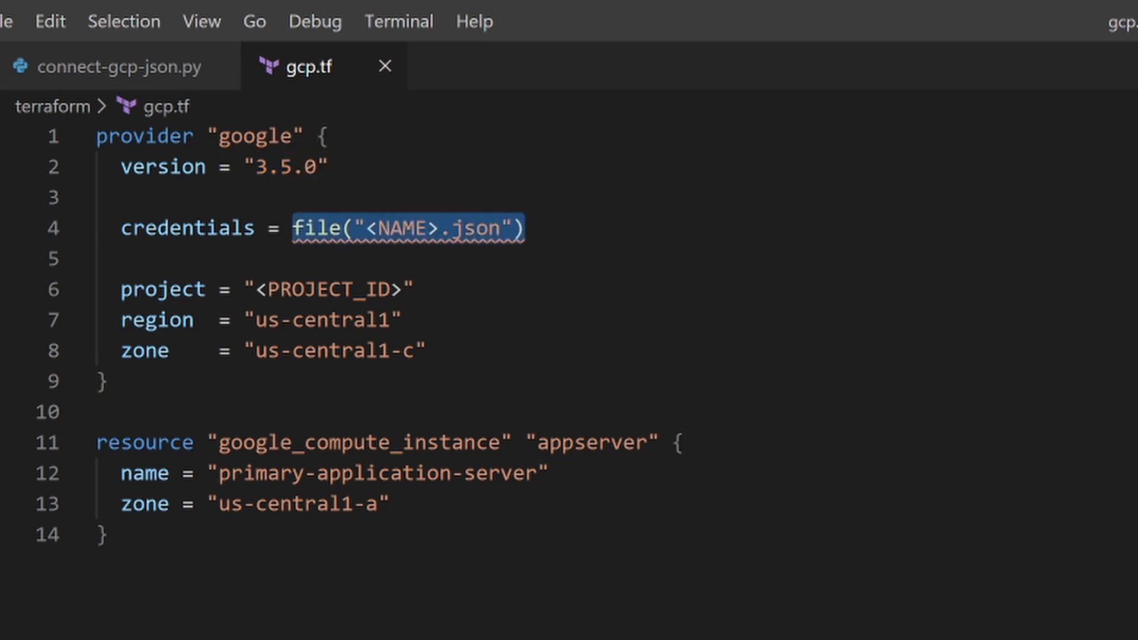
pyautogui.moveTo(318, 227)
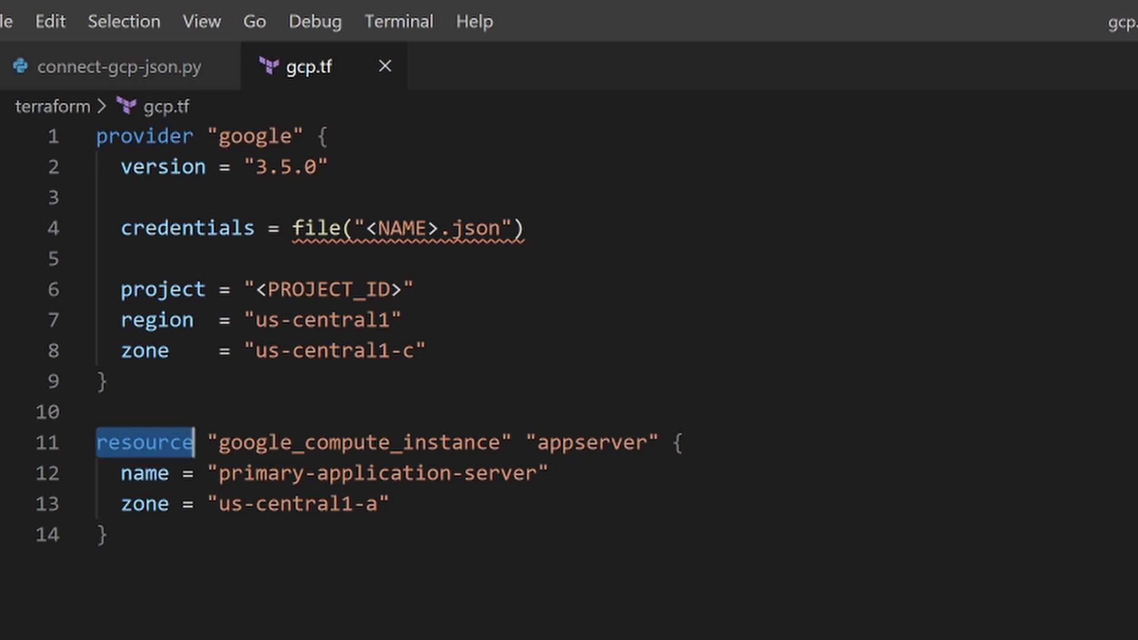
pyautogui.doubleClick(248, 442)
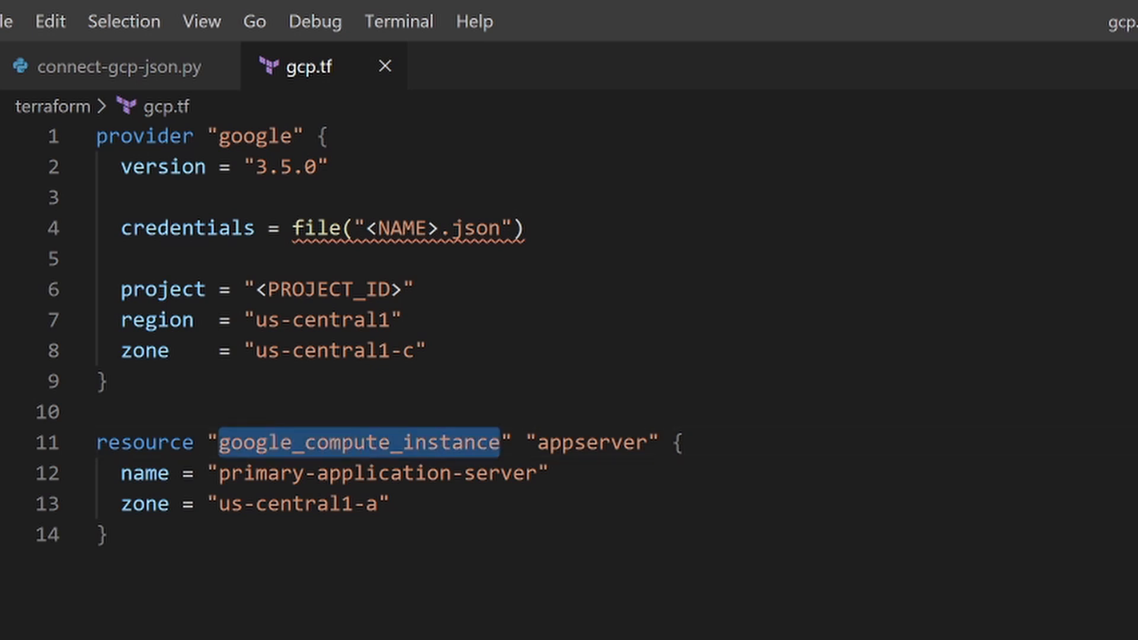
pyautogui.click(370, 442)
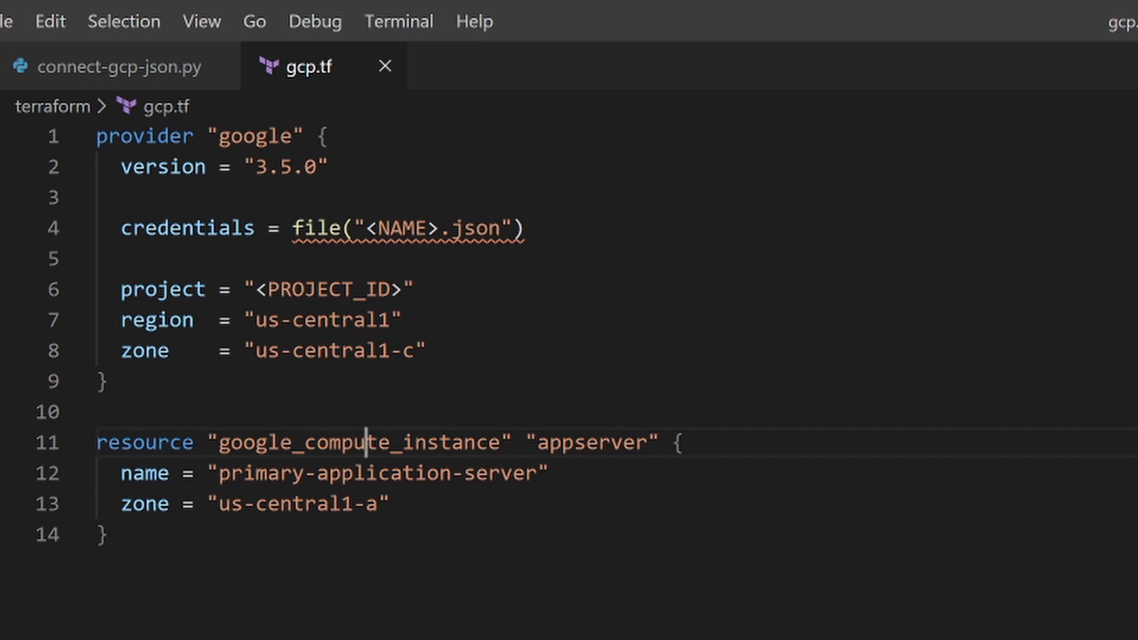
pyautogui.doubleClick(371, 442)
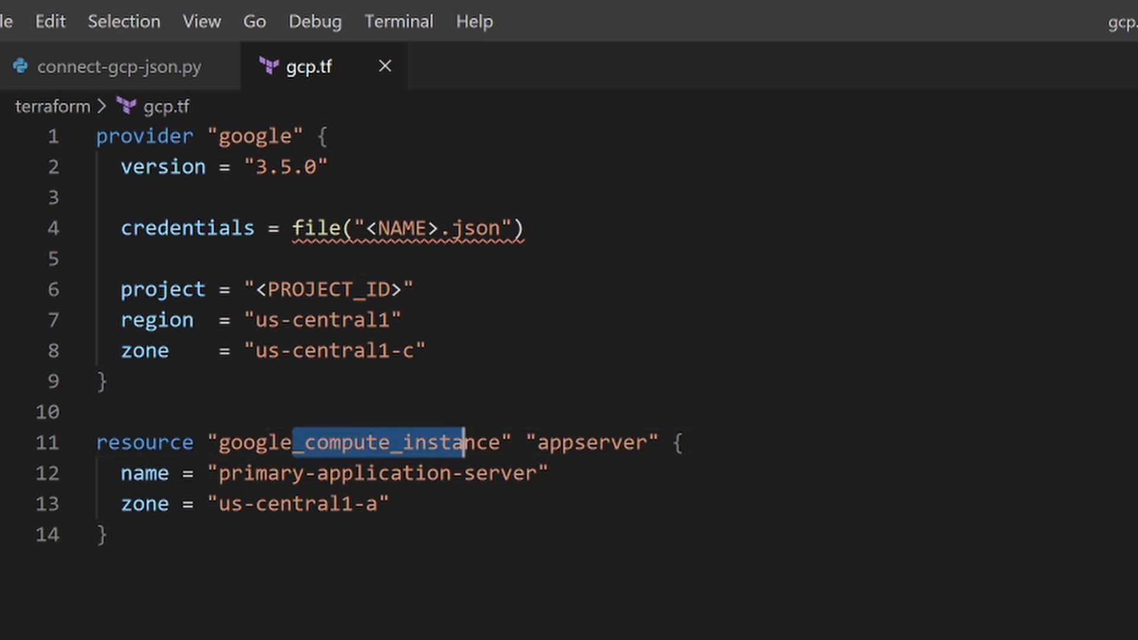
pyautogui.doubleClick(588, 442)
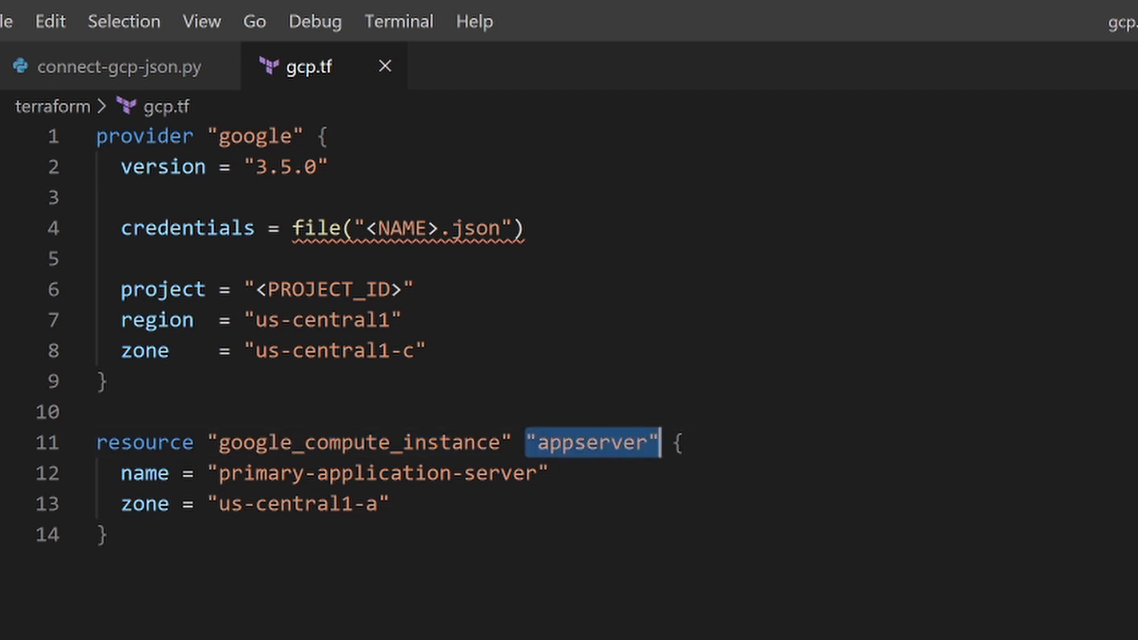
pyautogui.doubleClick(590, 443)
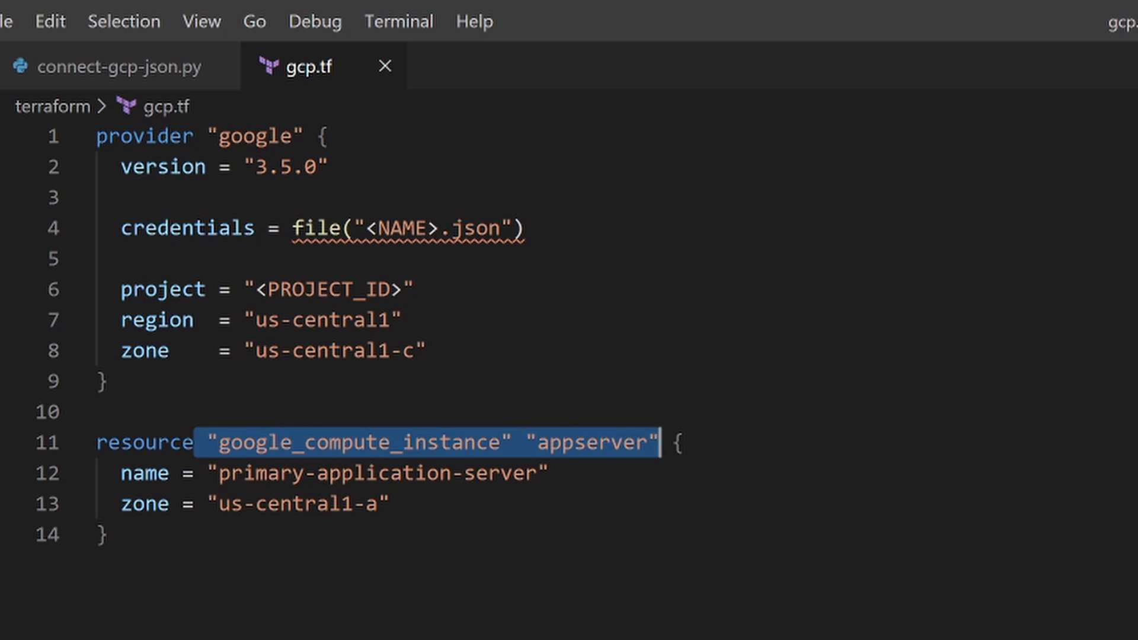
# Step: Browse the Providers docs list of supported providers such as Google Cloud Platform, AWS and Azure
pyautogui.click(421, 628)
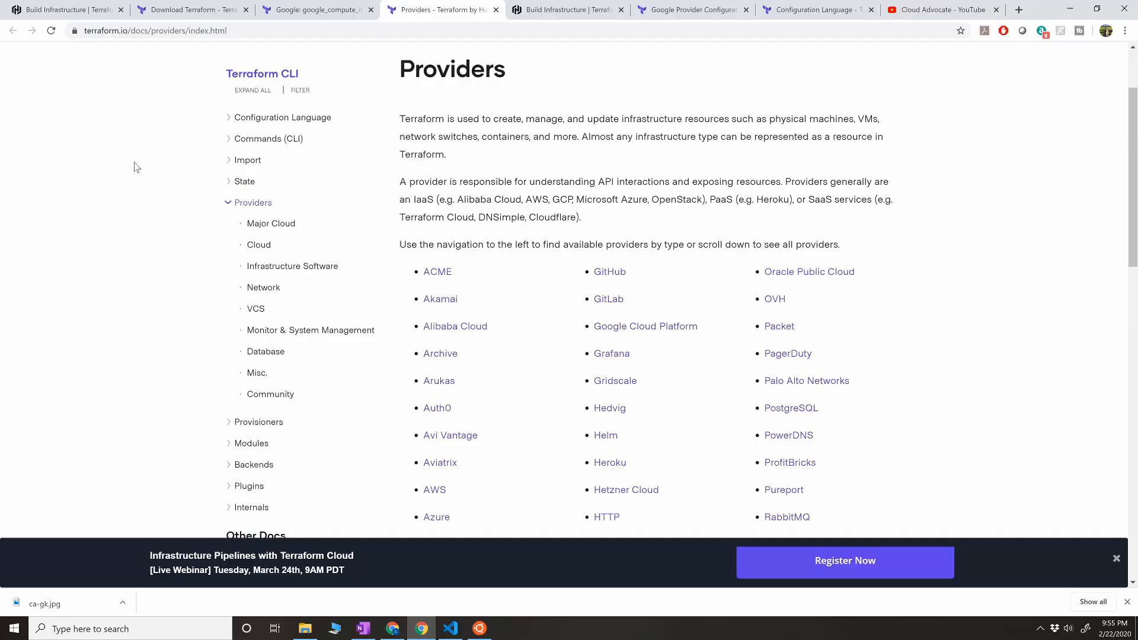
pyautogui.moveTo(486, 163)
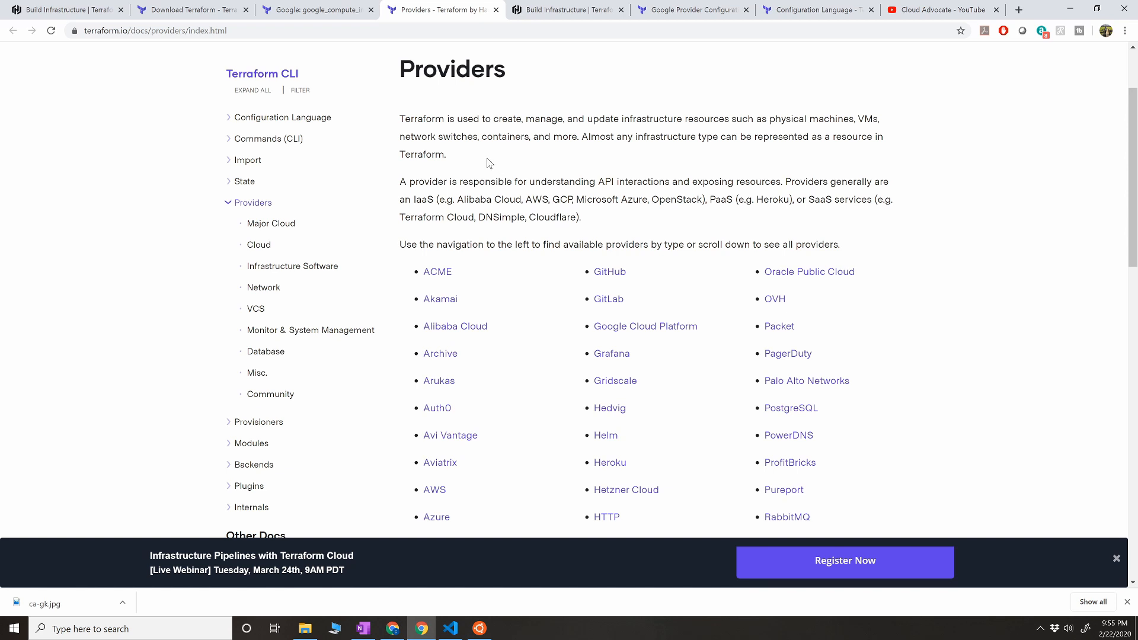
pyautogui.scroll(-3)
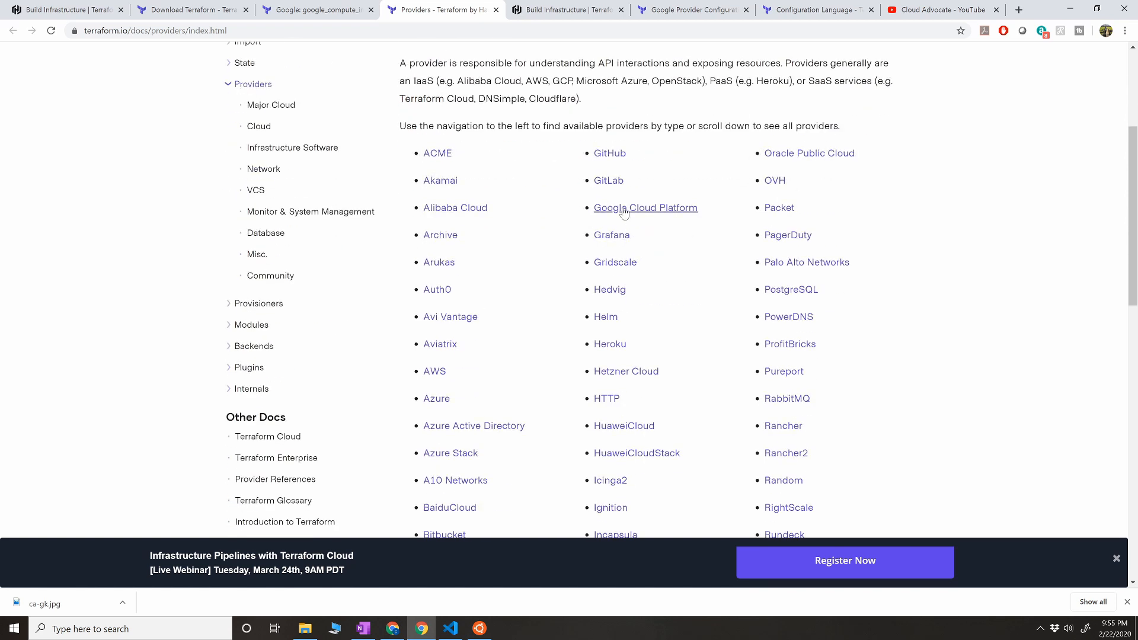
pyautogui.moveTo(455, 208)
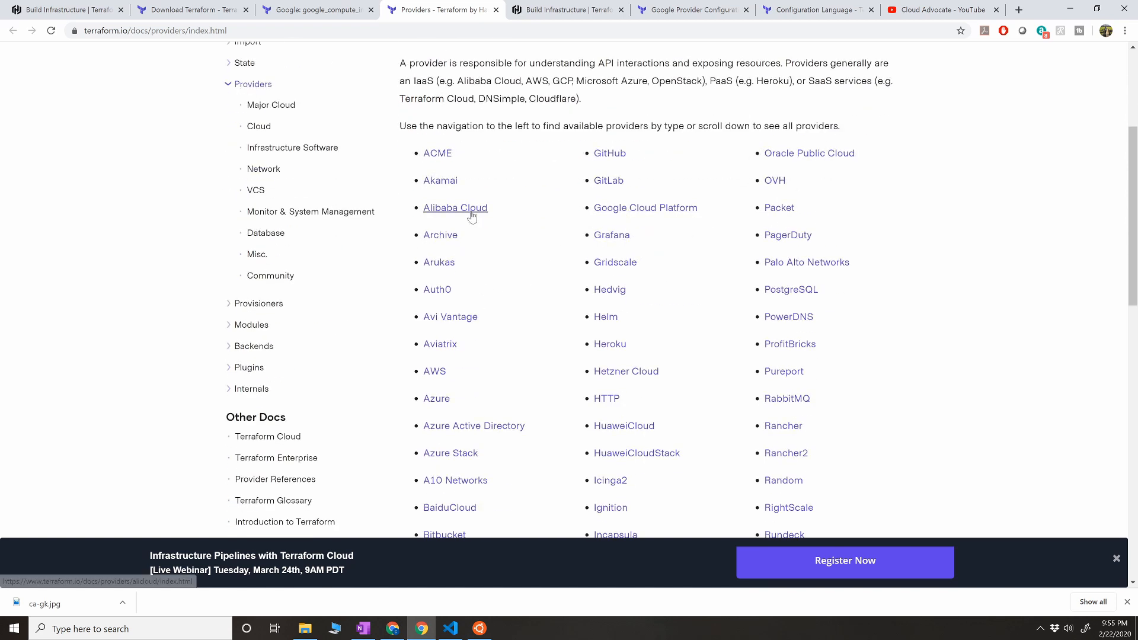
pyautogui.scroll(-3)
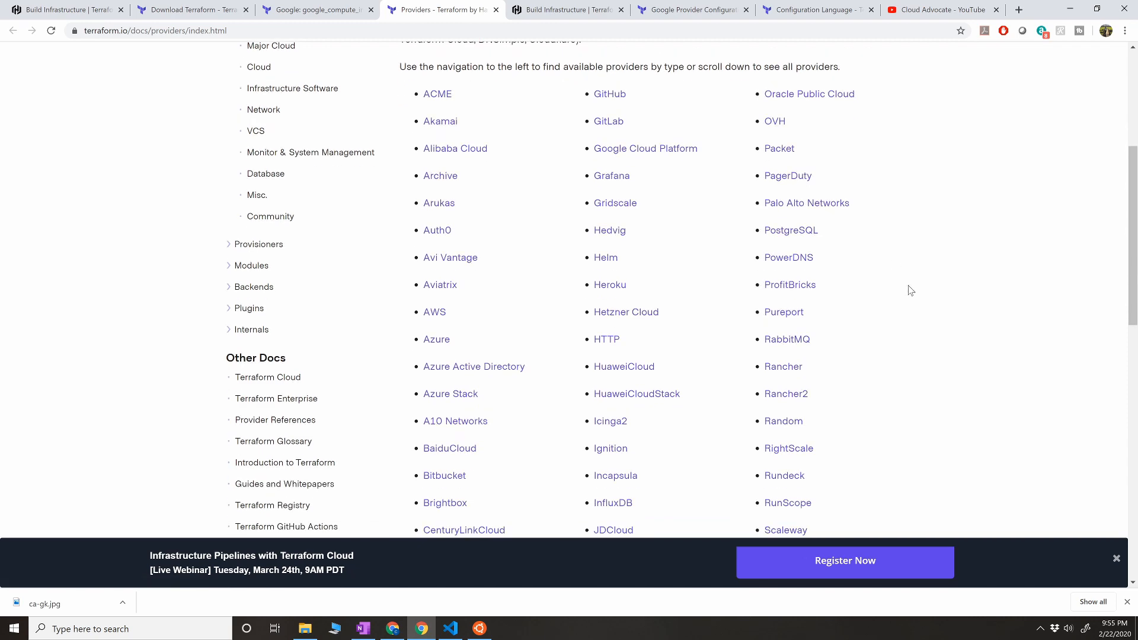
pyautogui.scroll(-3)
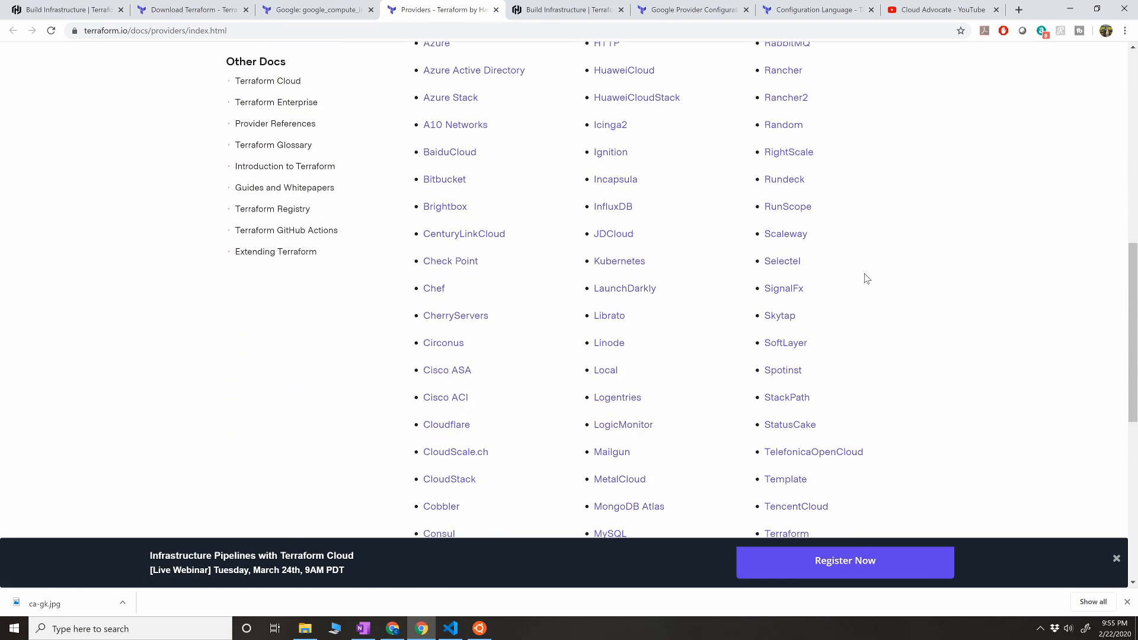
pyautogui.scroll(3)
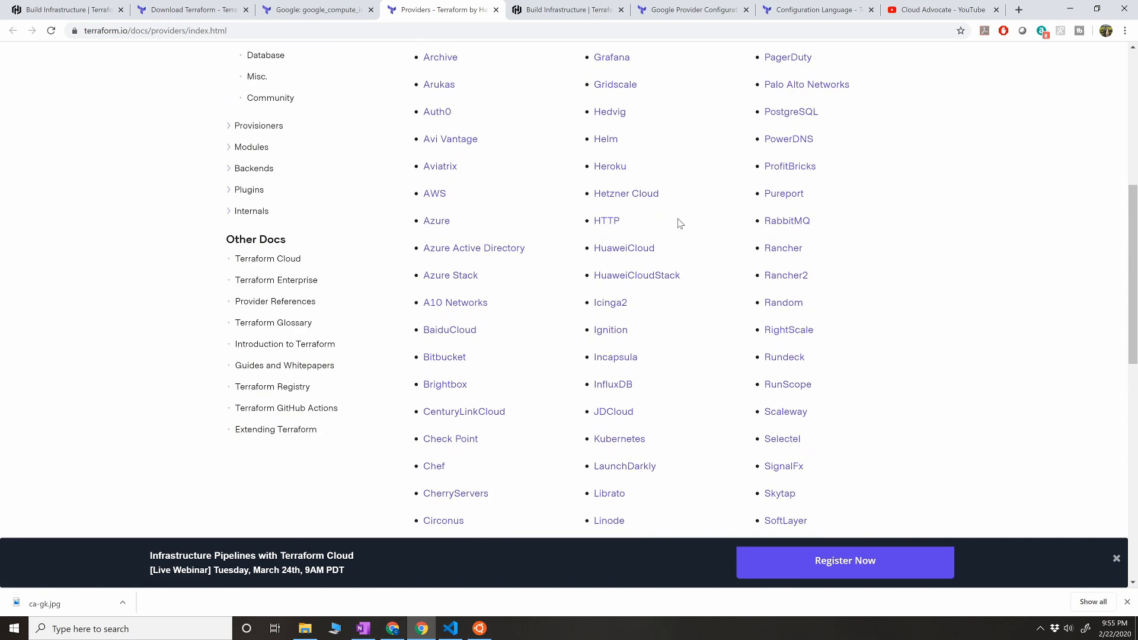
pyautogui.scroll(3)
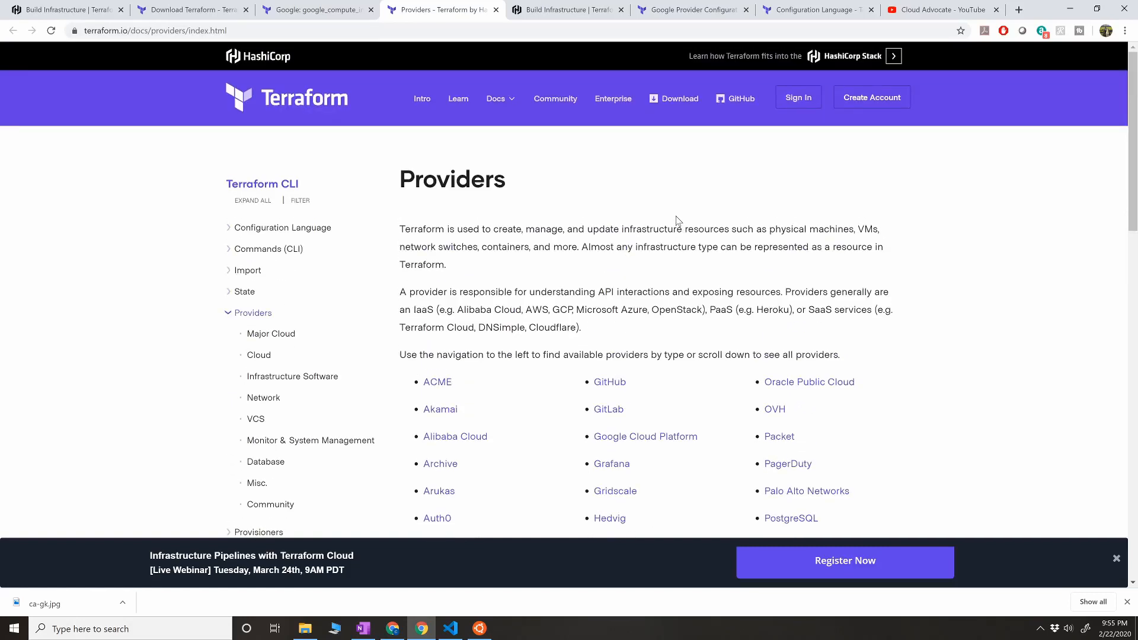
pyautogui.scroll(-3)
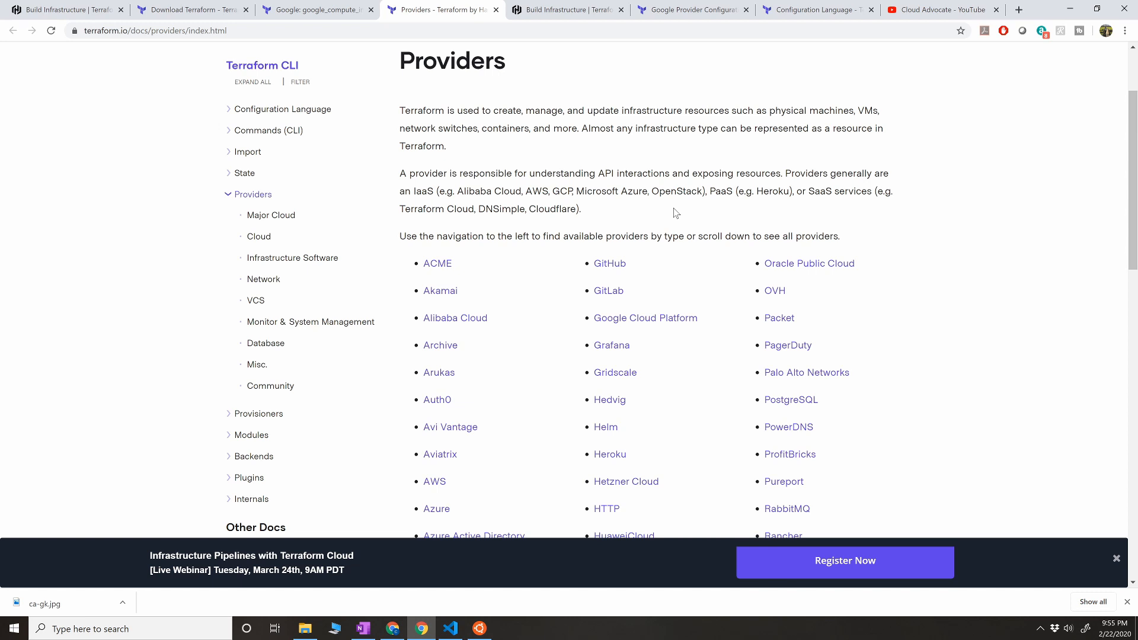
pyautogui.moveTo(278, 129)
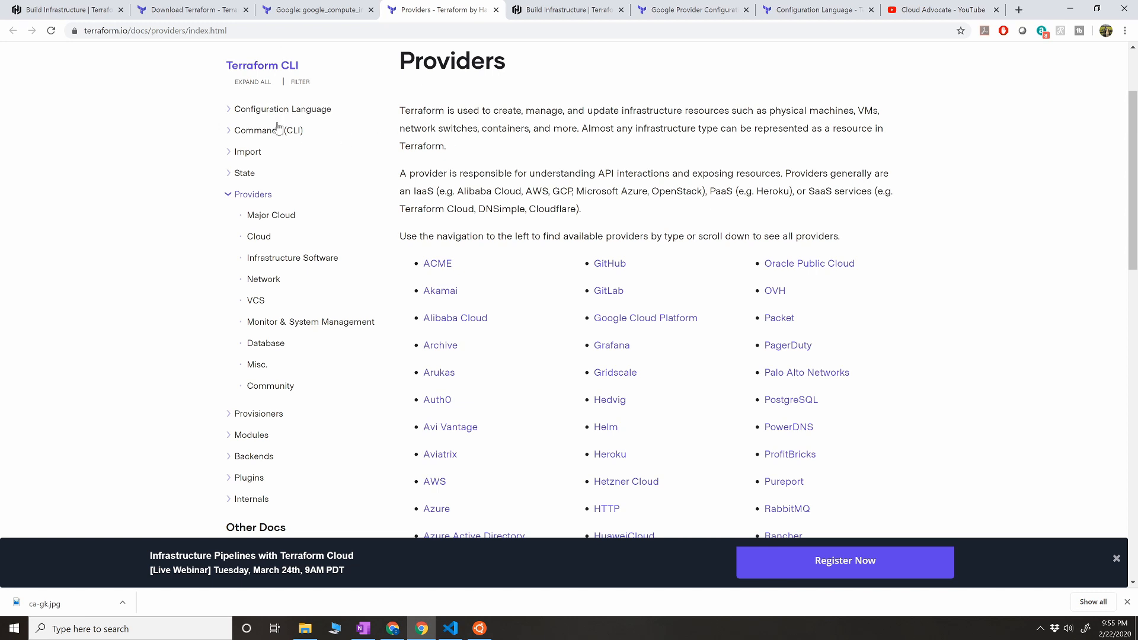
# Step: Review the google_compute_instance page's example usage, Argument Reference and Attributes Reference
pyautogui.click(318, 9)
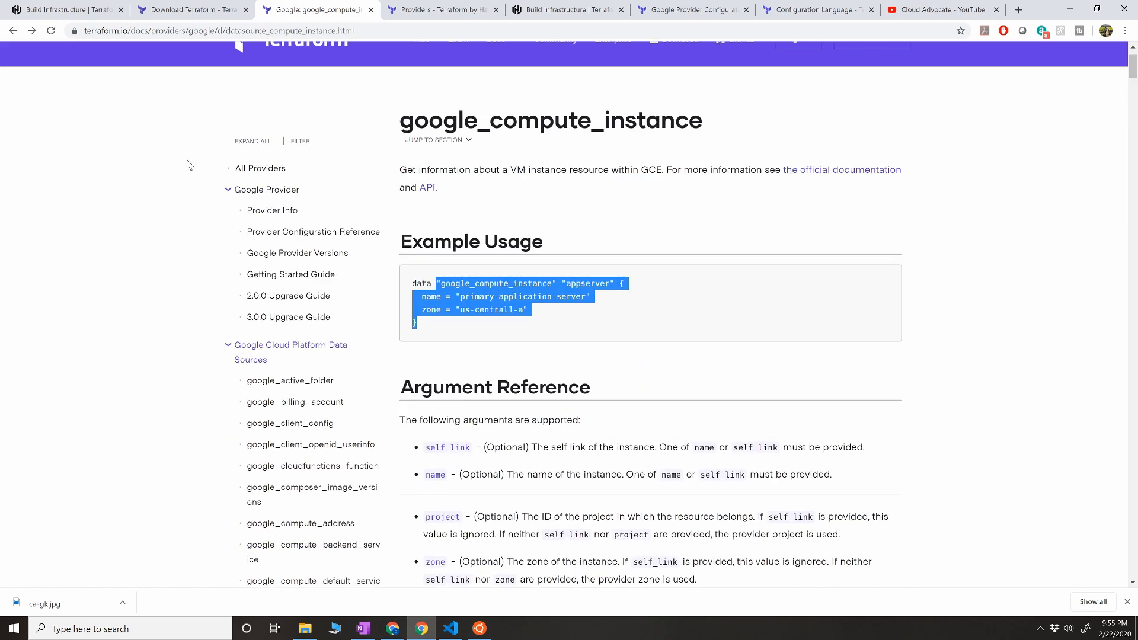
pyautogui.moveTo(417, 231)
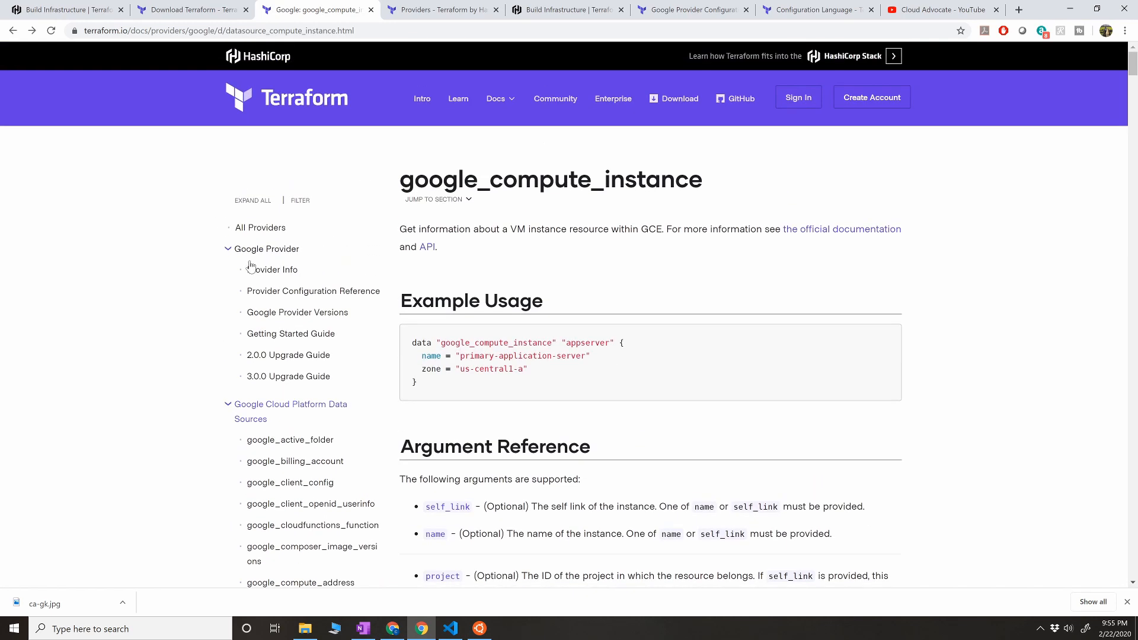
pyautogui.click(441, 9)
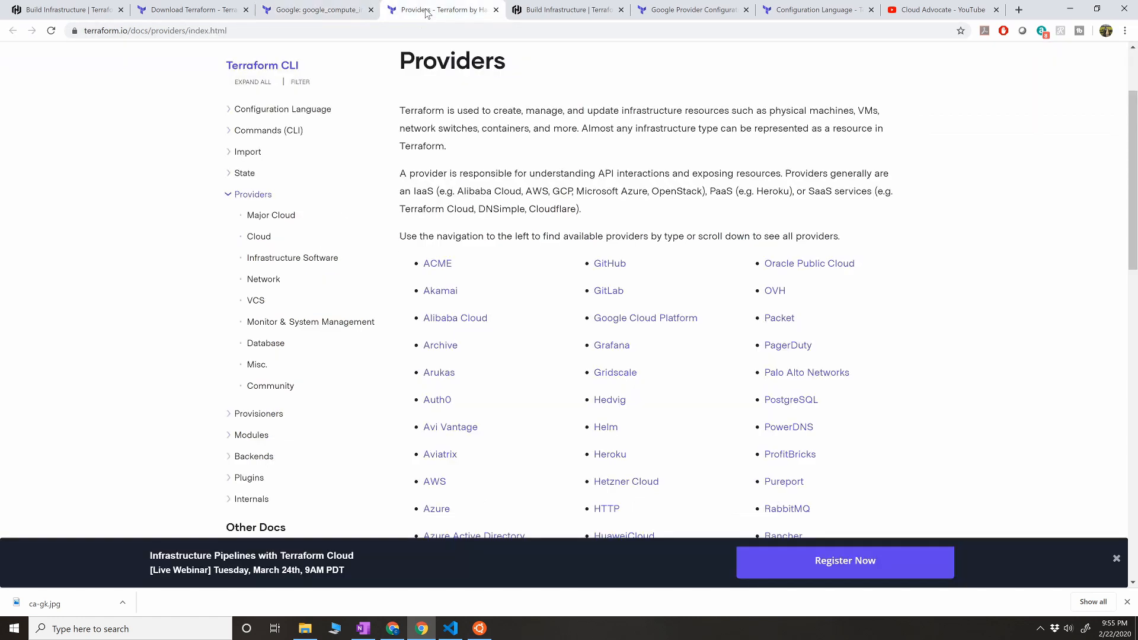
pyautogui.moveTo(645, 317)
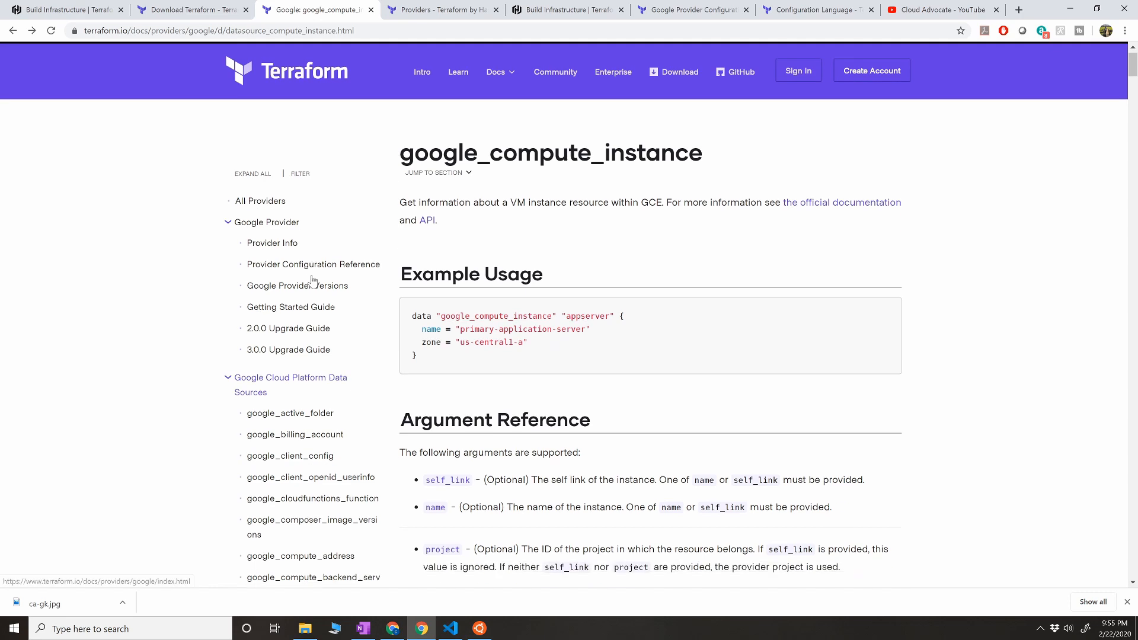
pyautogui.scroll(-3)
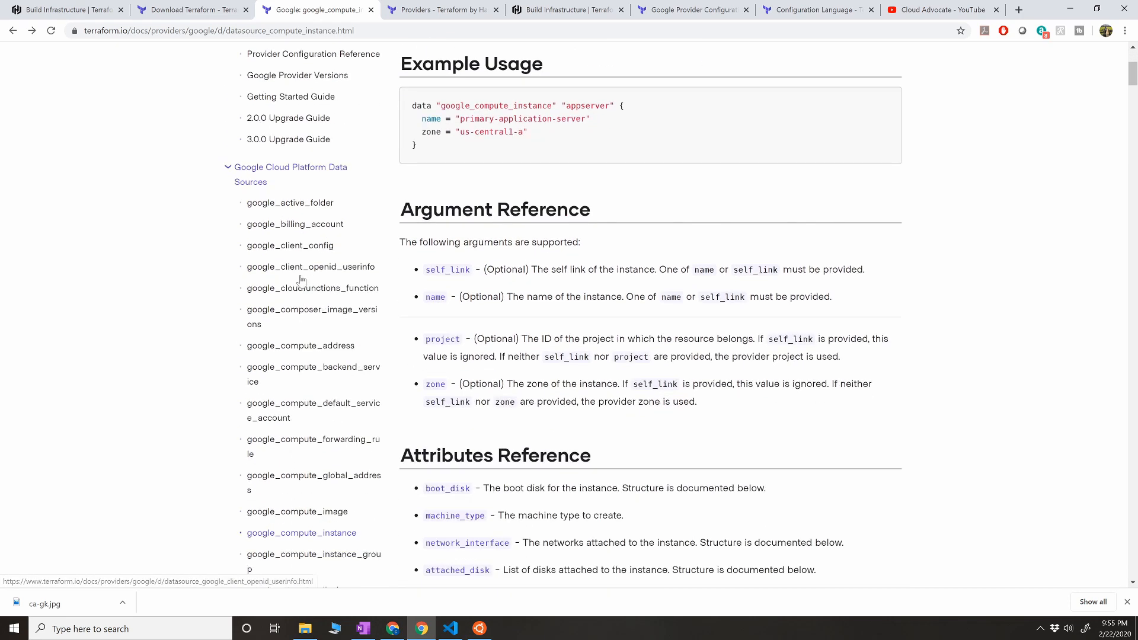
pyautogui.scroll(-3)
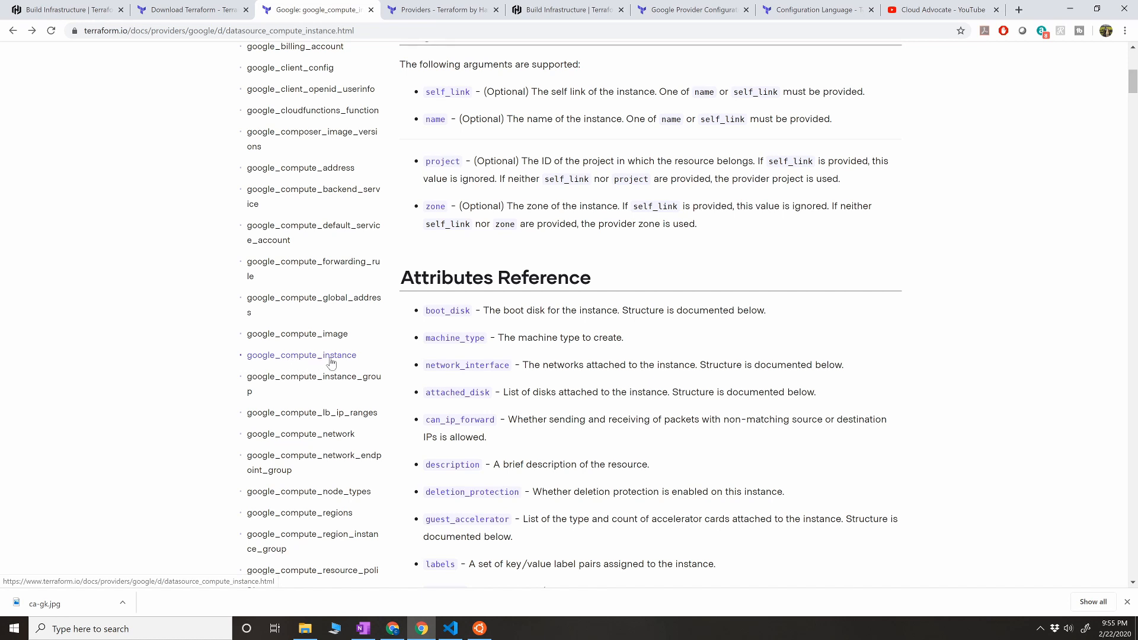
pyautogui.moveTo(354, 361)
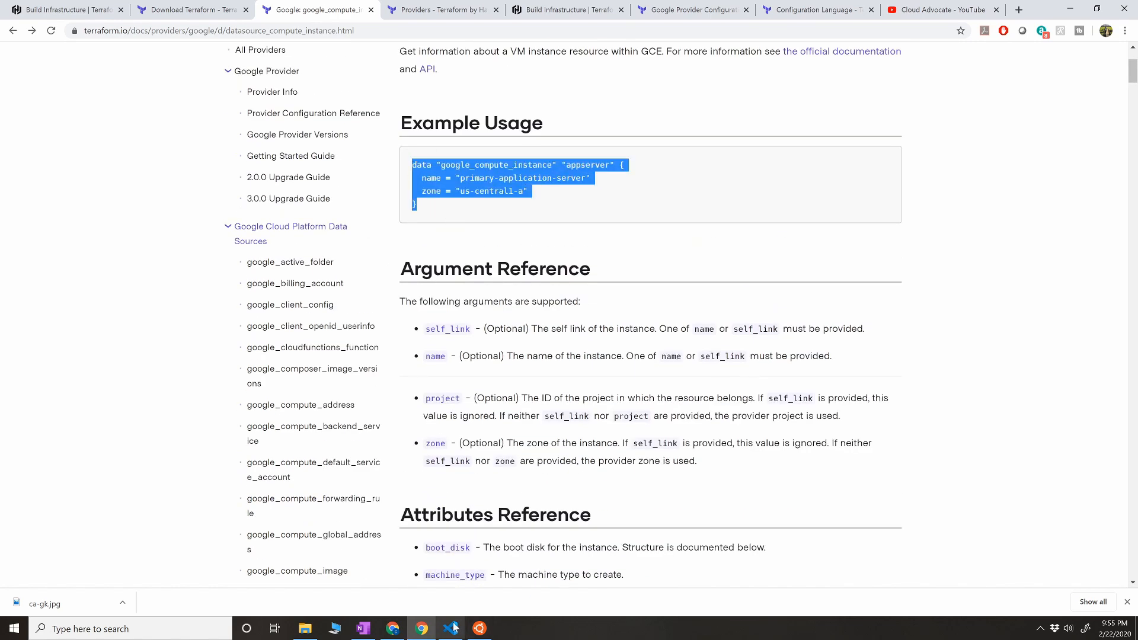
pyautogui.click(450, 628)
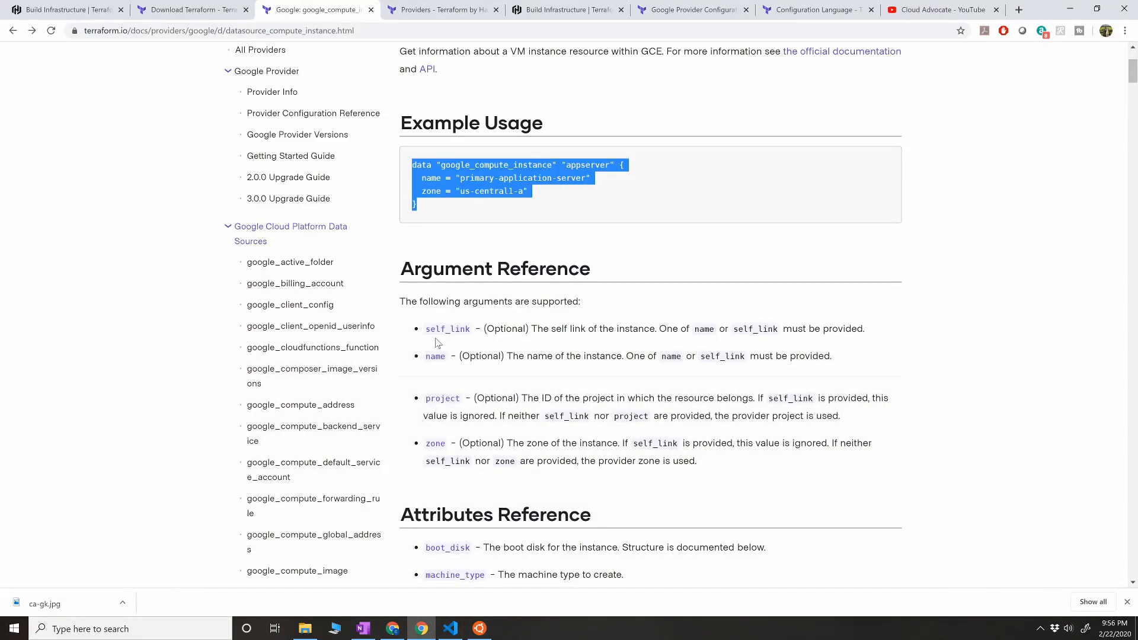
pyautogui.scroll(-3)
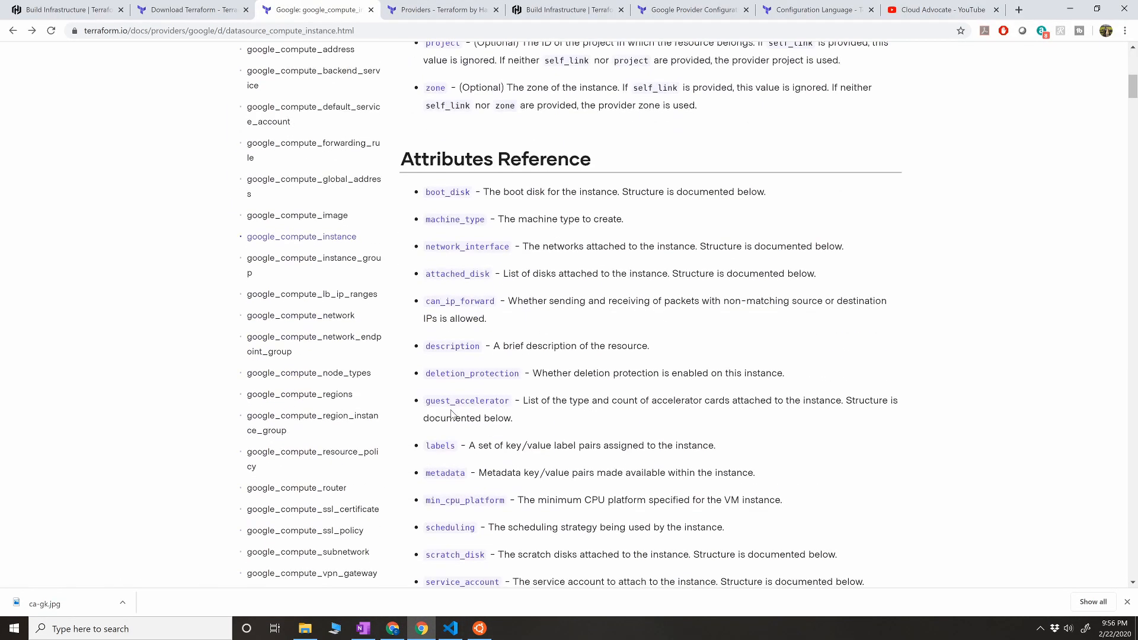
pyautogui.moveTo(456, 273)
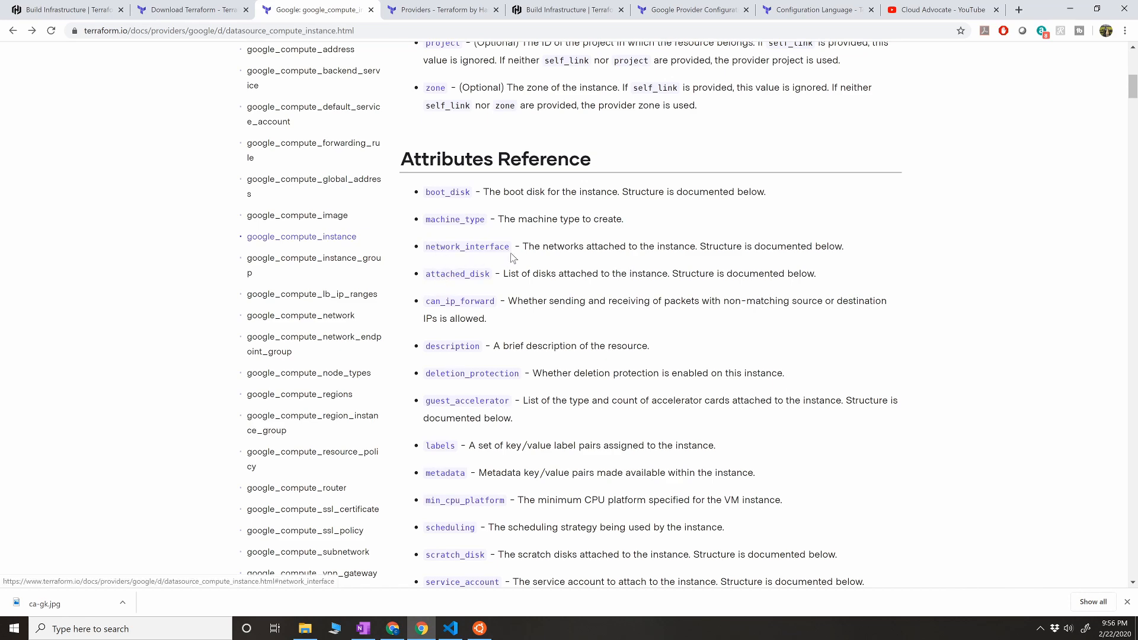
pyautogui.scroll(-3)
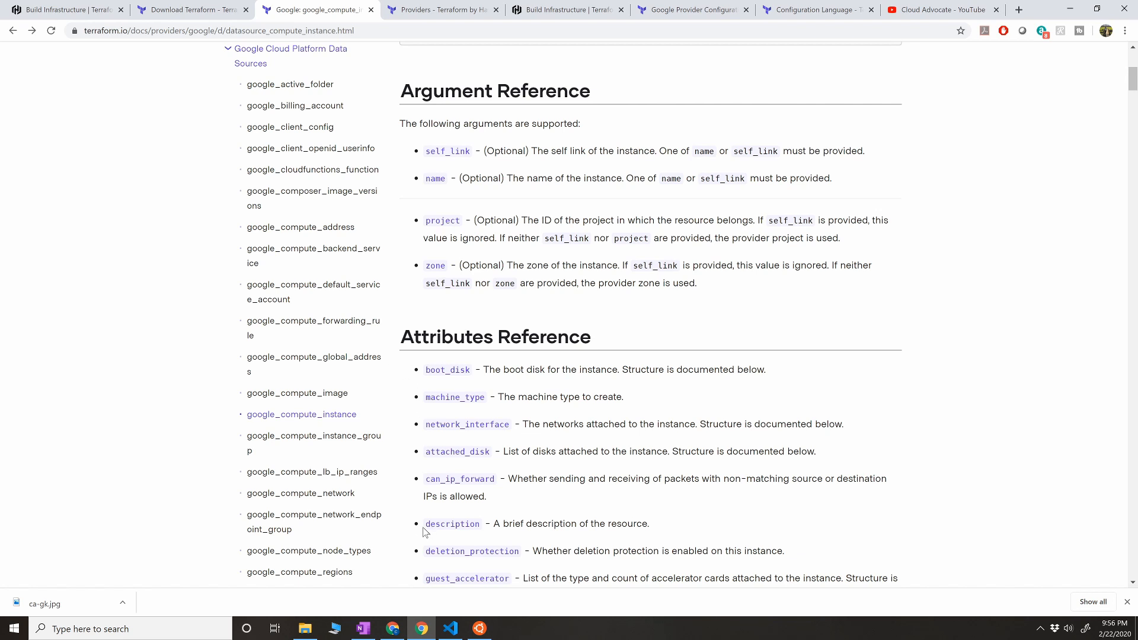
pyautogui.moveTo(402, 621)
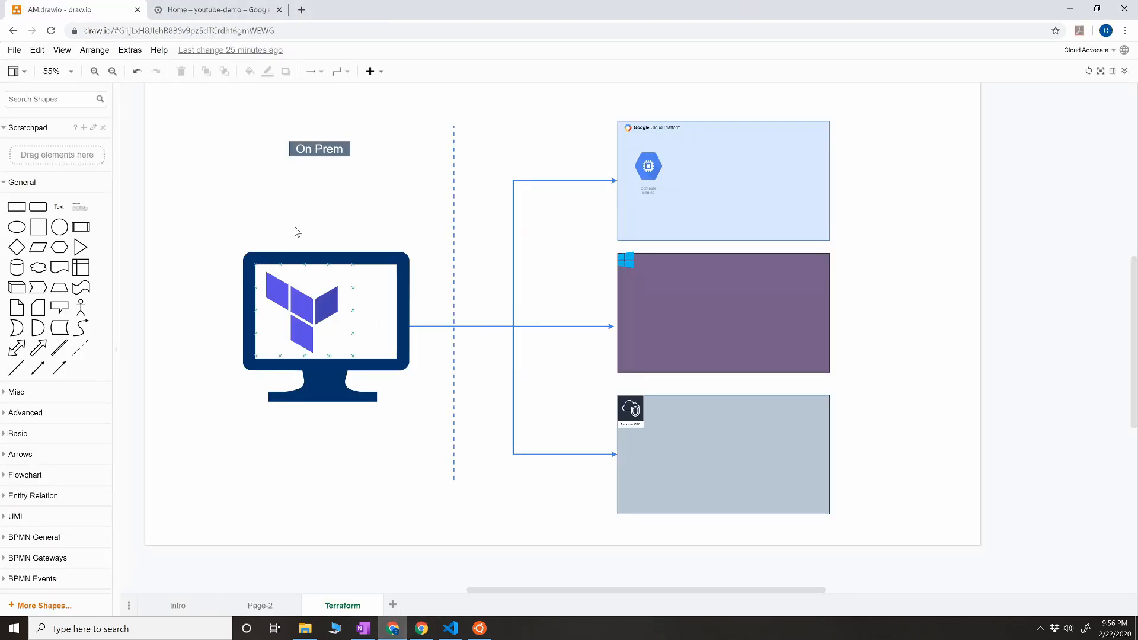
# Step: Search the console for 'service account' and open Service Accounts (IAM & Admin) for youtube-demo
pyautogui.click(214, 9)
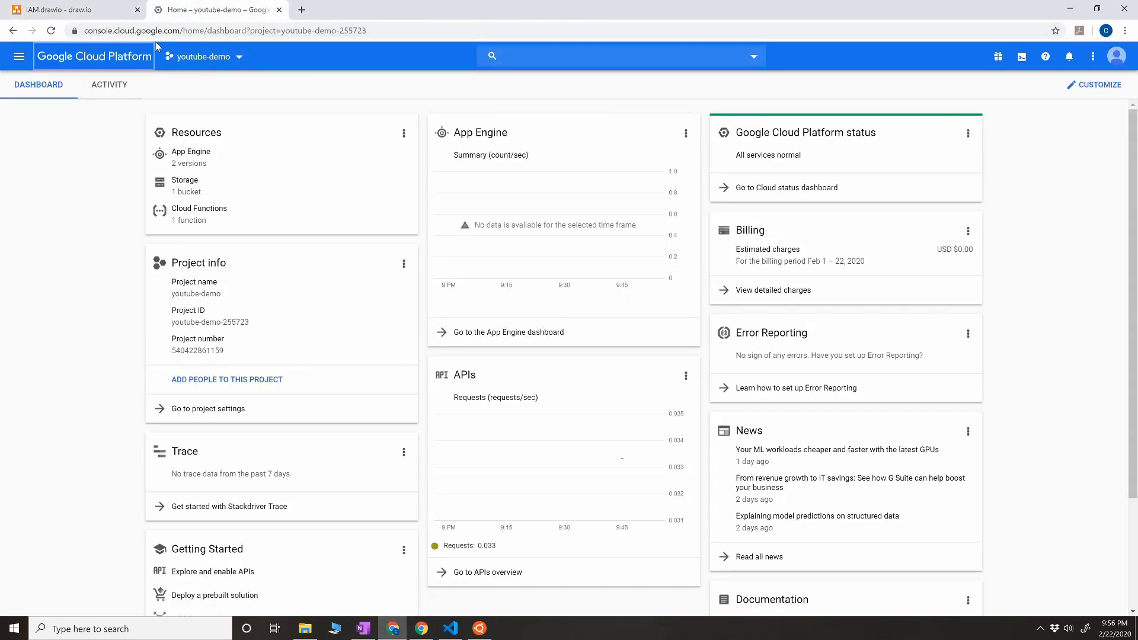
pyautogui.click(616, 55)
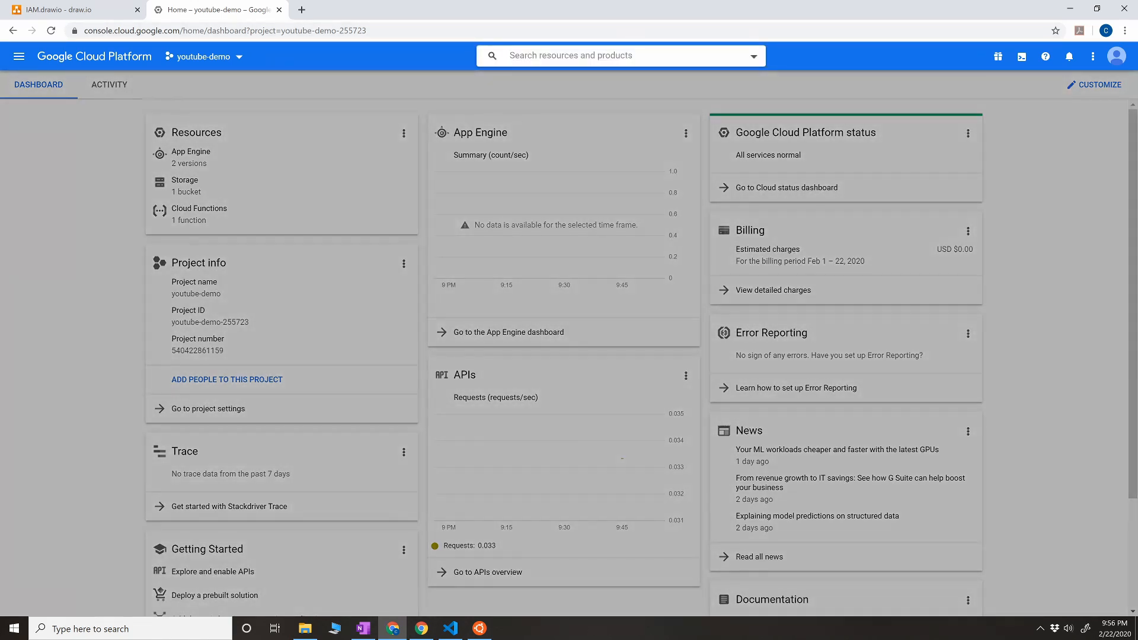
pyautogui.write('iam')
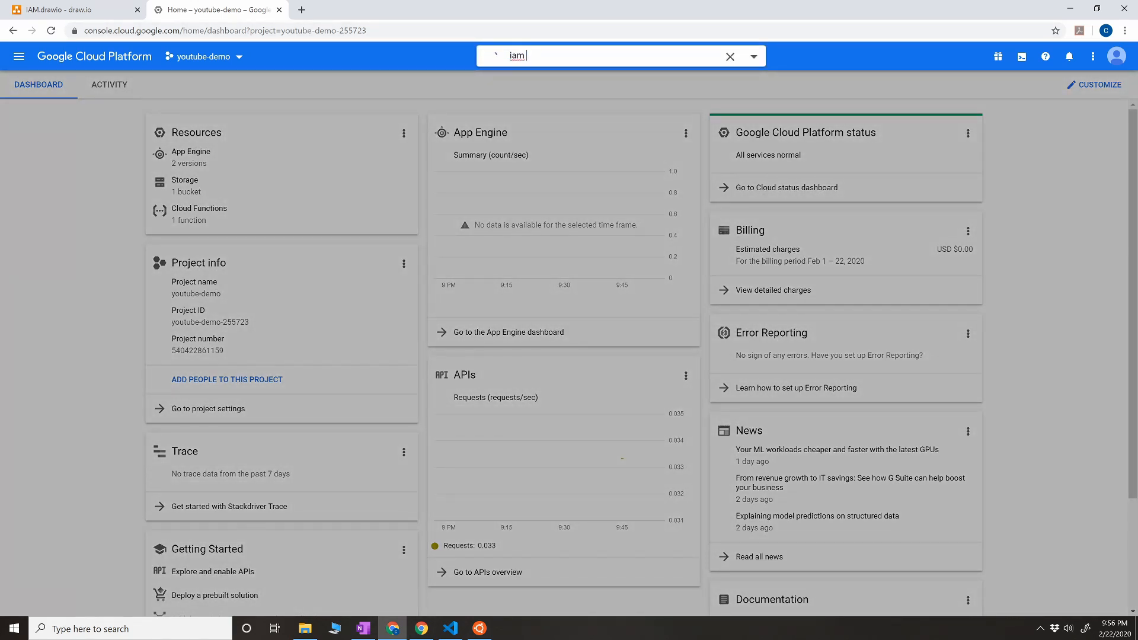
pyautogui.write('service accoun')
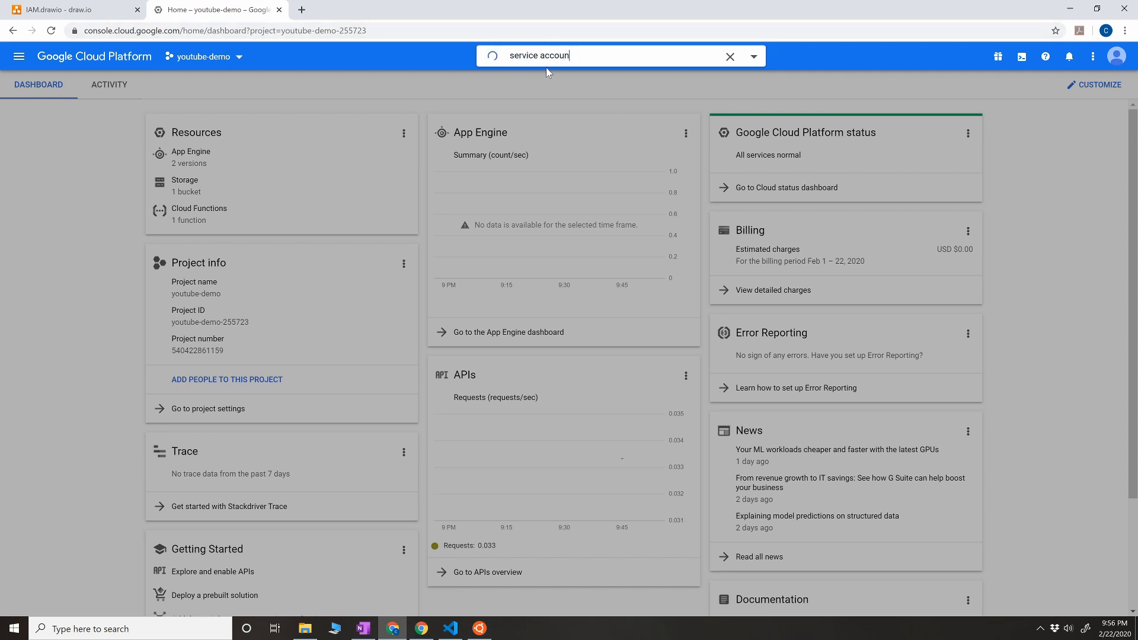
pyautogui.write('t')
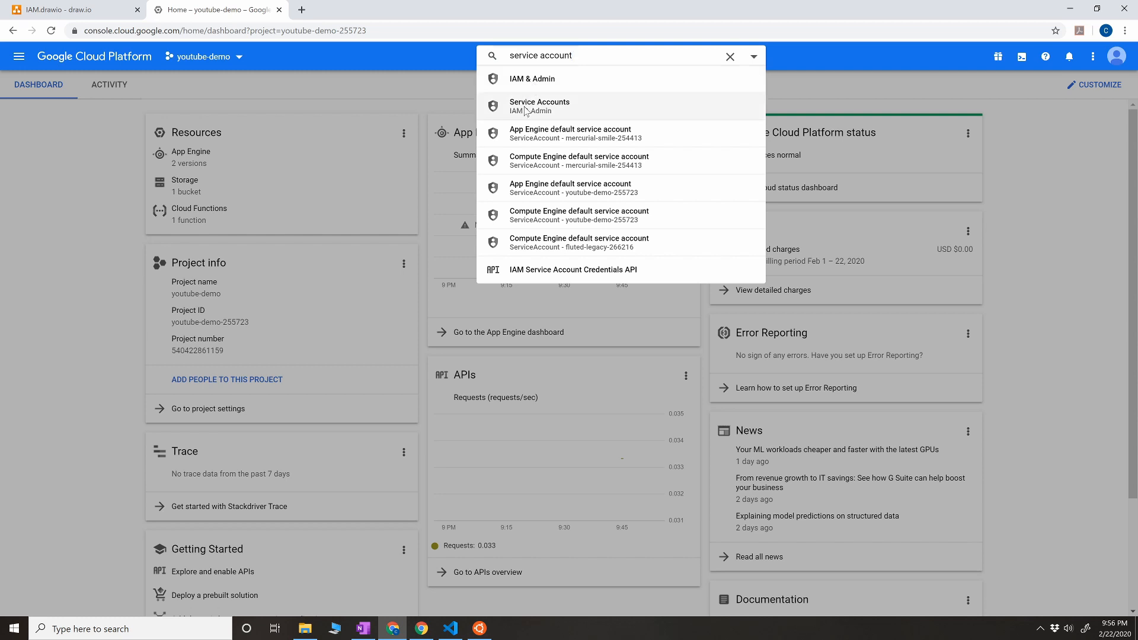
pyautogui.click(539, 105)
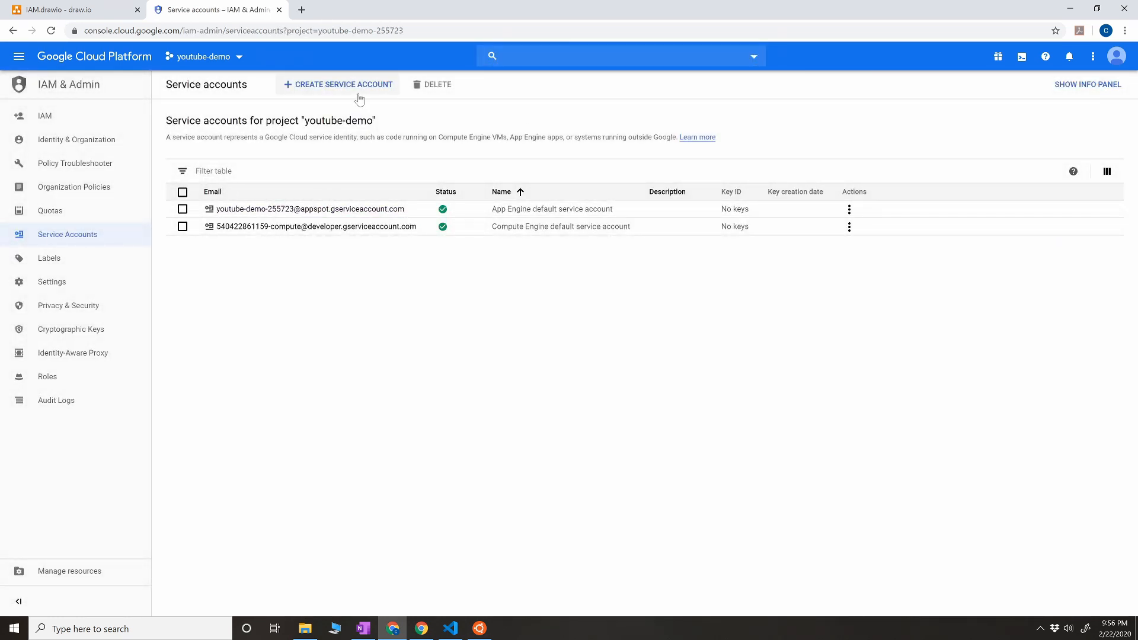
# Step: Create a service account named demo-tf with description 'Used for terraform demo'
pyautogui.click(337, 84)
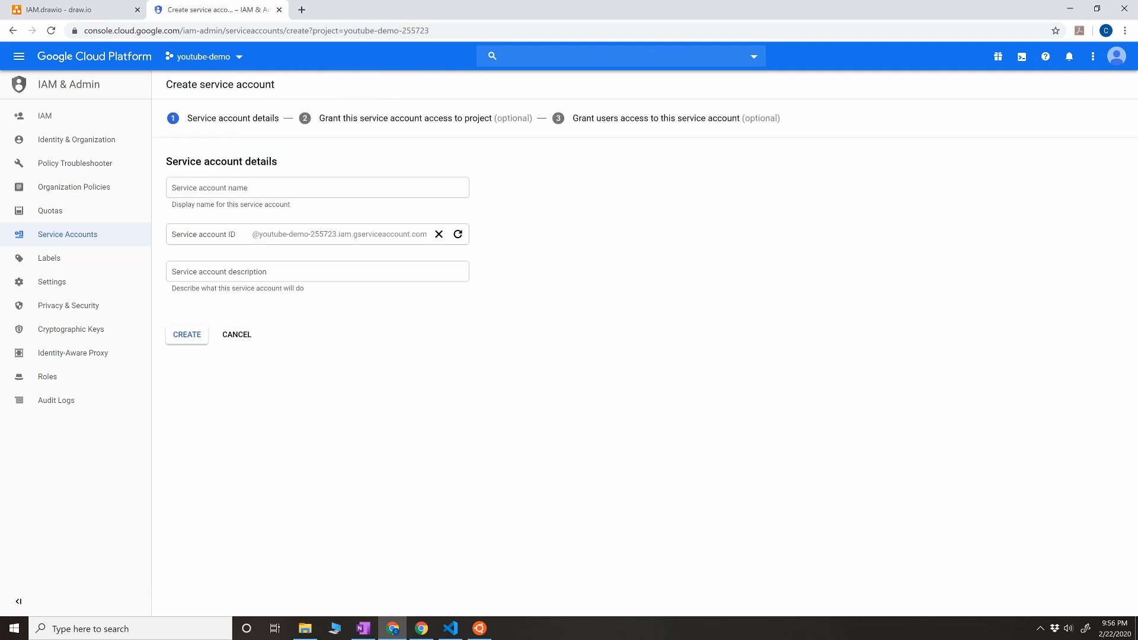
pyautogui.click(317, 187)
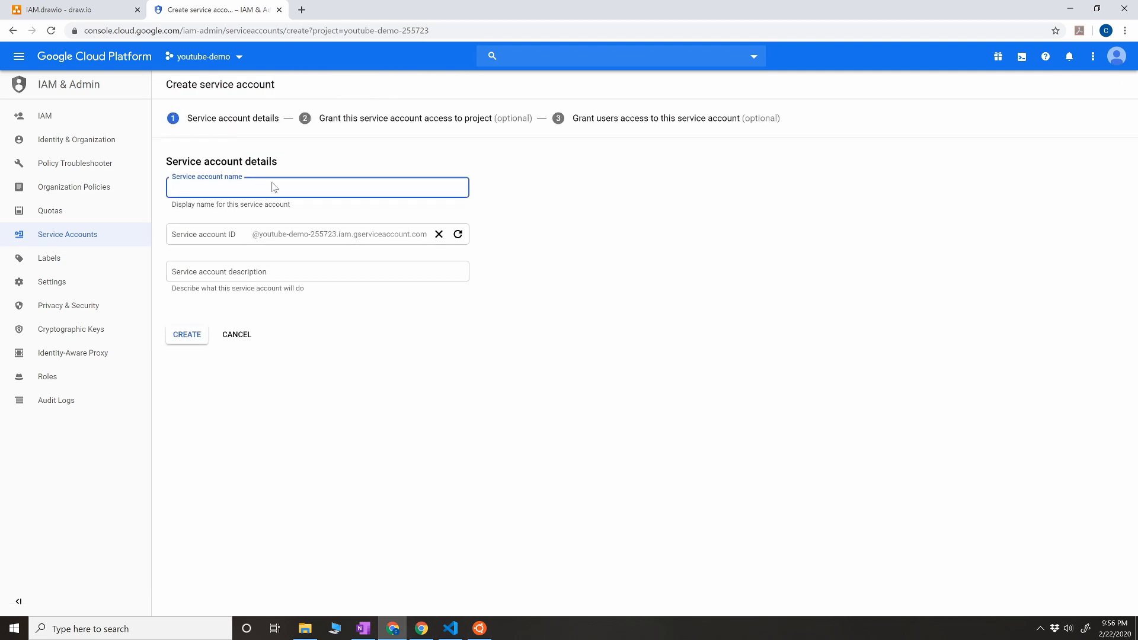
pyautogui.write('demo-tf')
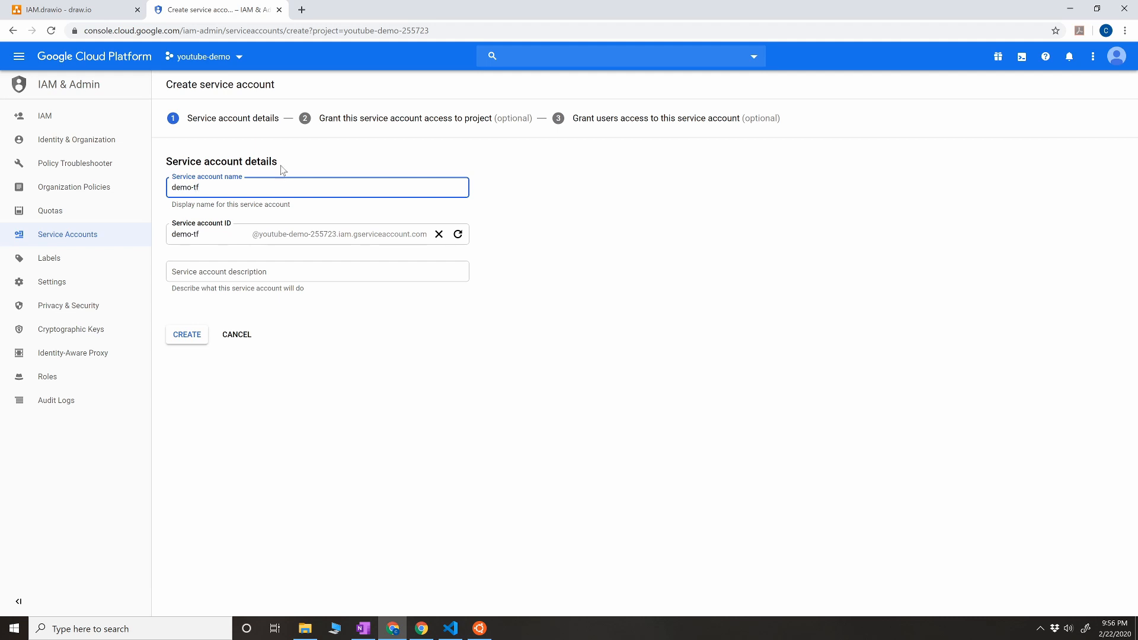
pyautogui.click(318, 270)
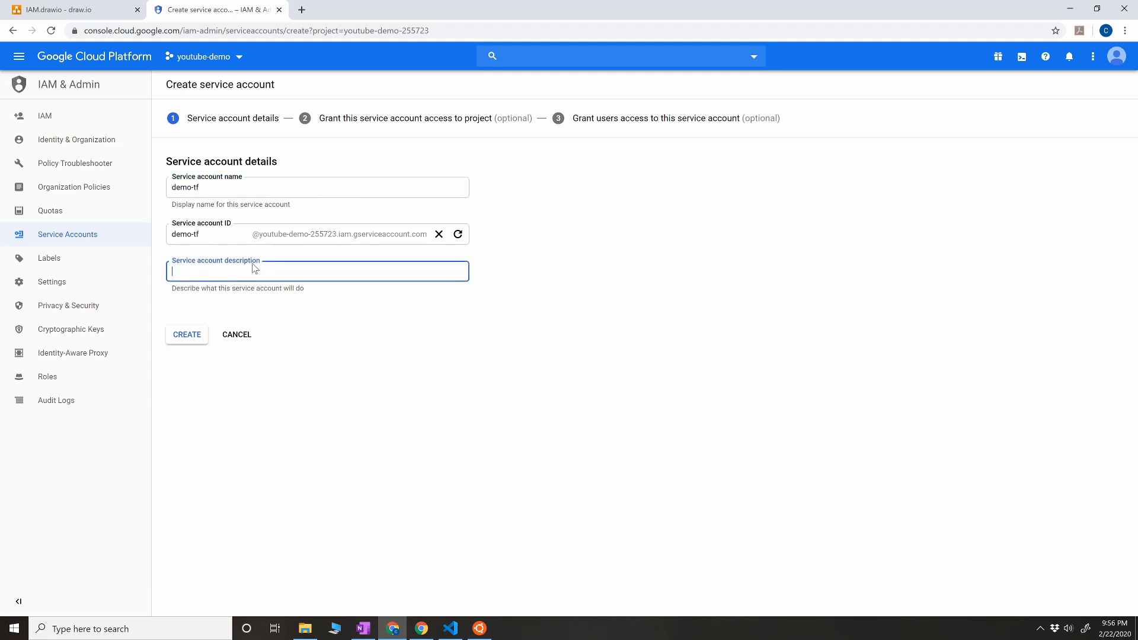
pyautogui.write('Used for terraform demo')
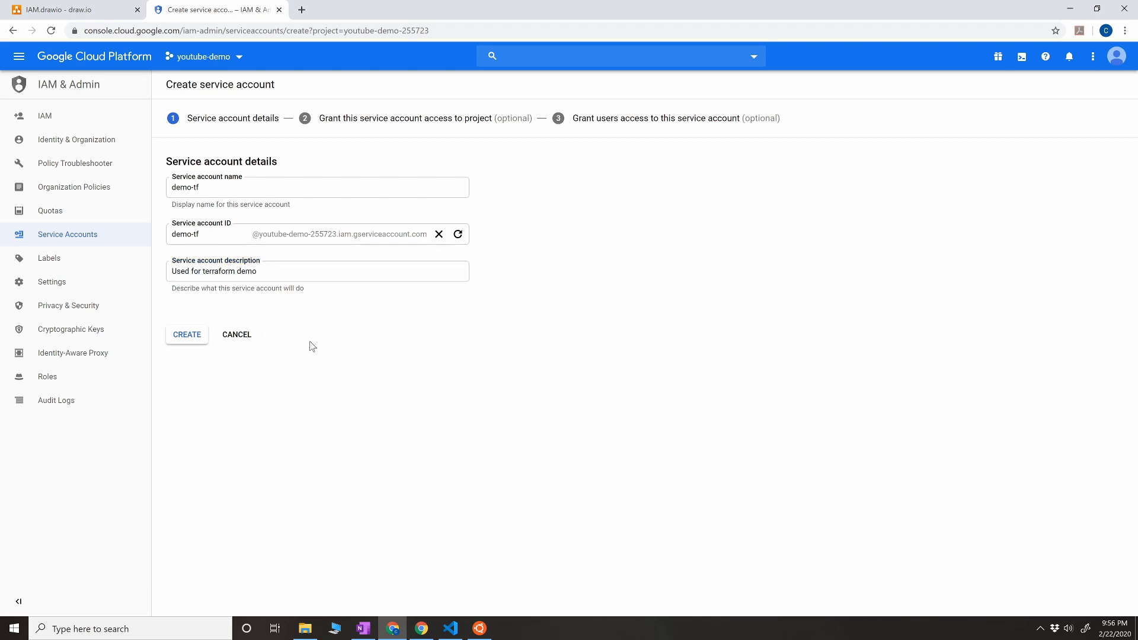
pyautogui.click(186, 335)
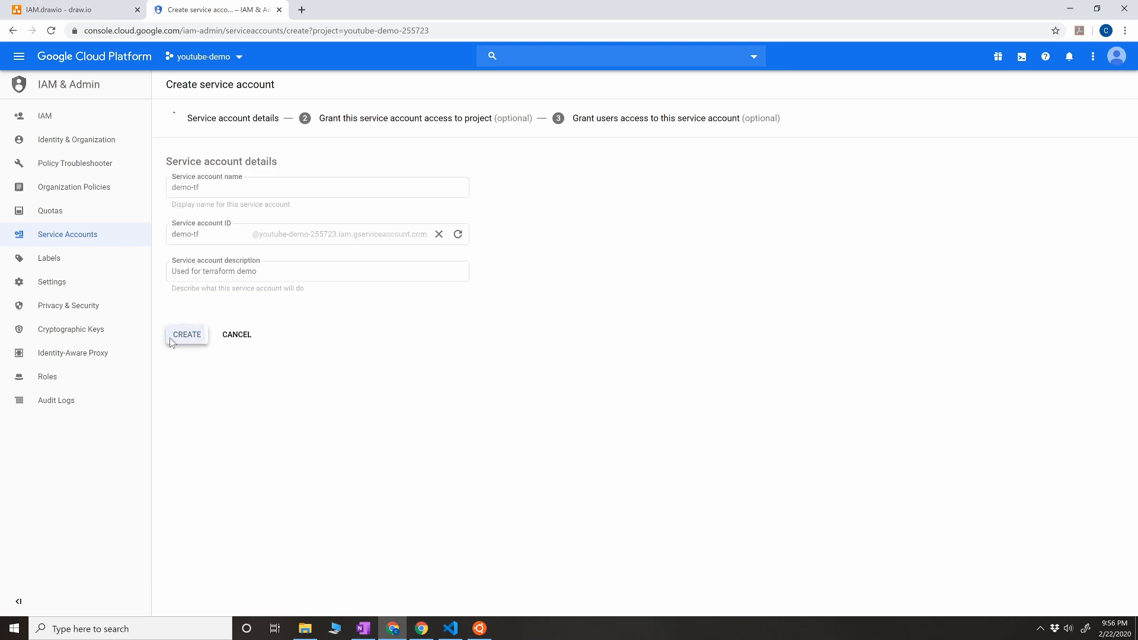
pyautogui.click(186, 334)
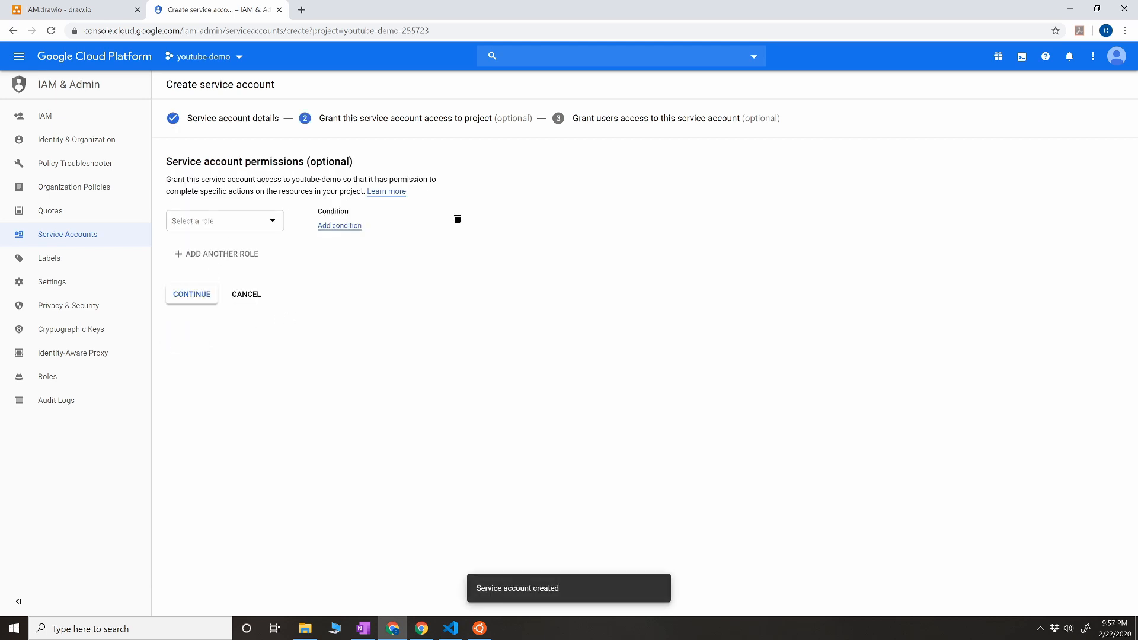
# Step: Choose Project > Editor as the role granted to demo-tf
pyautogui.click(224, 220)
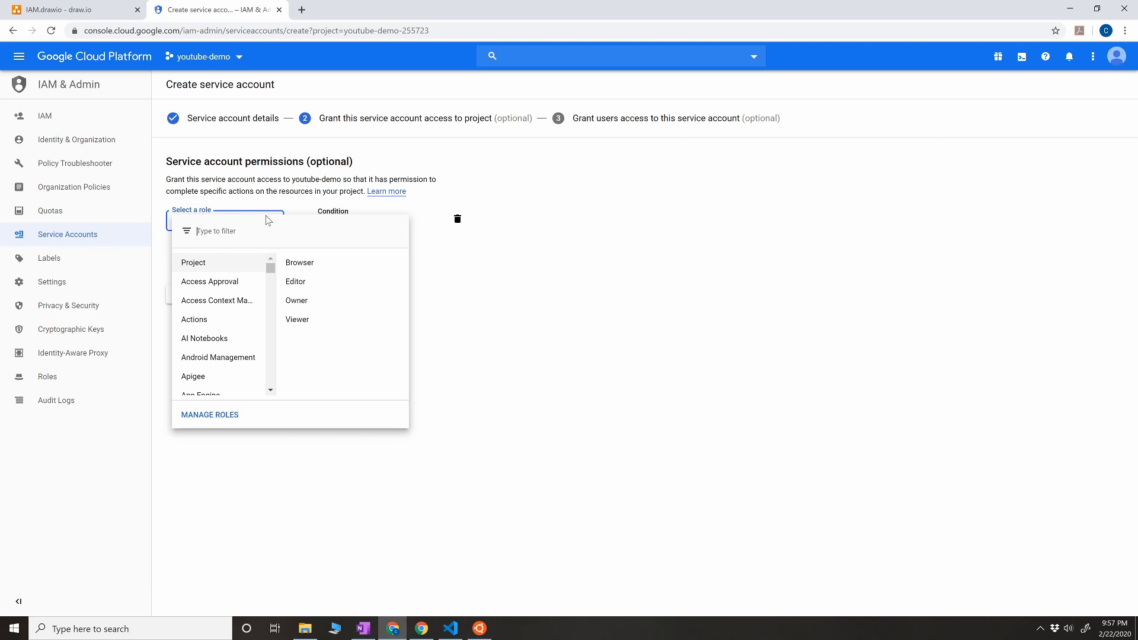
pyautogui.moveTo(297, 300)
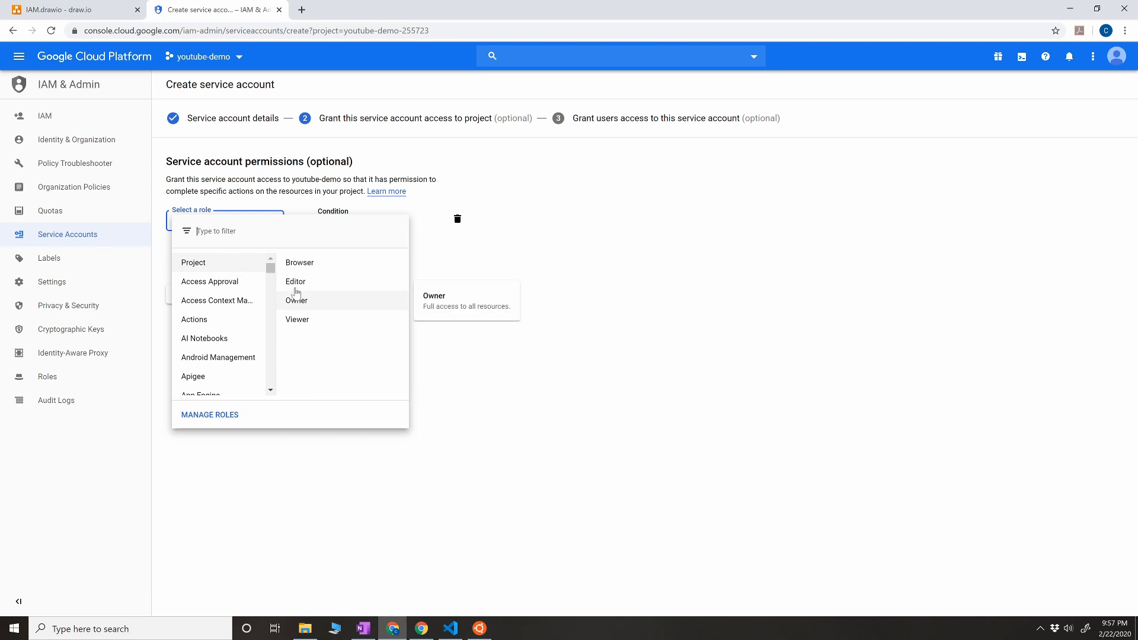
pyautogui.click(295, 282)
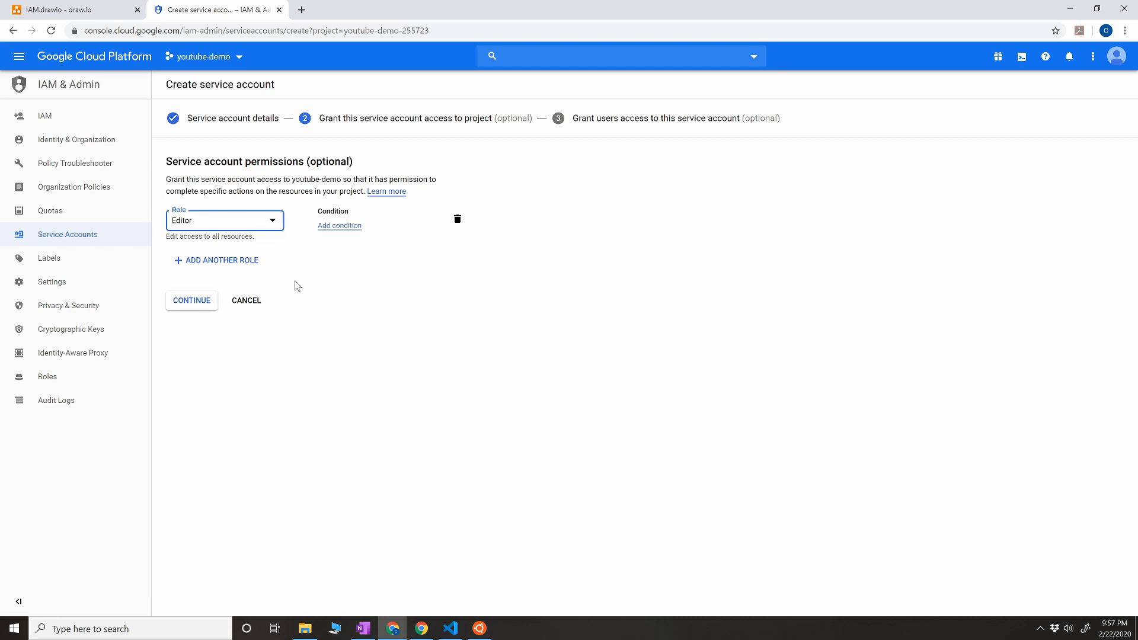
pyautogui.moveTo(292, 286)
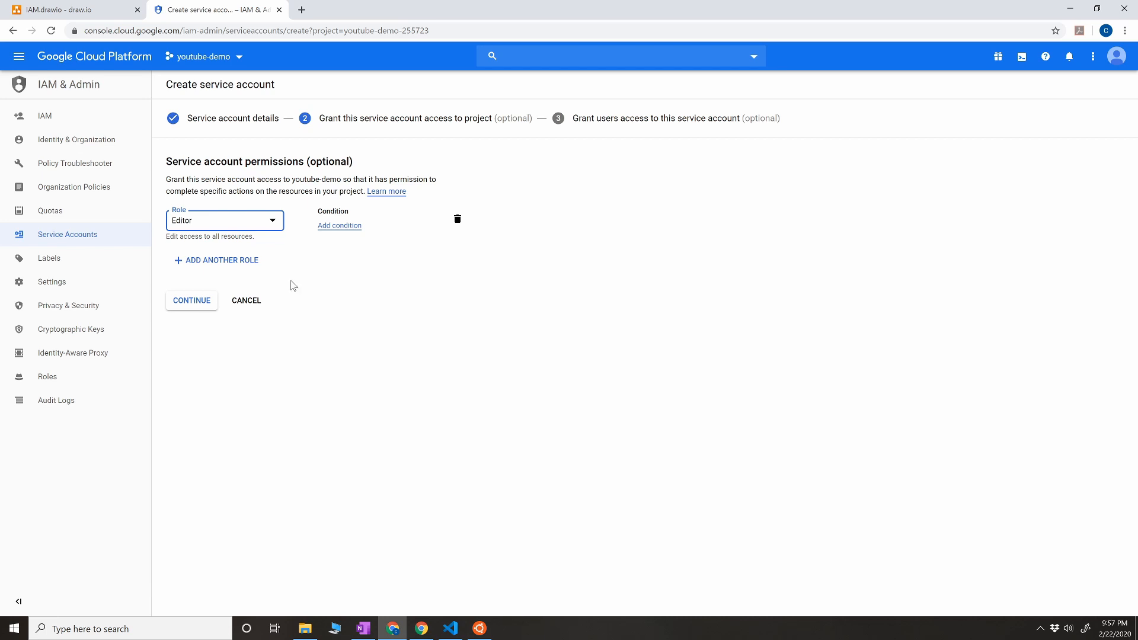
# Step: Continue past the Editor role step and finish the demo-tf service account setup with Done
pyautogui.click(191, 300)
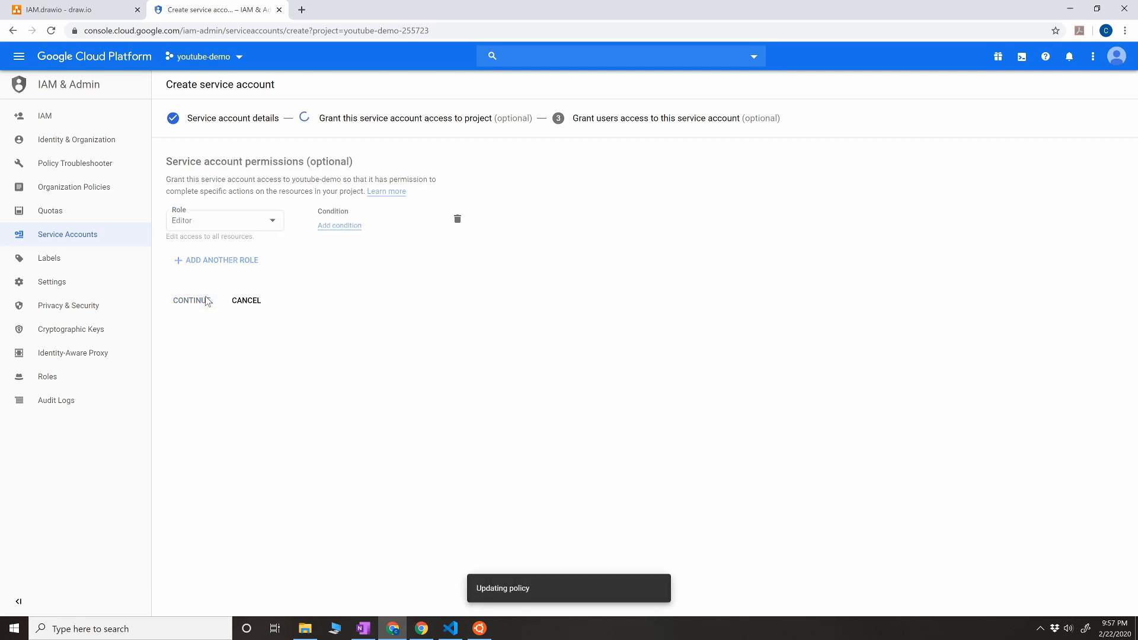
pyautogui.click(192, 300)
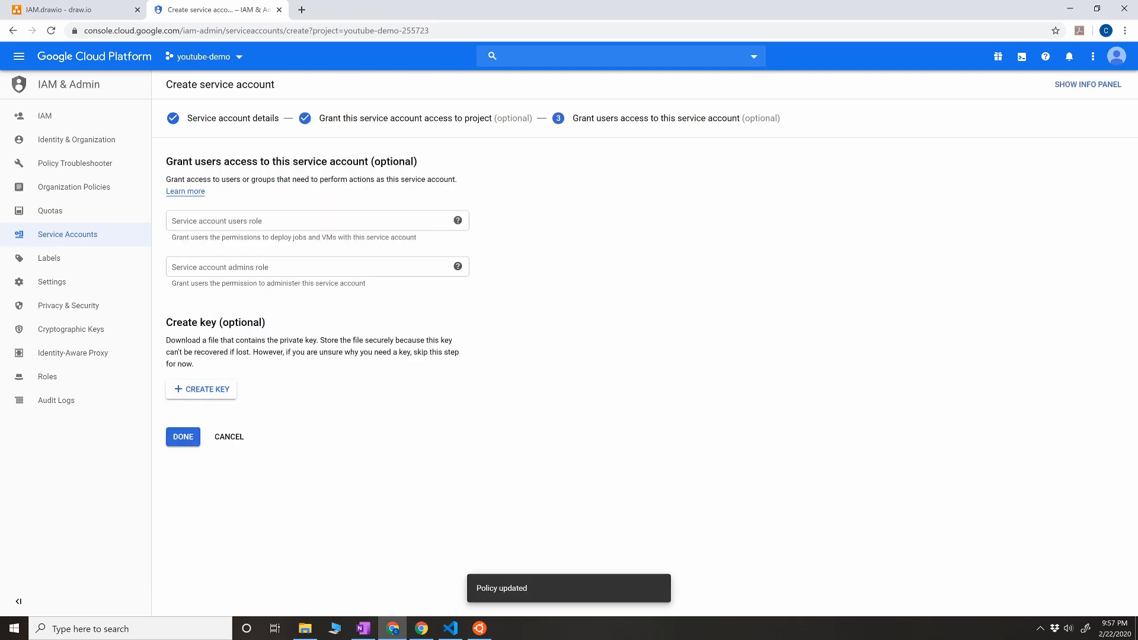
pyautogui.click(202, 389)
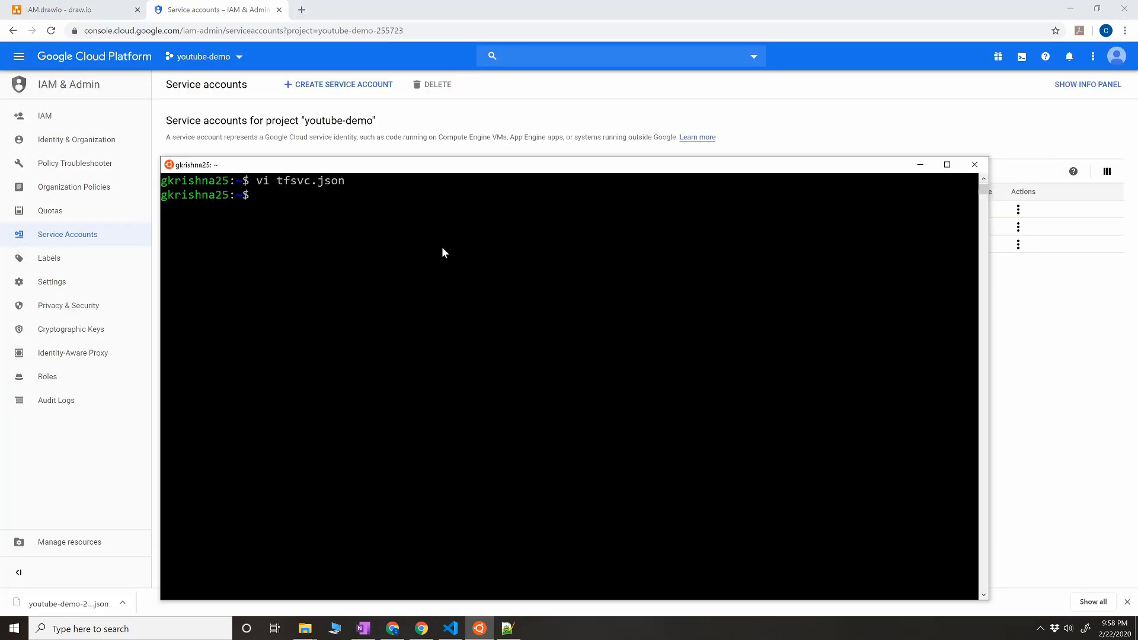
# Step: List the home folder to confirm tfsvc.json, then copy the youtube-demo project ID from the project picker
pyautogui.write('ls')
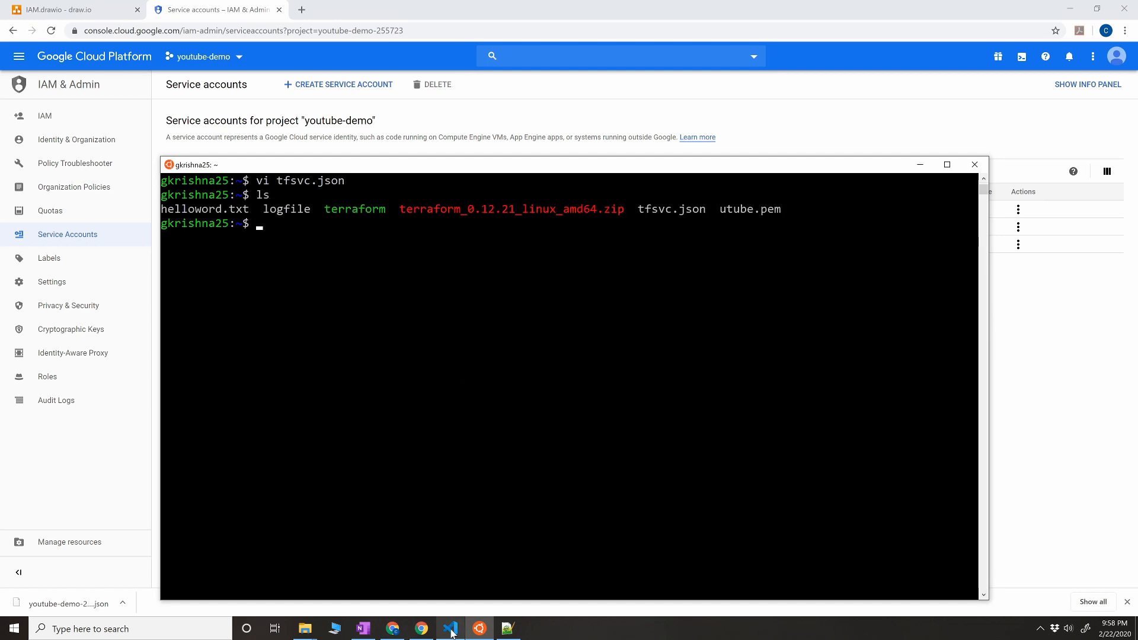
pyautogui.click(450, 628)
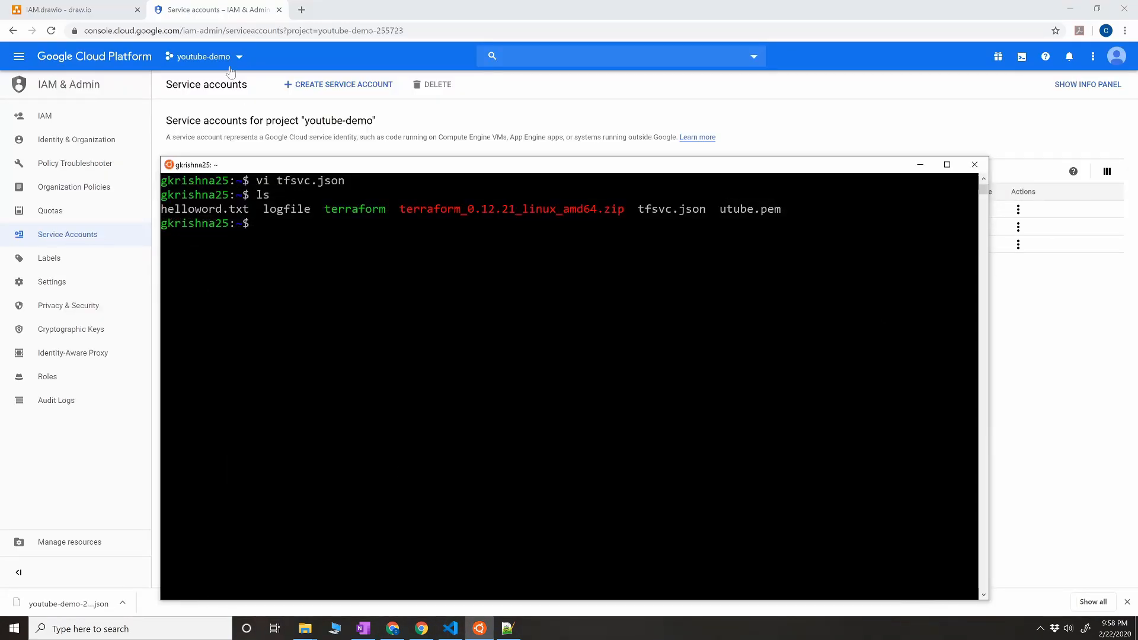
pyautogui.click(202, 57)
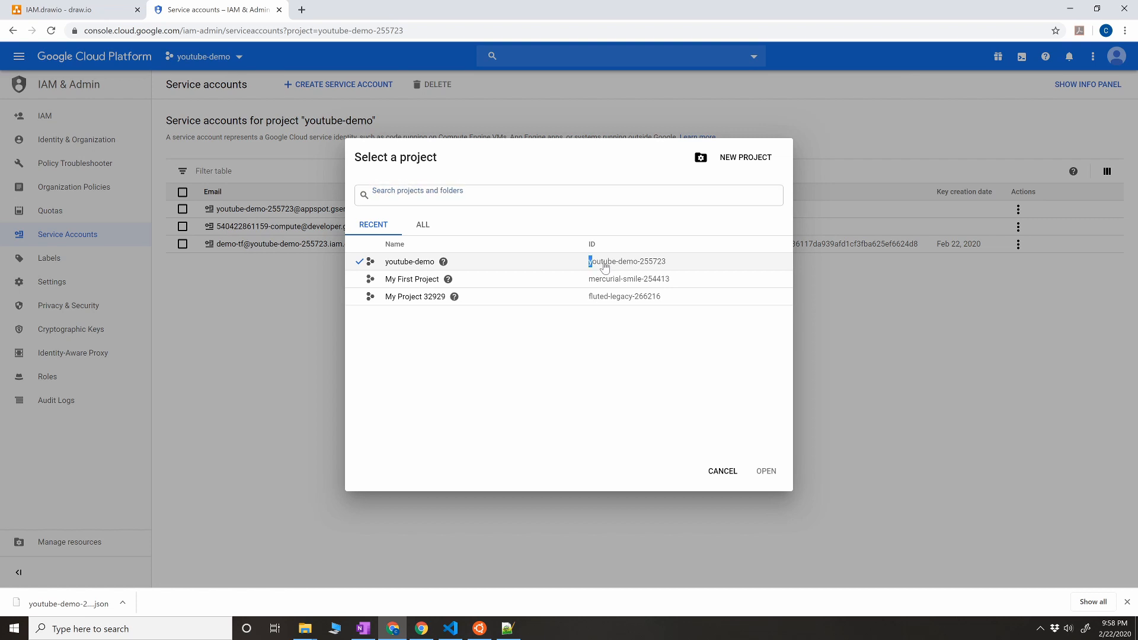
pyautogui.doubleClick(626, 260)
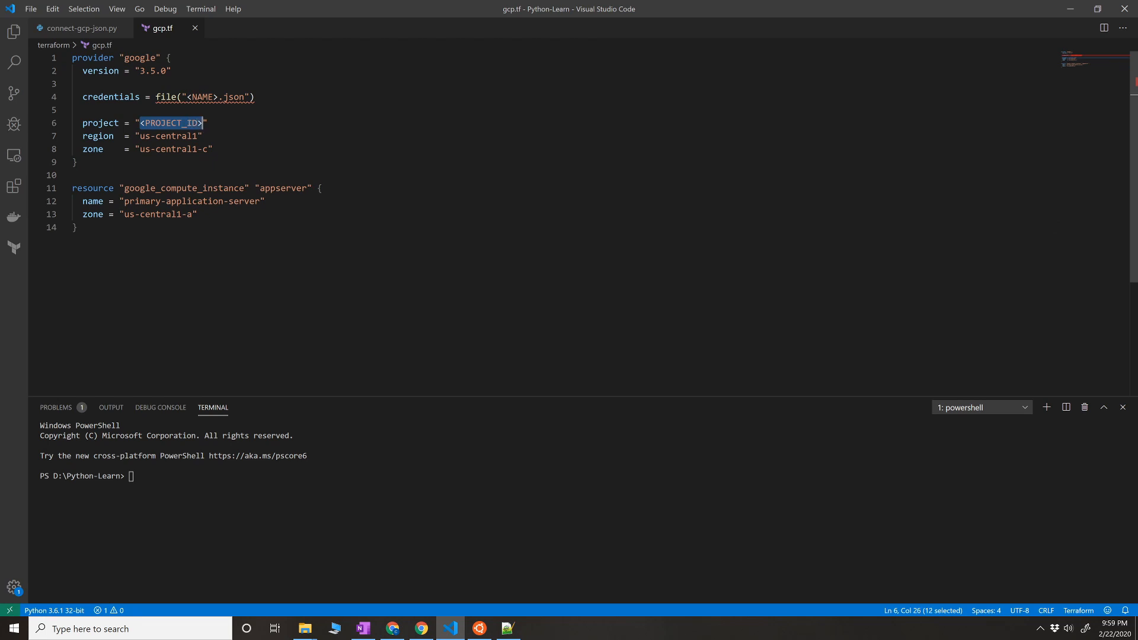
# Step: Set gcp.tf to project youtube-demo-255723 and the tfsvc.json credentials file
pyautogui.write('youtube-demo-255723')
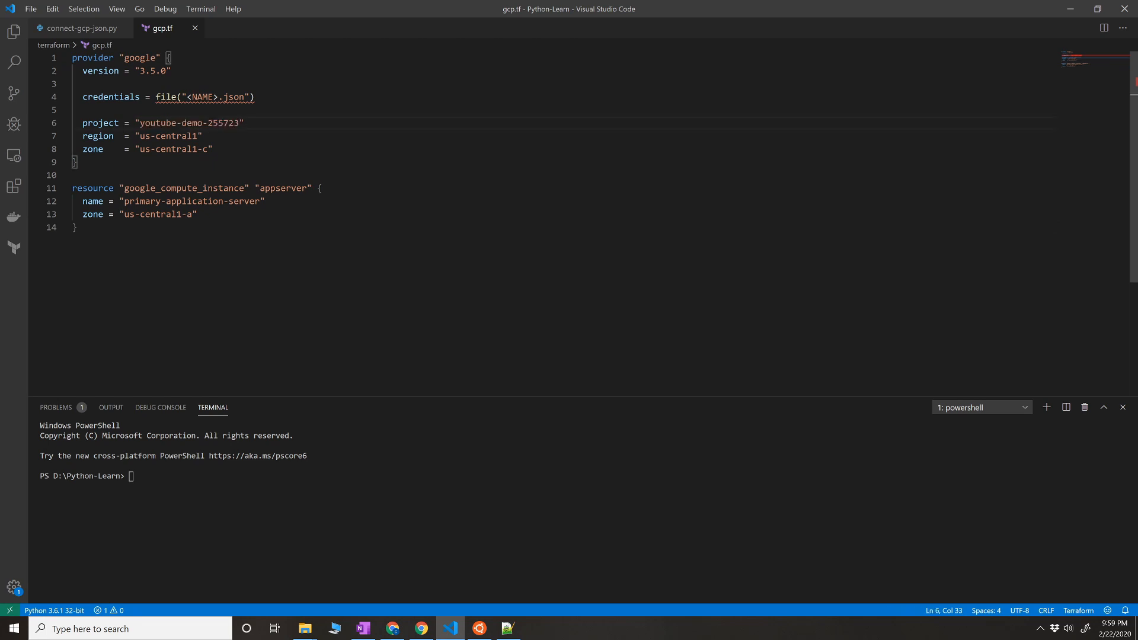
pyautogui.click(477, 628)
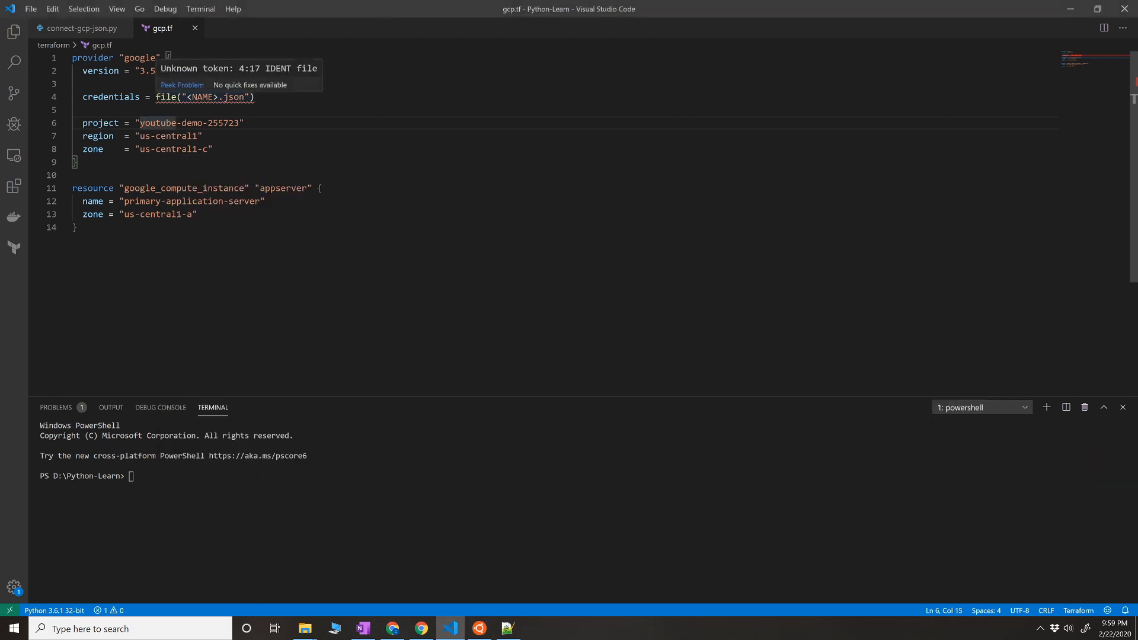
pyautogui.moveTo(186, 97); pyautogui.dragTo(245, 97)
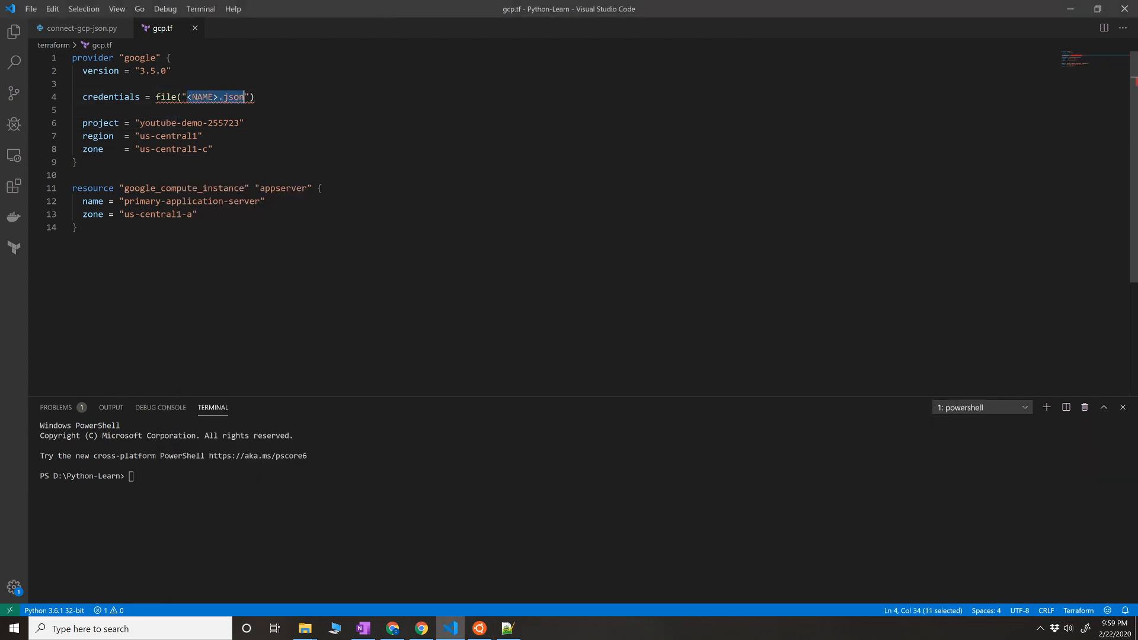
pyautogui.write('tfsvc')
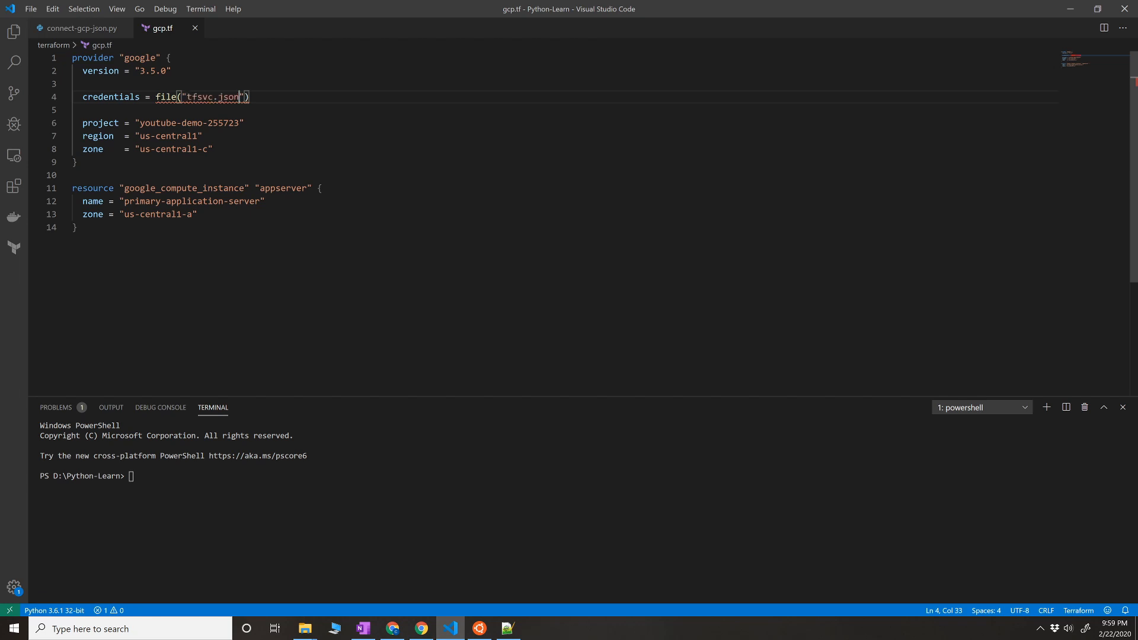
# Step: Remove the appserver zone line and select the whole gcp.tf configuration
pyautogui.moveTo(85, 215); pyautogui.dragTo(195, 214)
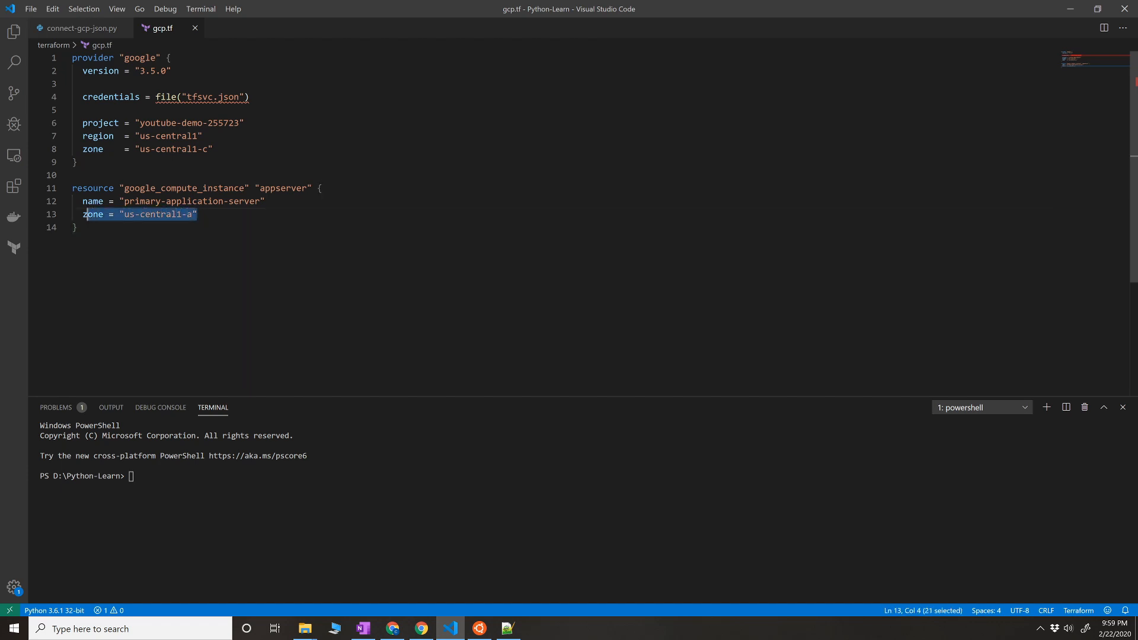
pyautogui.write('z\\')
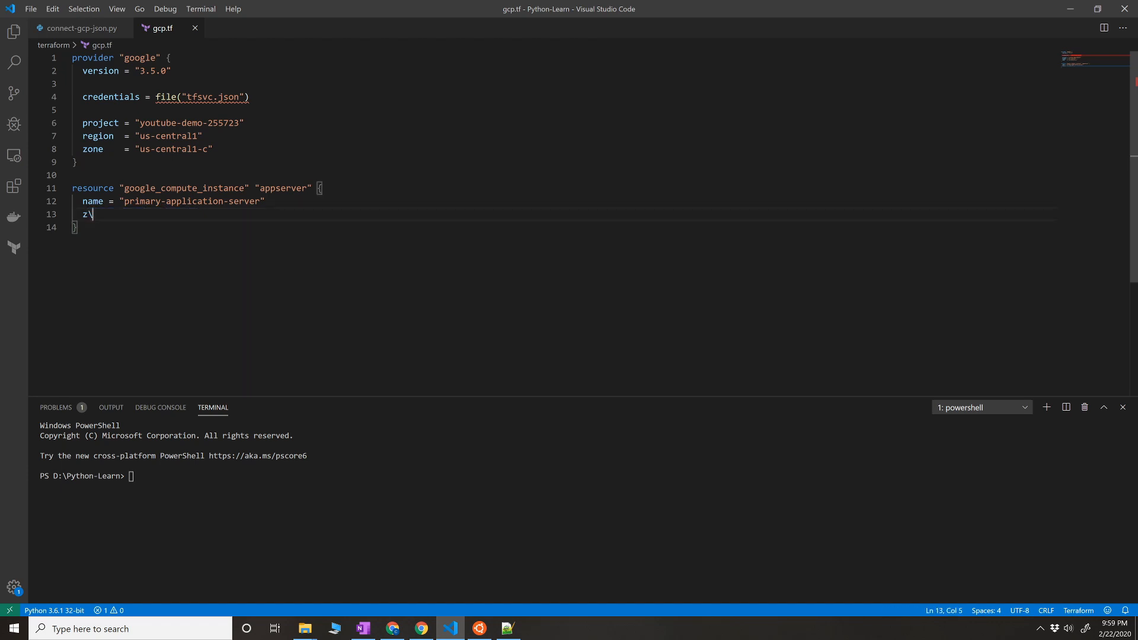
pyautogui.press('Backspace')
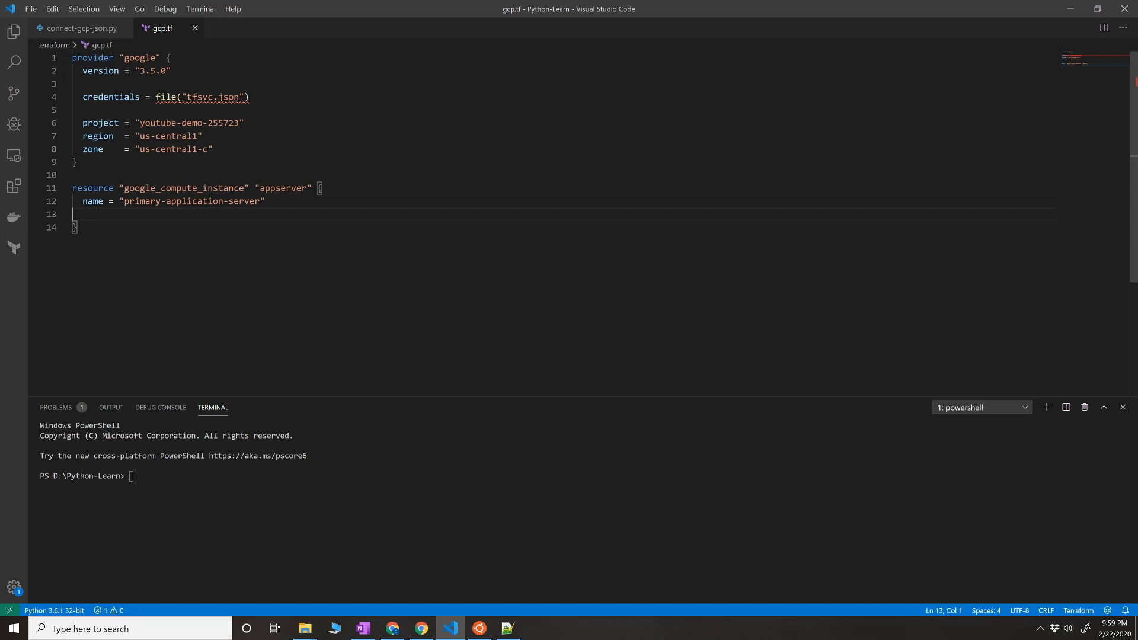
pyautogui.press('Backspace')
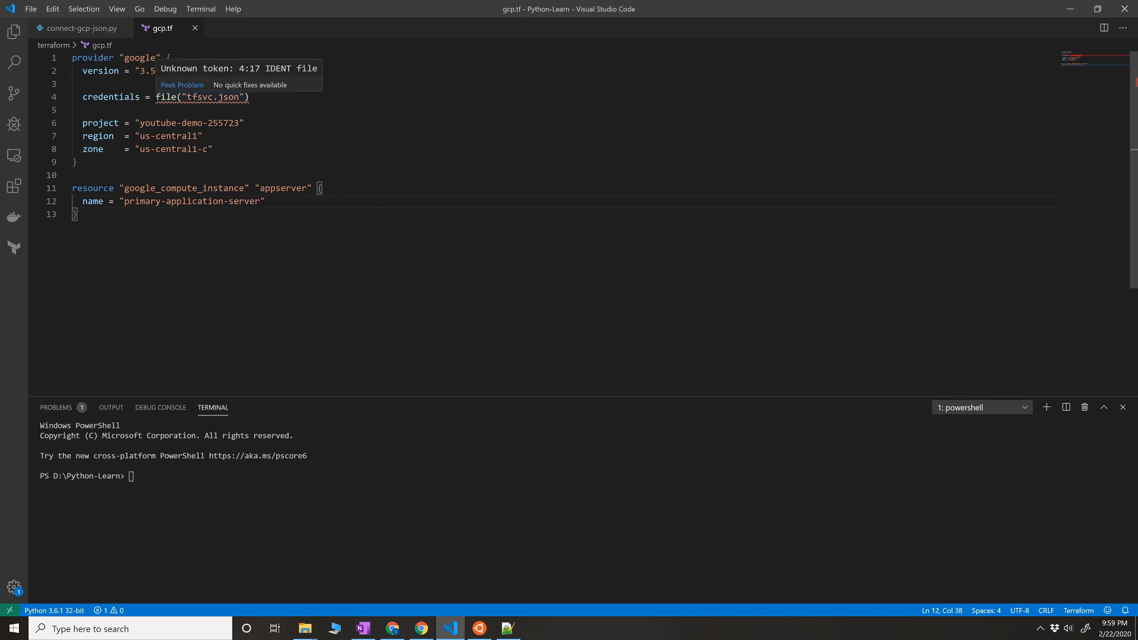
pyautogui.press('ctrl+a')
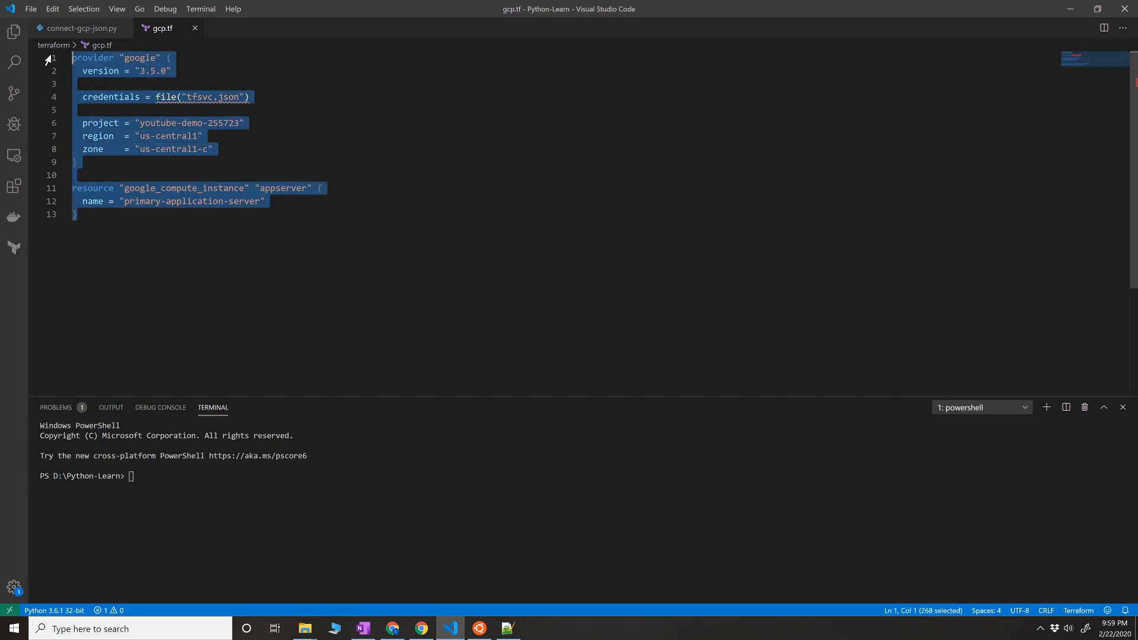
pyautogui.moveTo(536, 636)
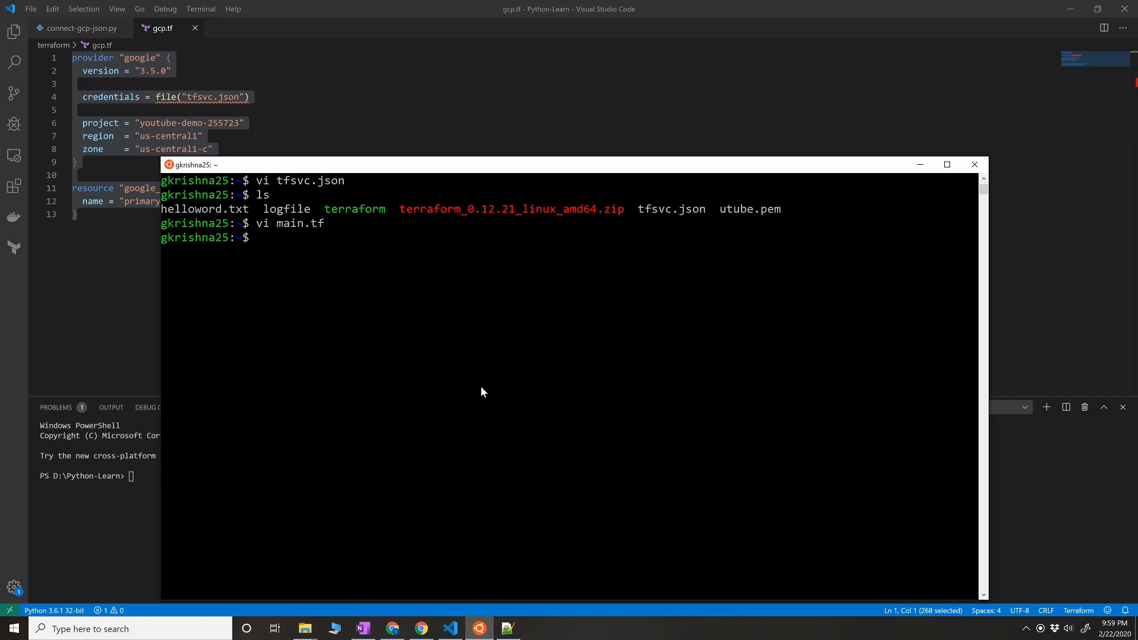
pyautogui.moveTo(486, 389)
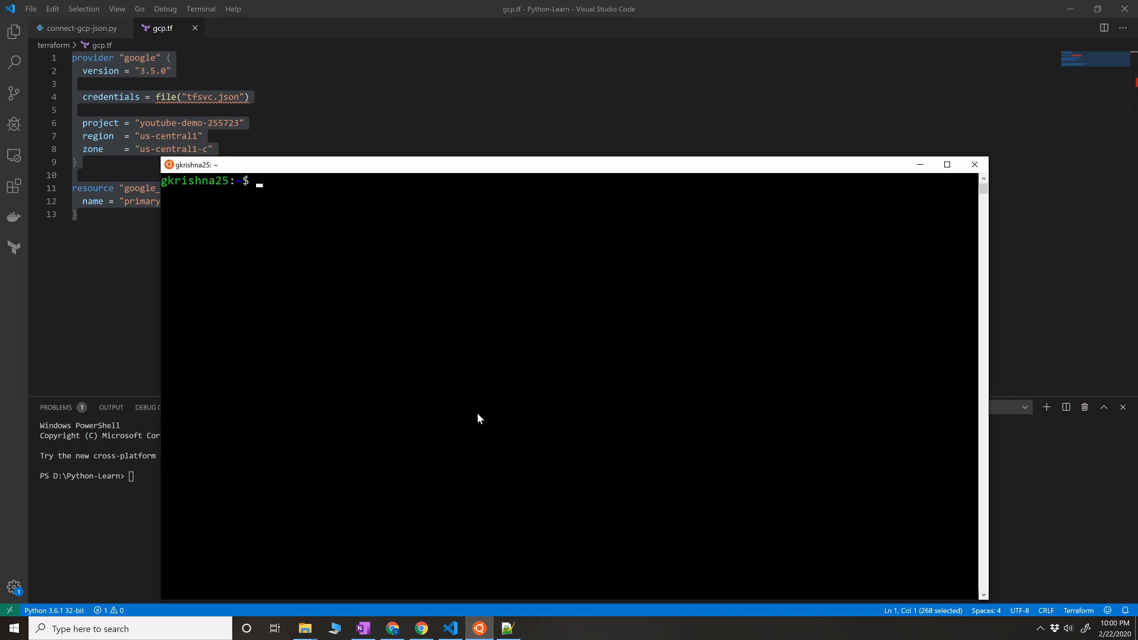
# Step: Run terraform init to download the Google provider plugin 3.5.0
pyautogui.write('terraform init')
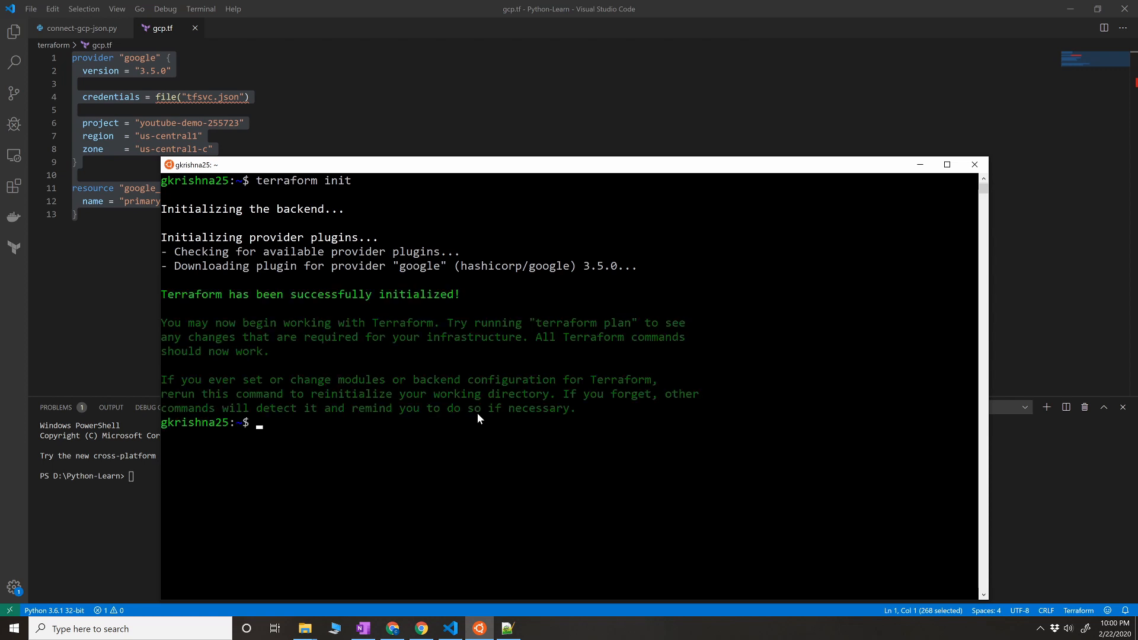
pyautogui.moveTo(202, 261)
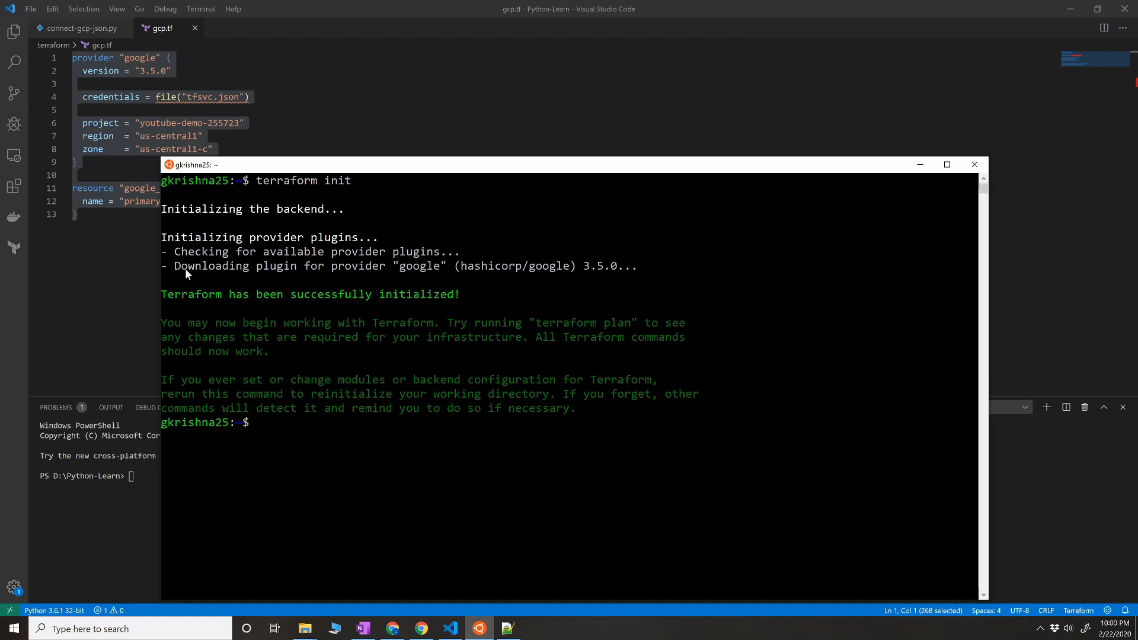
pyautogui.moveTo(363, 274)
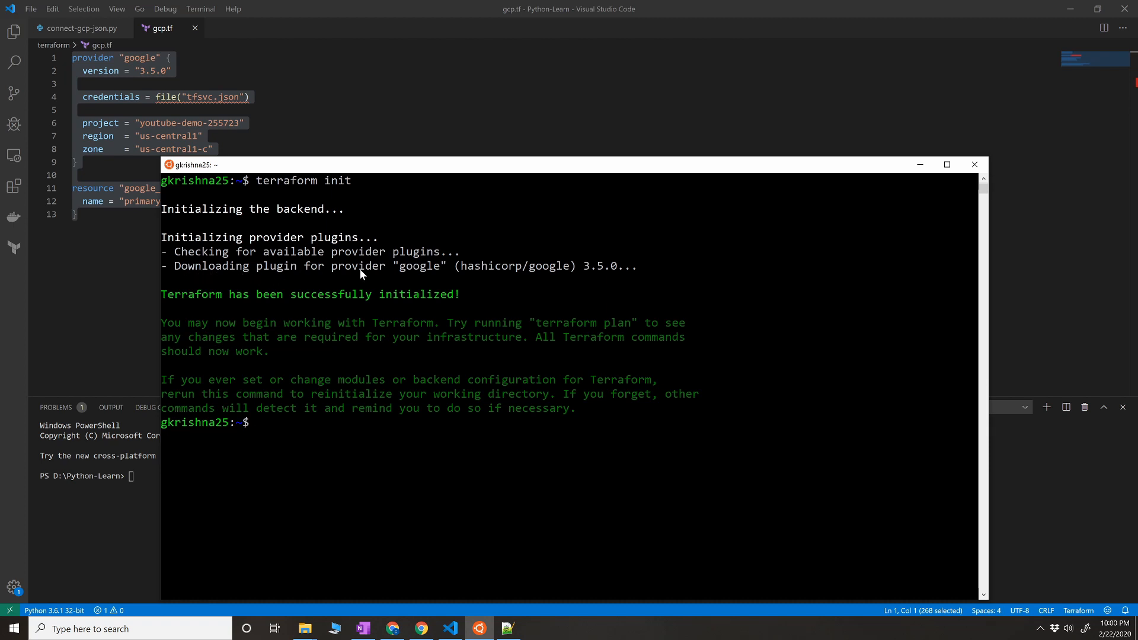
pyautogui.moveTo(595, 274)
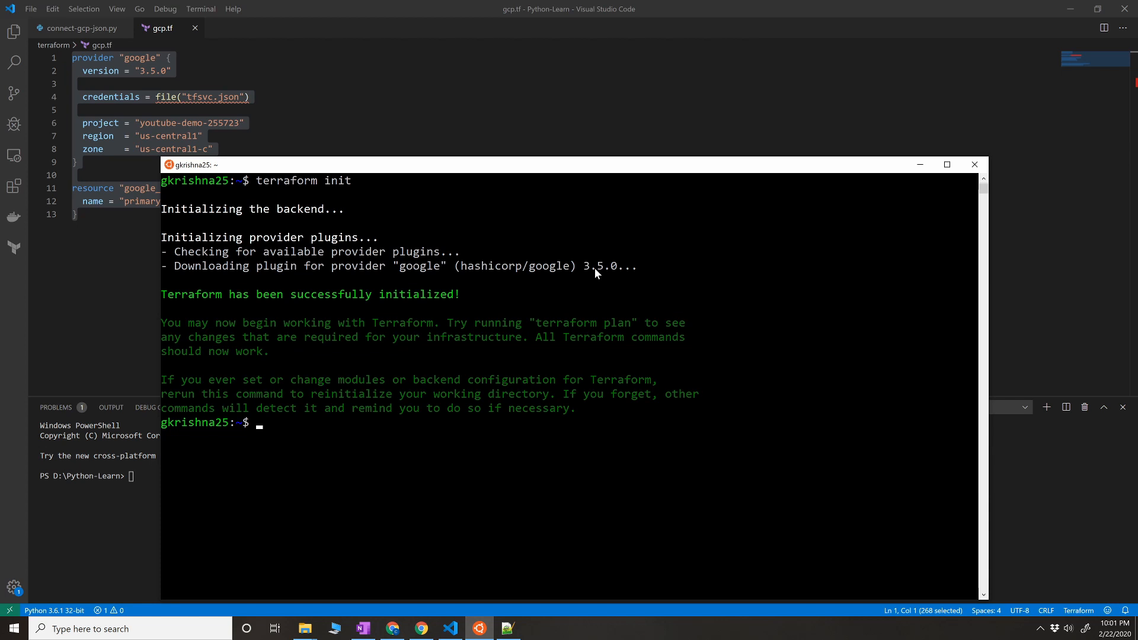
pyautogui.moveTo(596, 269)
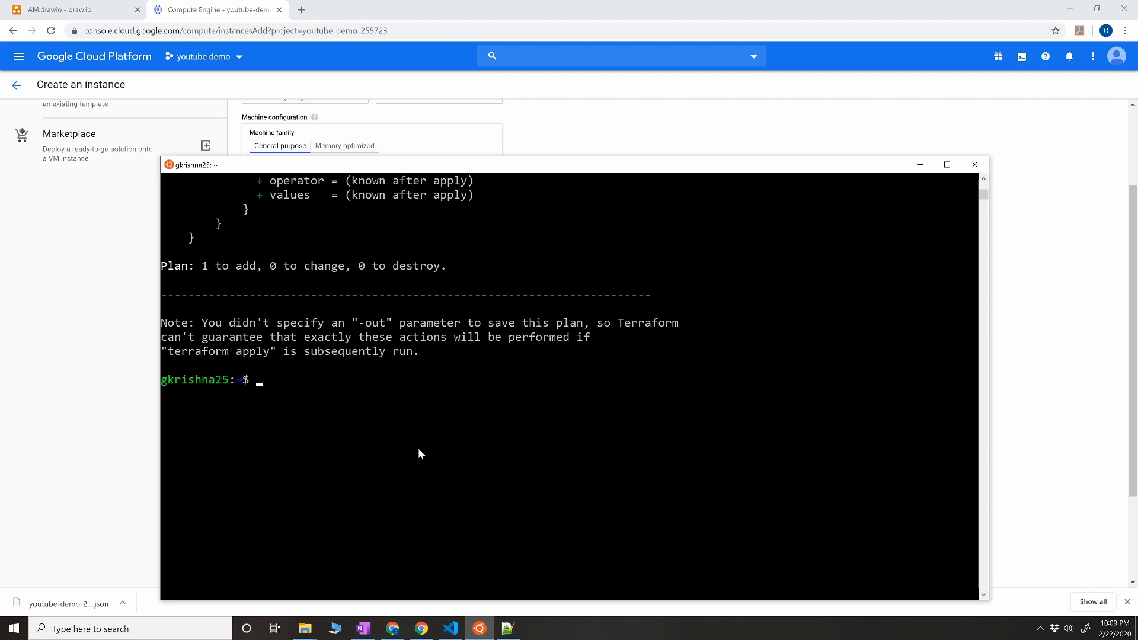
# Step: Point out the earlier missing network_interface field error in the plan output
pyautogui.scroll(3)
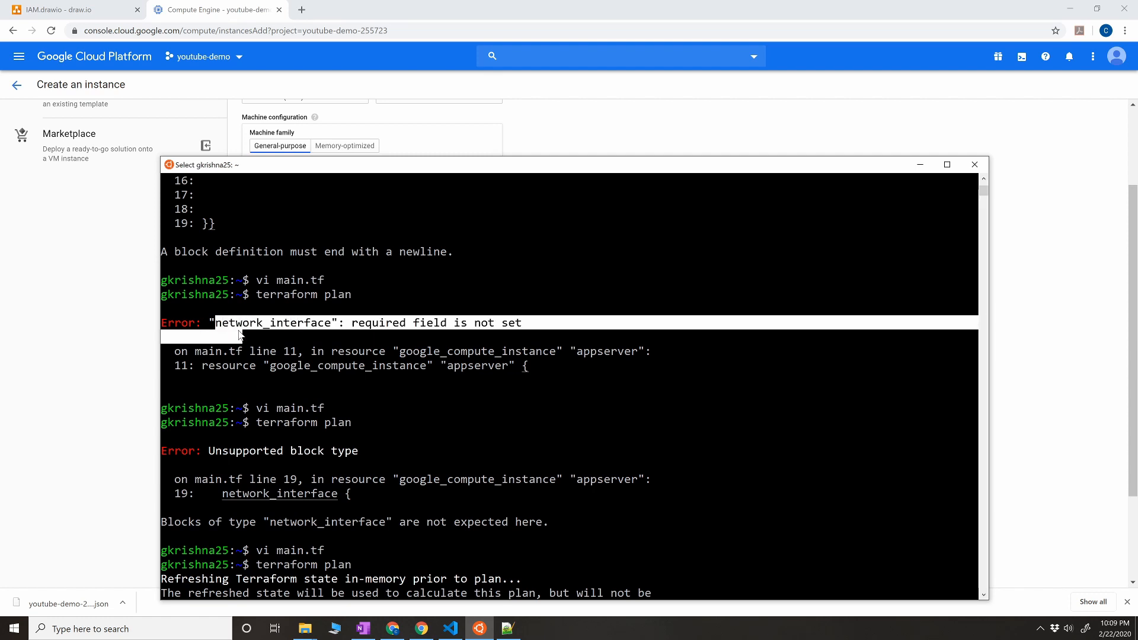
pyautogui.doubleClick(273, 322)
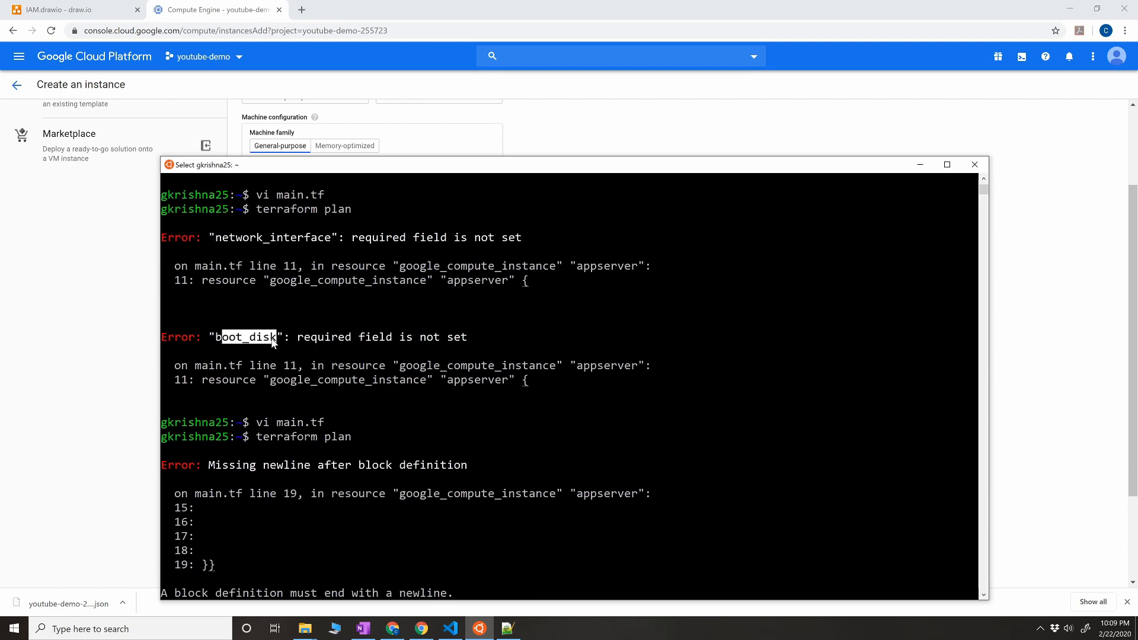
pyautogui.scroll(-3)
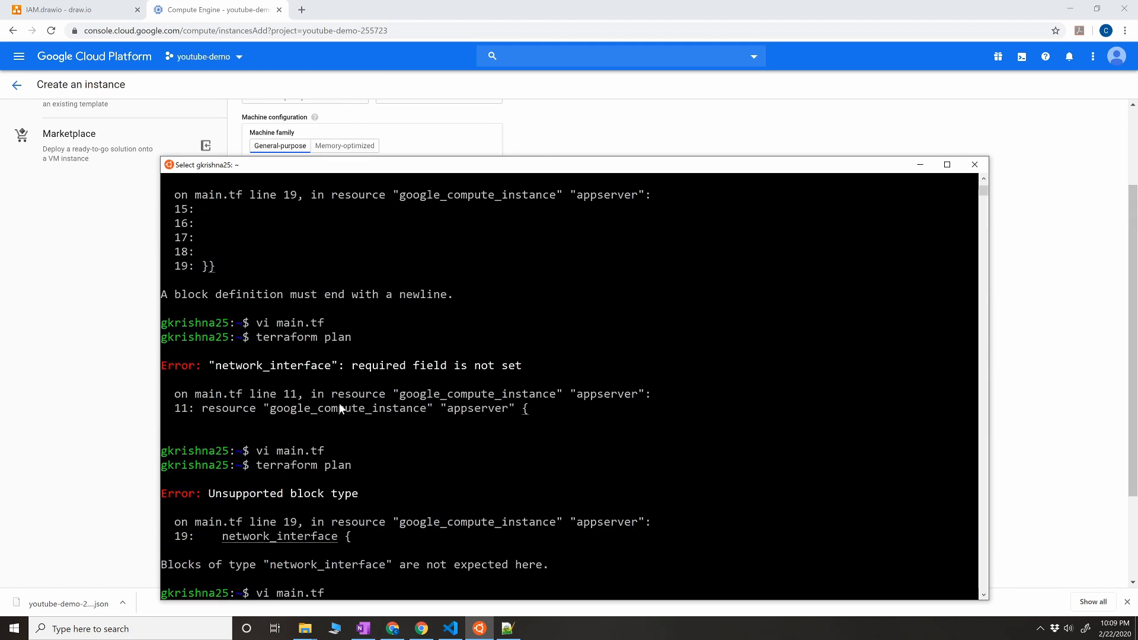
pyautogui.moveTo(231, 496)
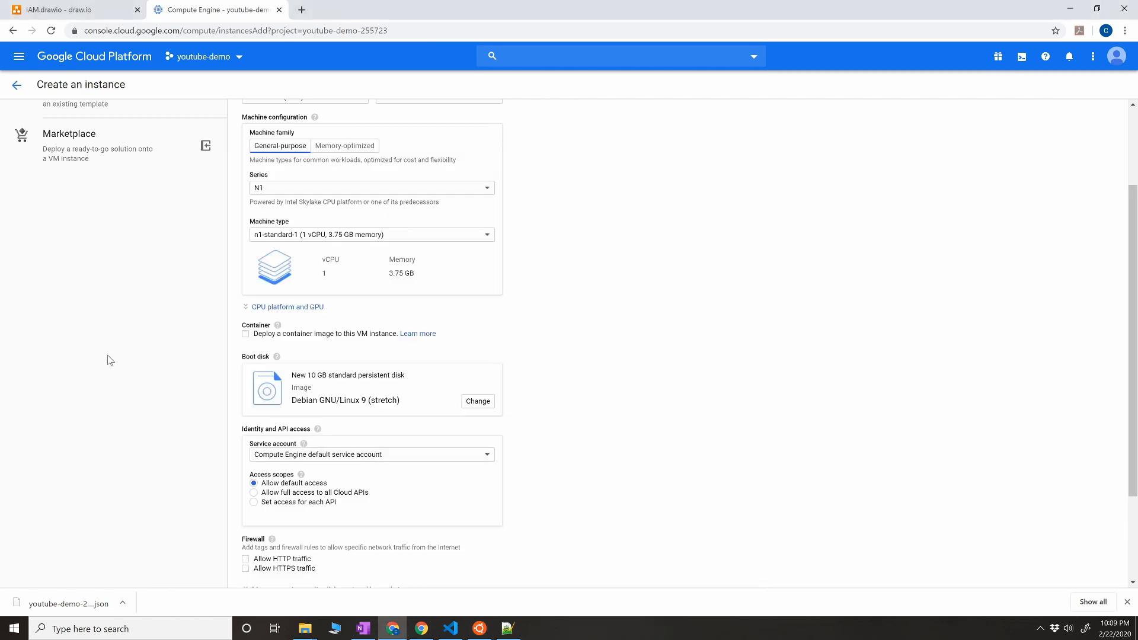
pyautogui.moveTo(320, 189)
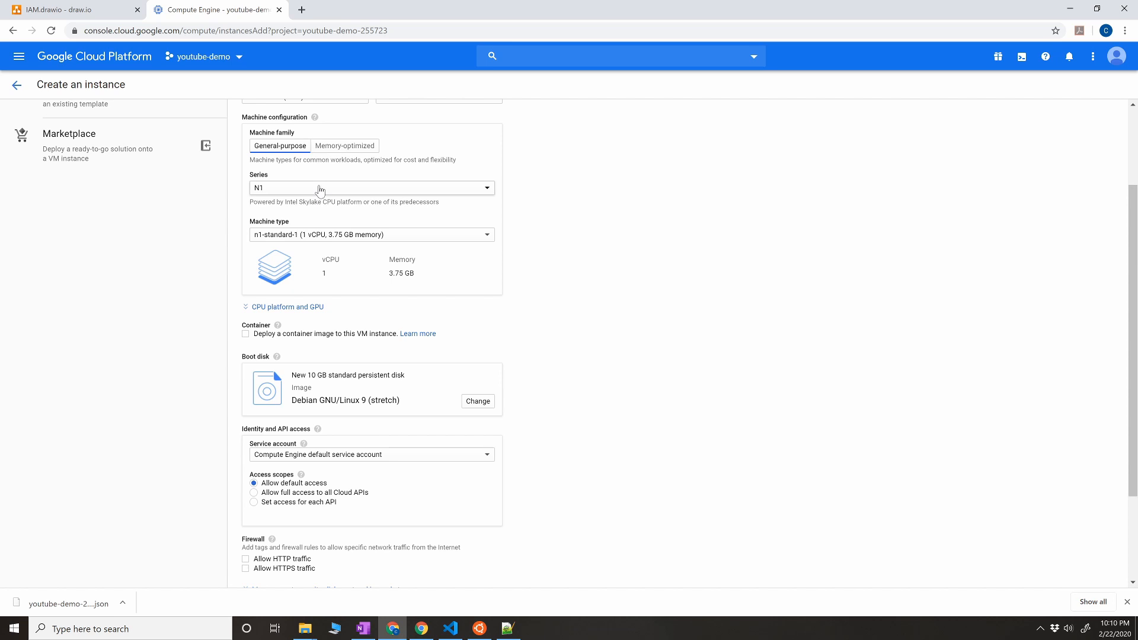
pyautogui.moveTo(343, 222)
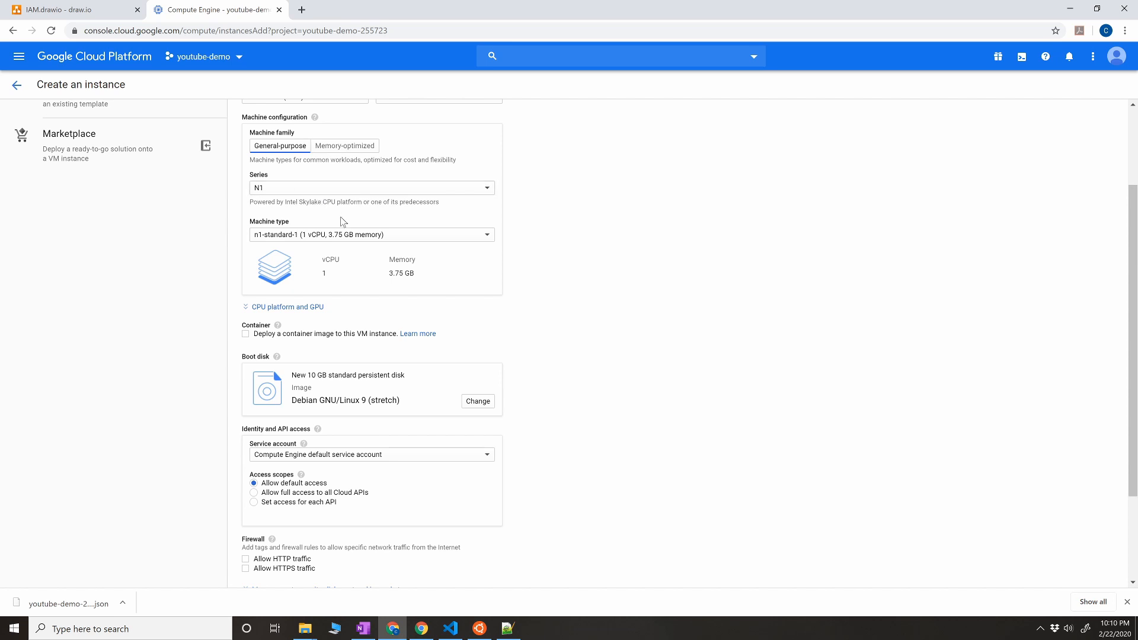
pyautogui.moveTo(357, 352)
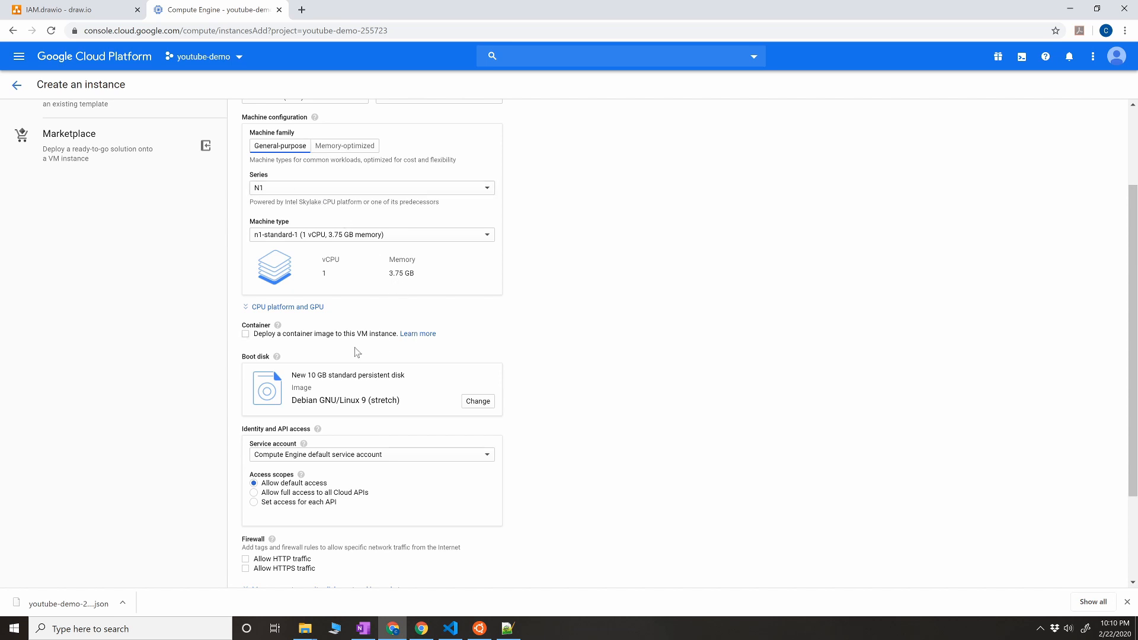
pyautogui.moveTo(437, 429)
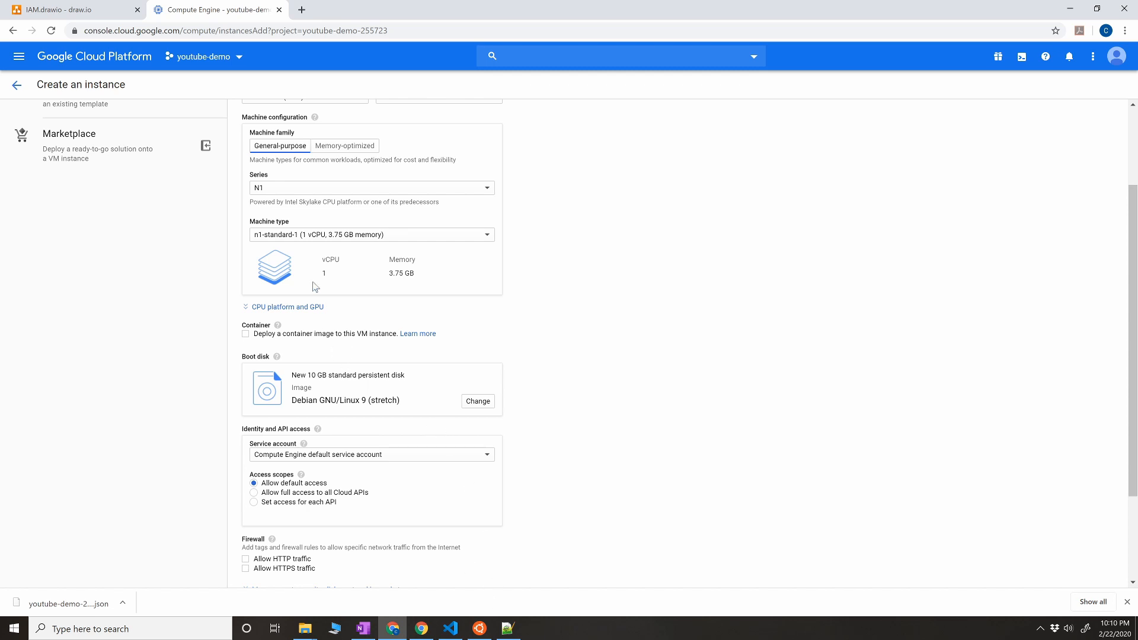
# Step: Switch to the Create an instance form with its machine configuration and Debian boot disk
pyautogui.click(478, 628)
pyautogui.write('v')
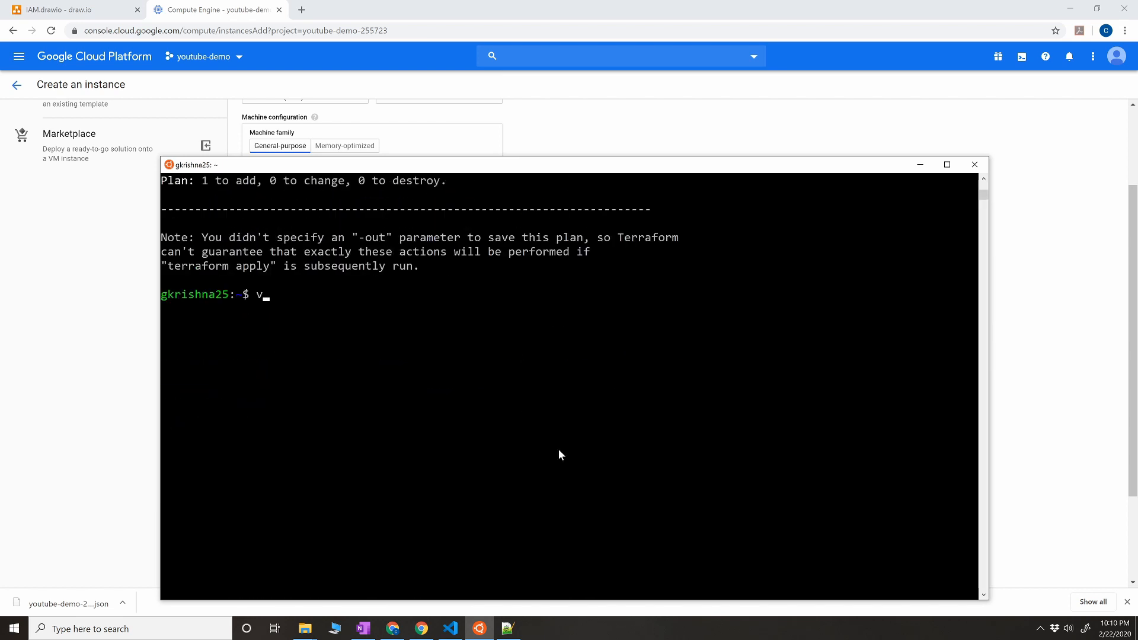
# Step: Display main.tf with cat and point out its network_interface block
pyautogui.write('cat')
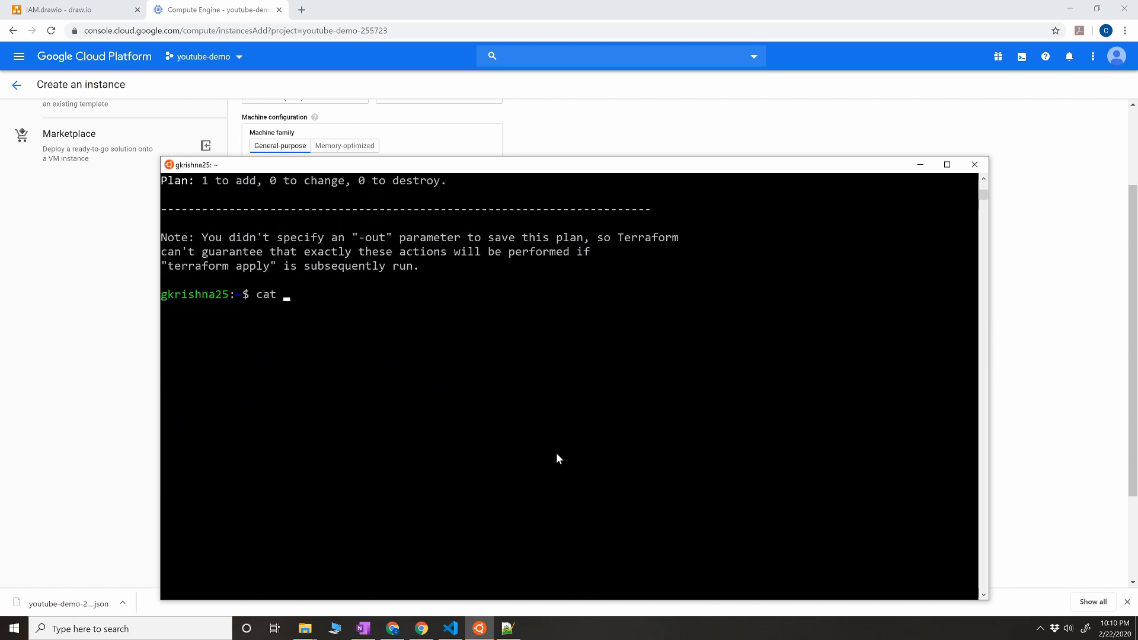
pyautogui.write('main.tf')
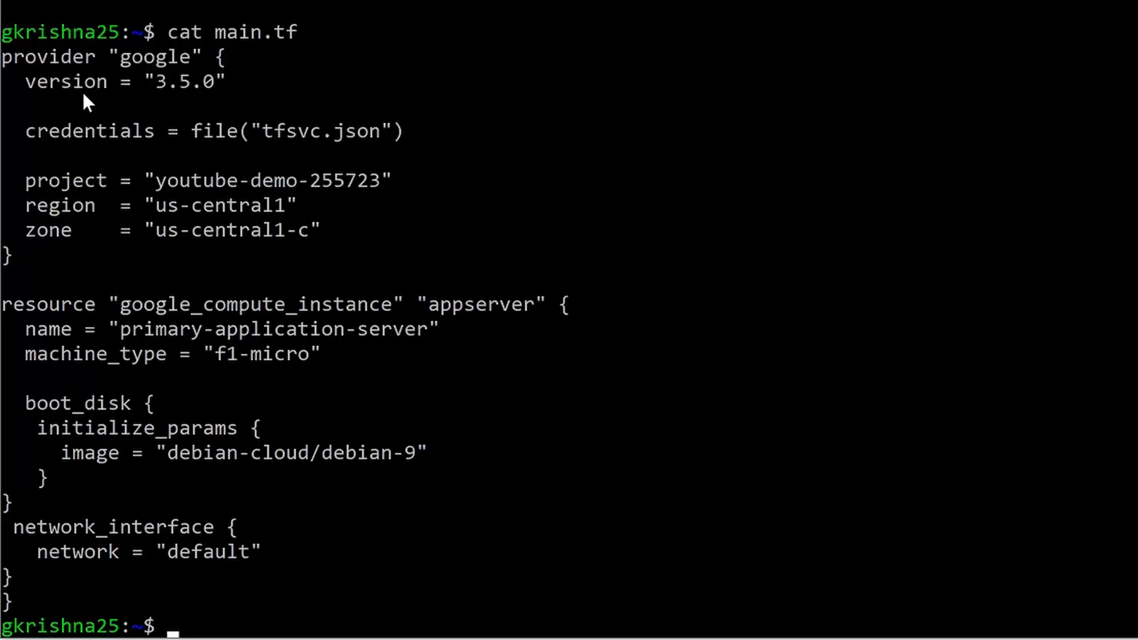
pyautogui.moveTo(21, 91)
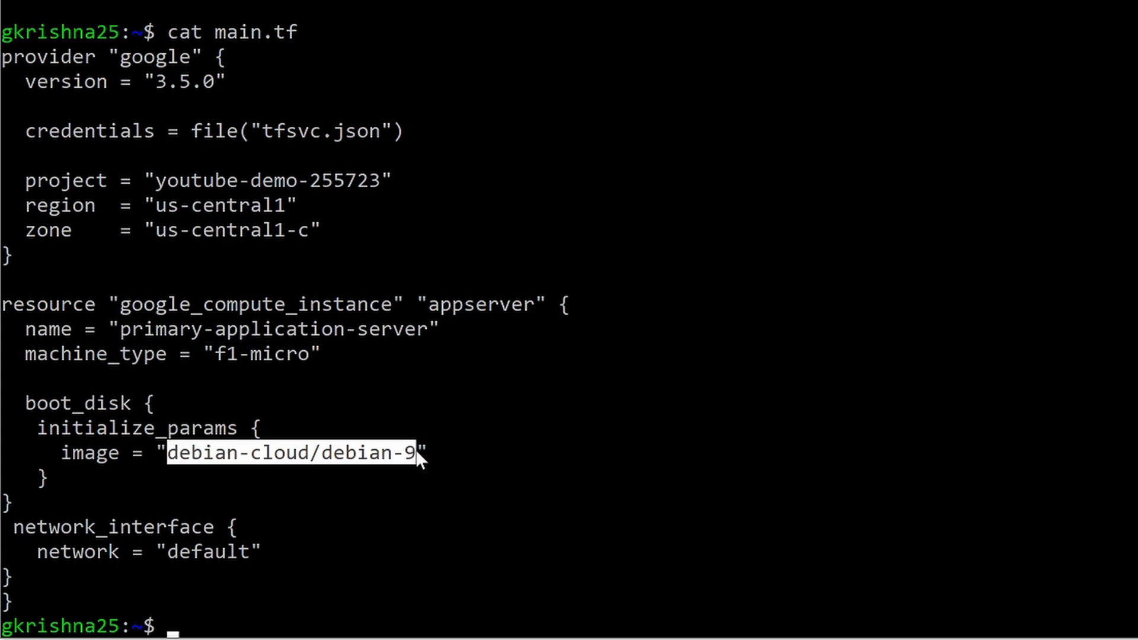
pyautogui.moveTo(392, 447)
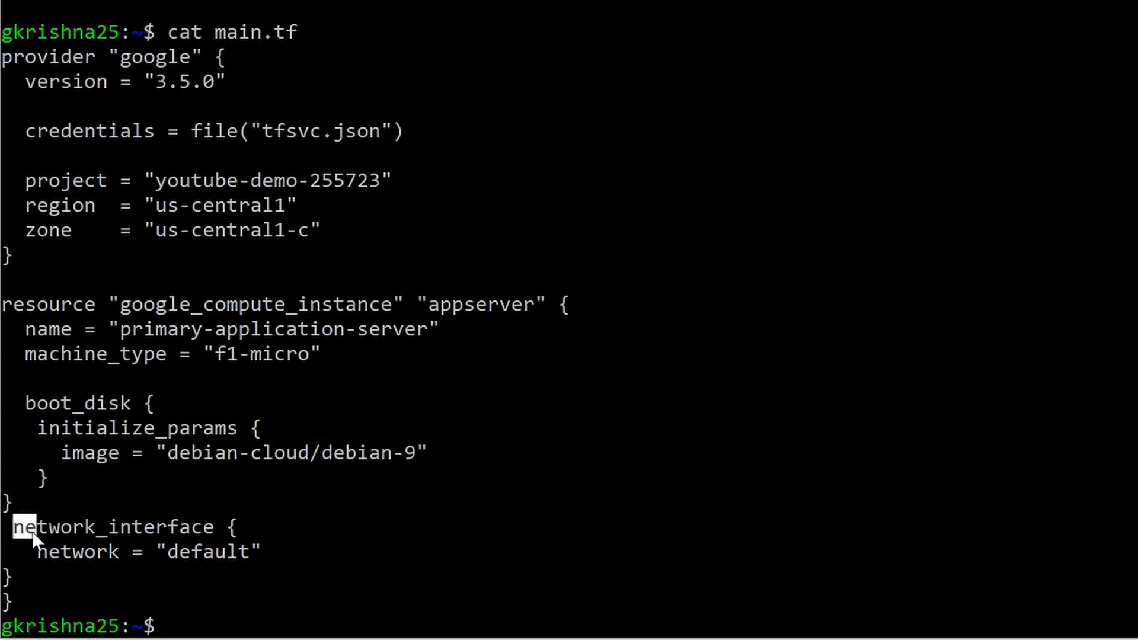
pyautogui.moveTo(21, 526); pyautogui.dragTo(261, 551)
pyautogui.write('terraform plan')
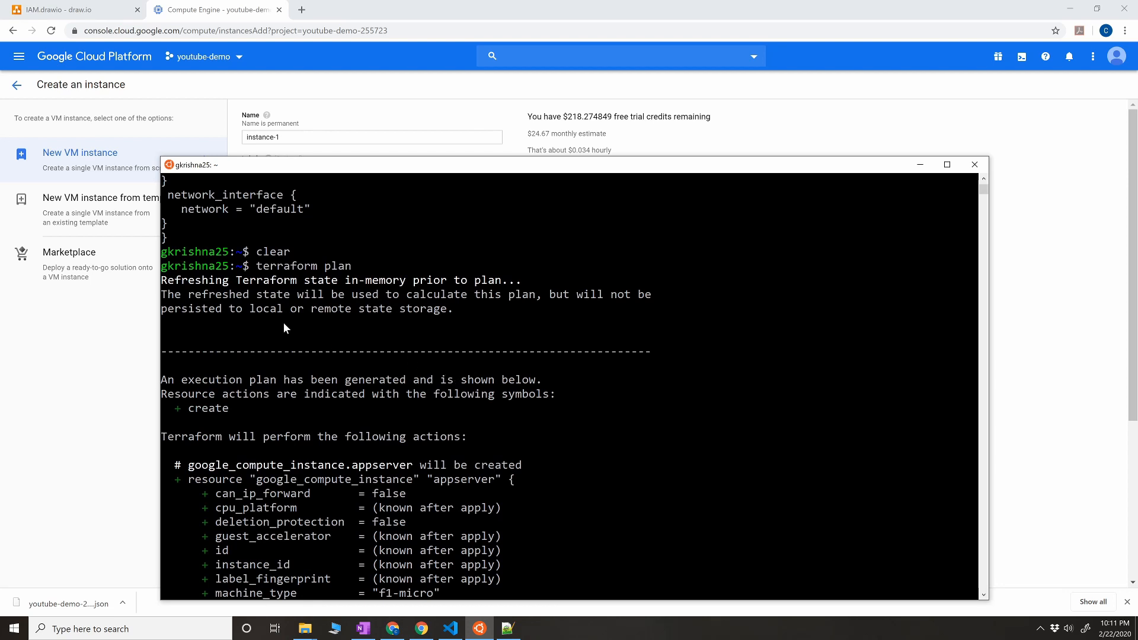
pyautogui.moveTo(380, 284)
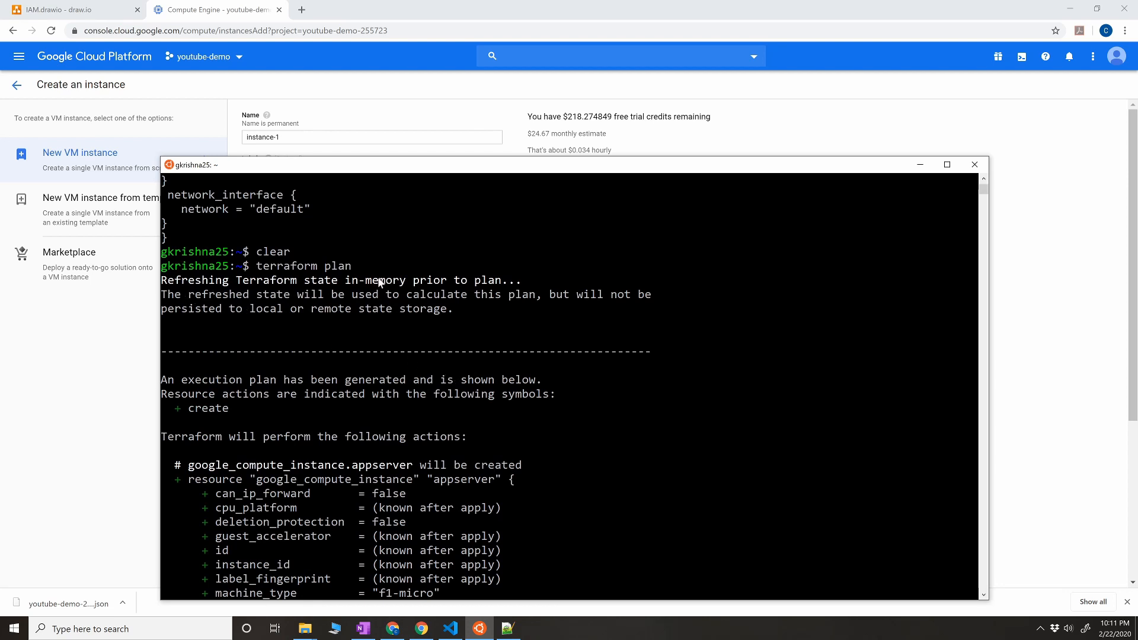
# Step: Scroll through the plan's appserver details: debian-9 boot image, default network, scheduling
pyautogui.scroll(-3)
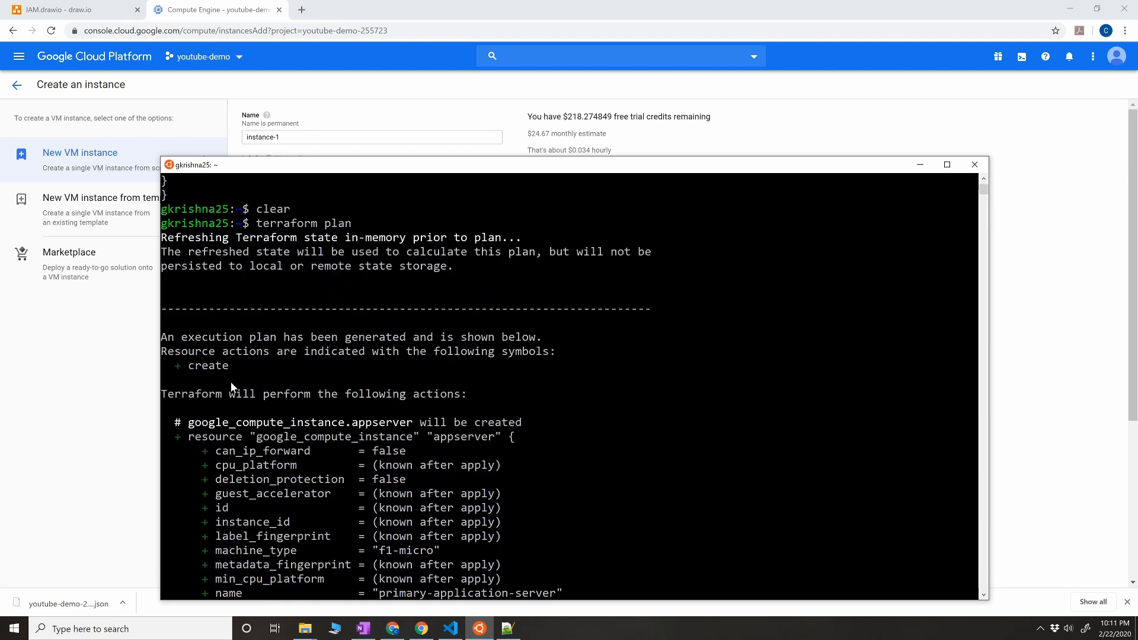
pyautogui.scroll(-3)
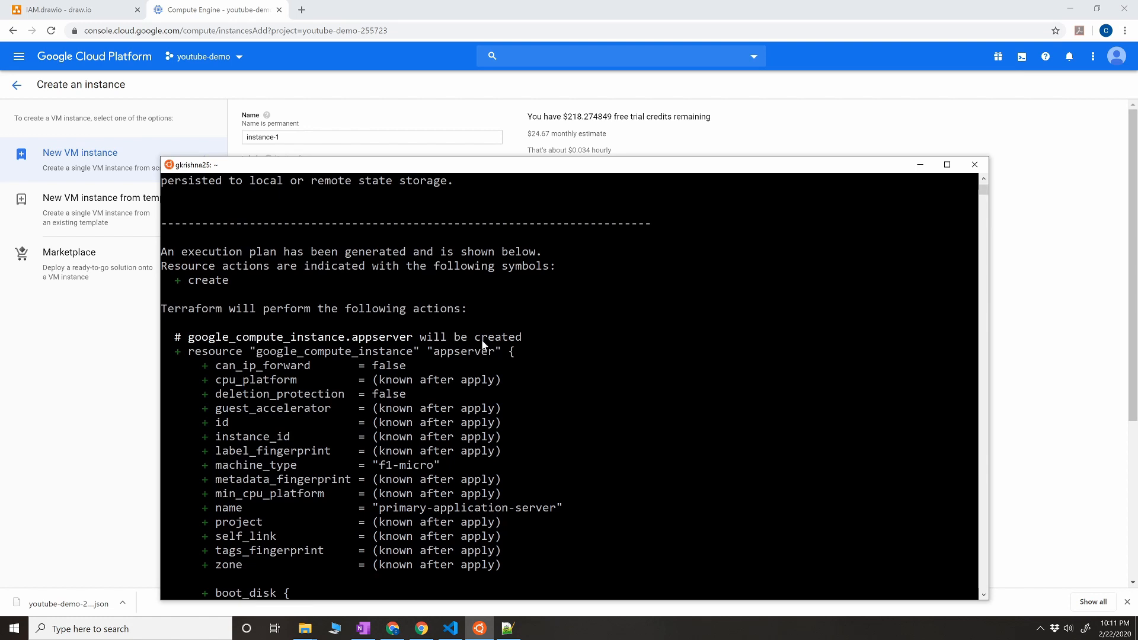
pyautogui.moveTo(411, 367)
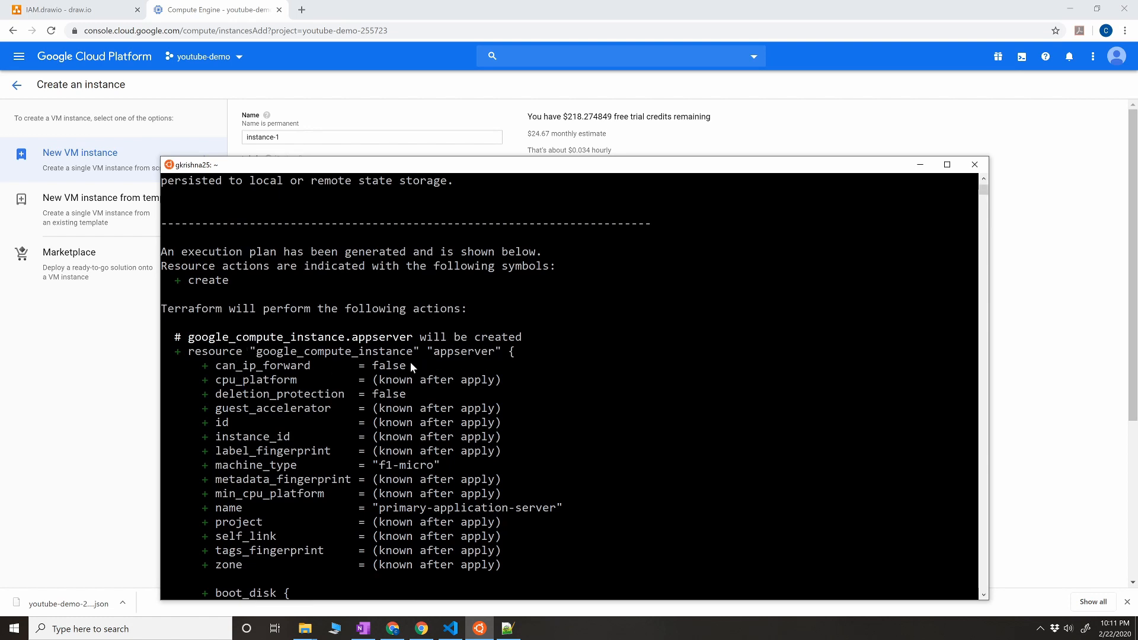
pyautogui.scroll(-3)
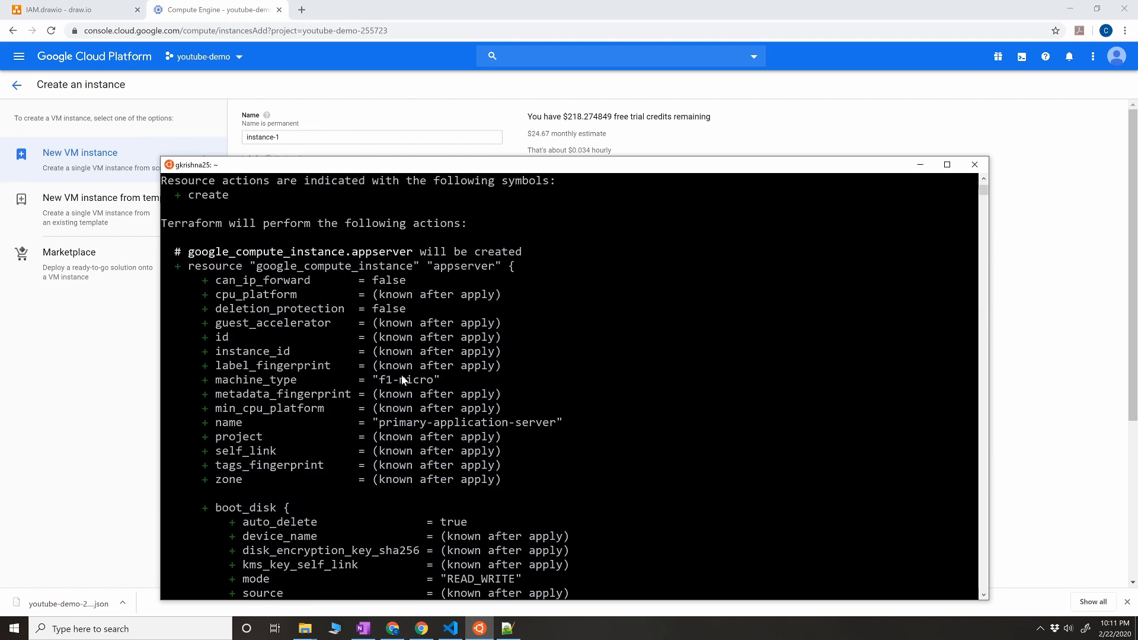
pyautogui.scroll(-3)
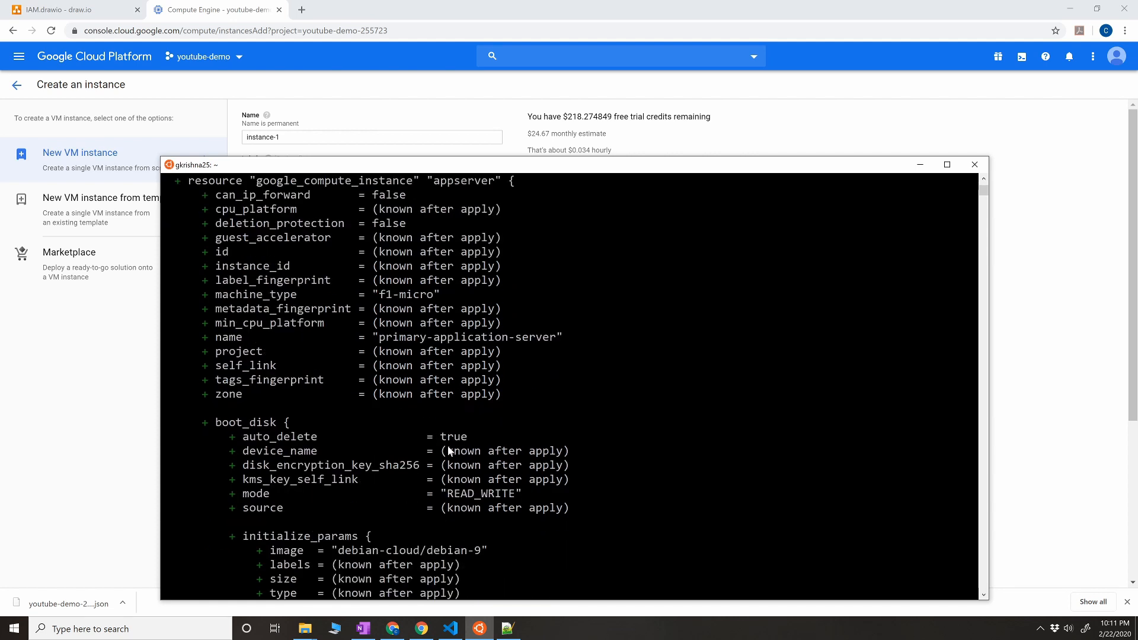
pyautogui.moveTo(469, 494)
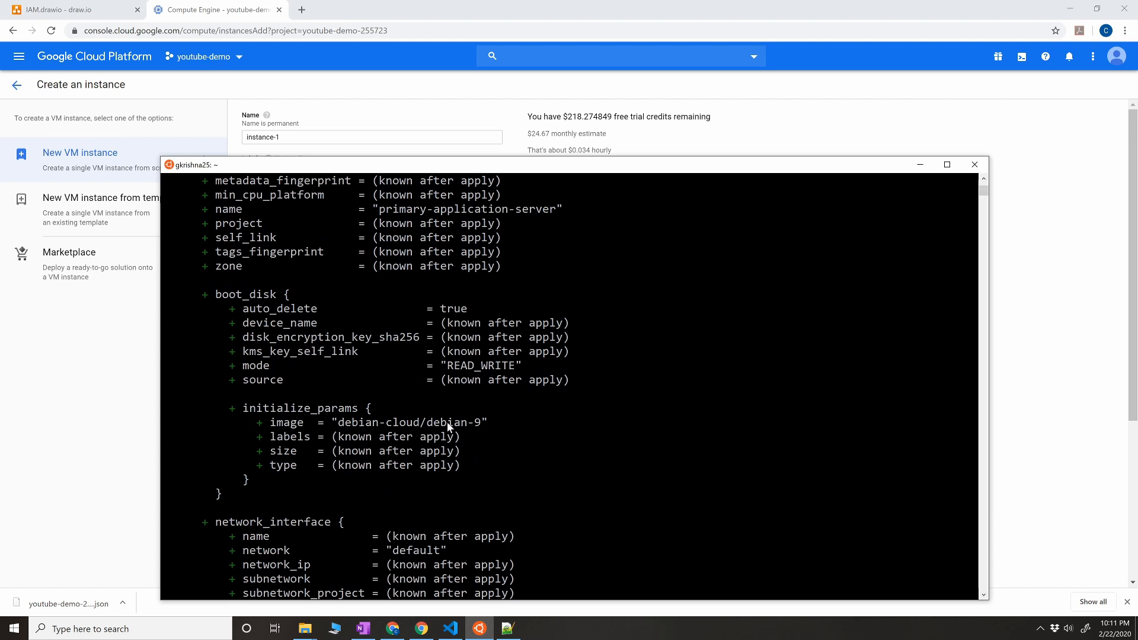
pyautogui.scroll(-3)
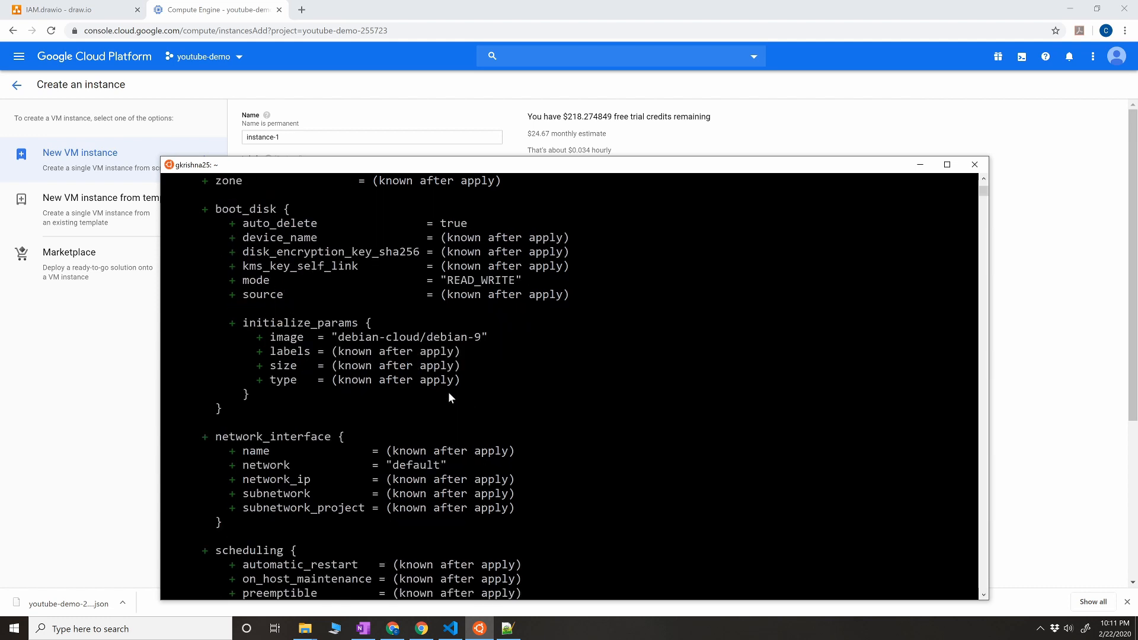
pyautogui.scroll(-3)
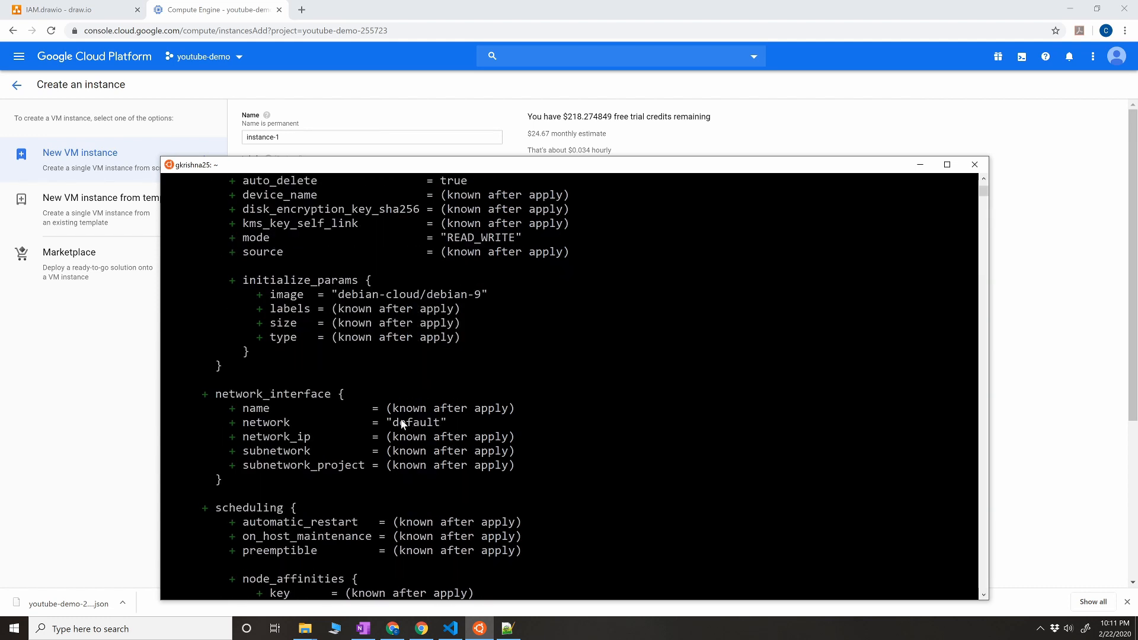
pyautogui.moveTo(472, 428)
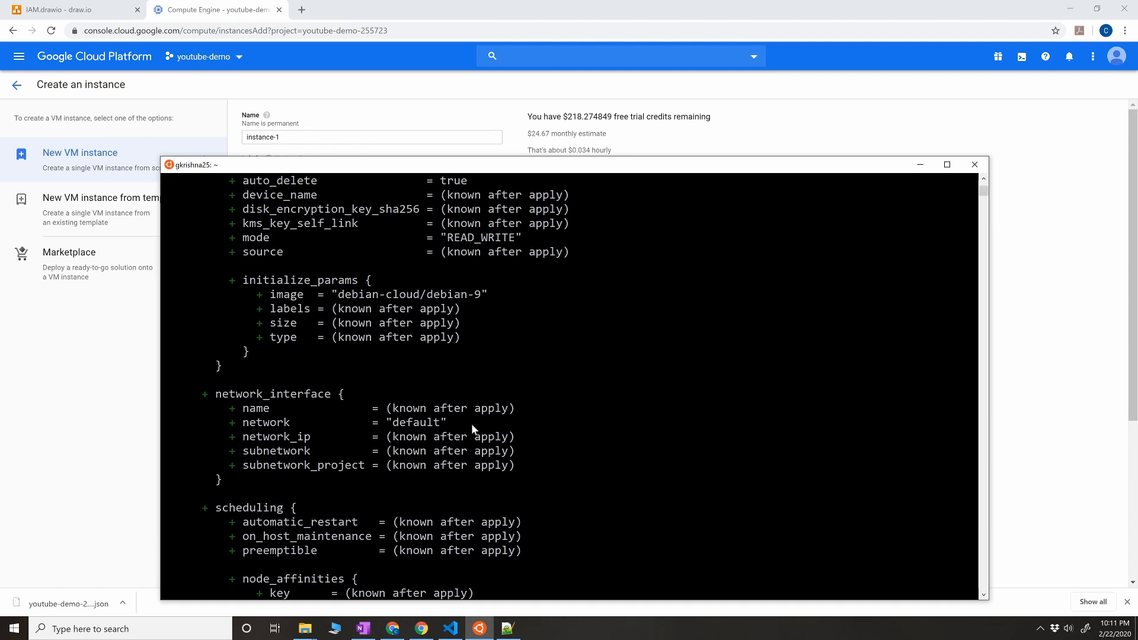
# Step: Run terraform apply and answer yes to approve the one-instance plan
pyautogui.write('ter')
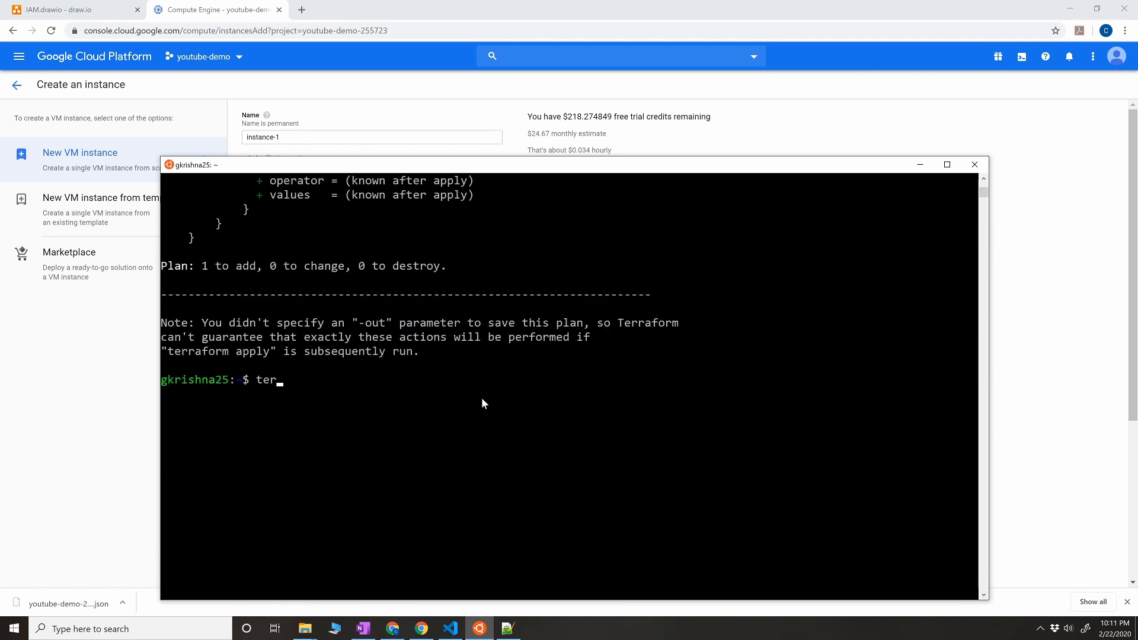
pyautogui.write('raform a')
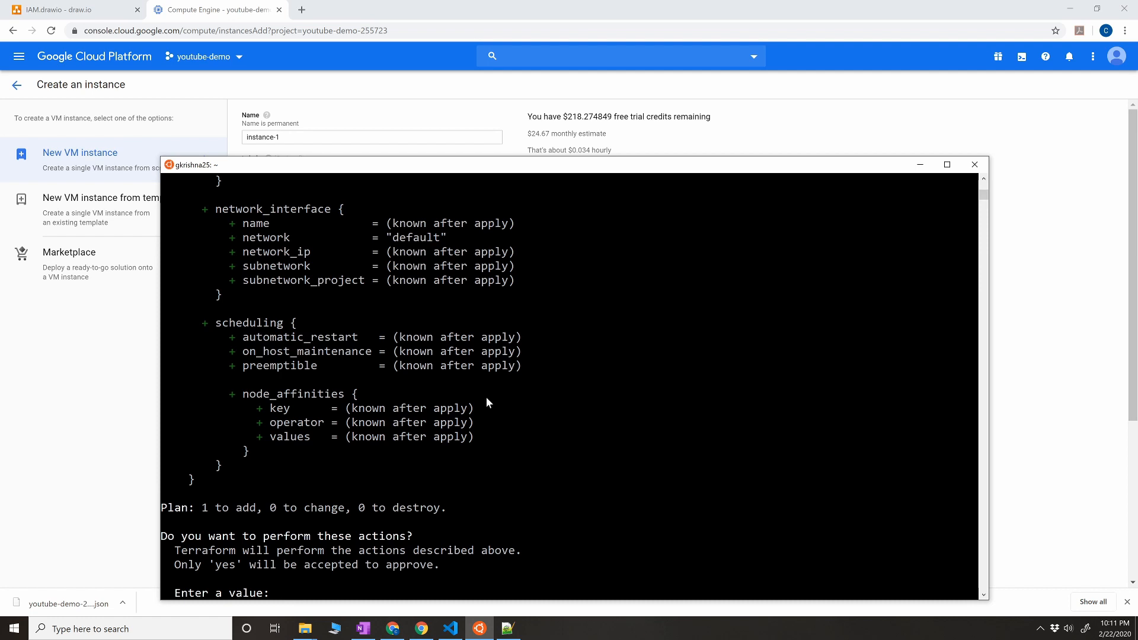
pyautogui.write('yes')
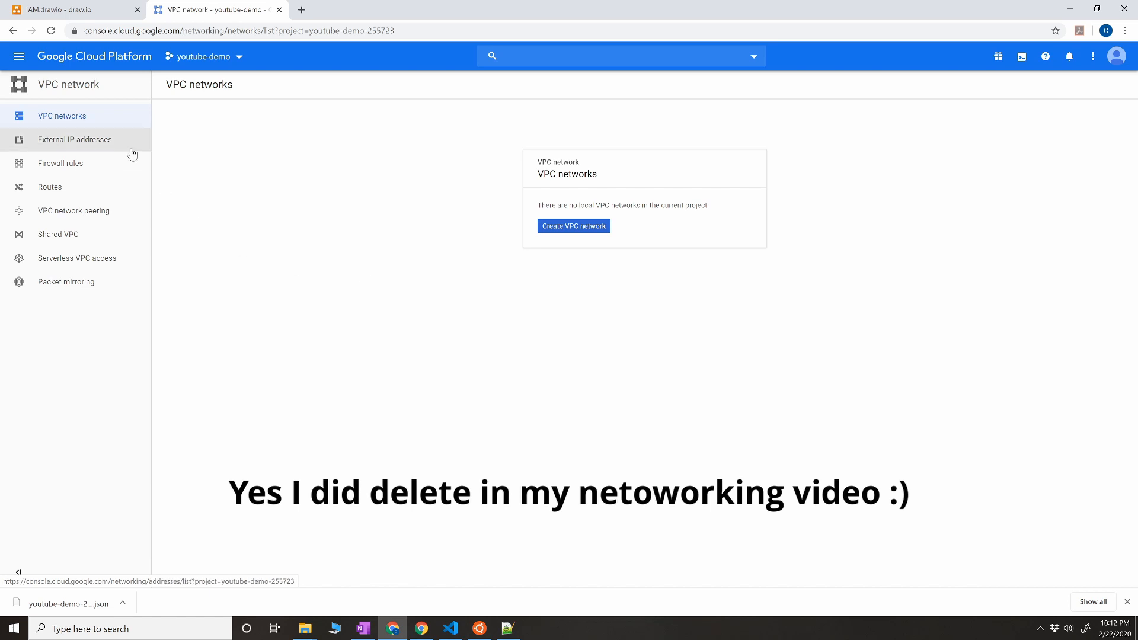
# Step: Start a new VPC network named default with automatic subnet creation
pyautogui.click(572, 225)
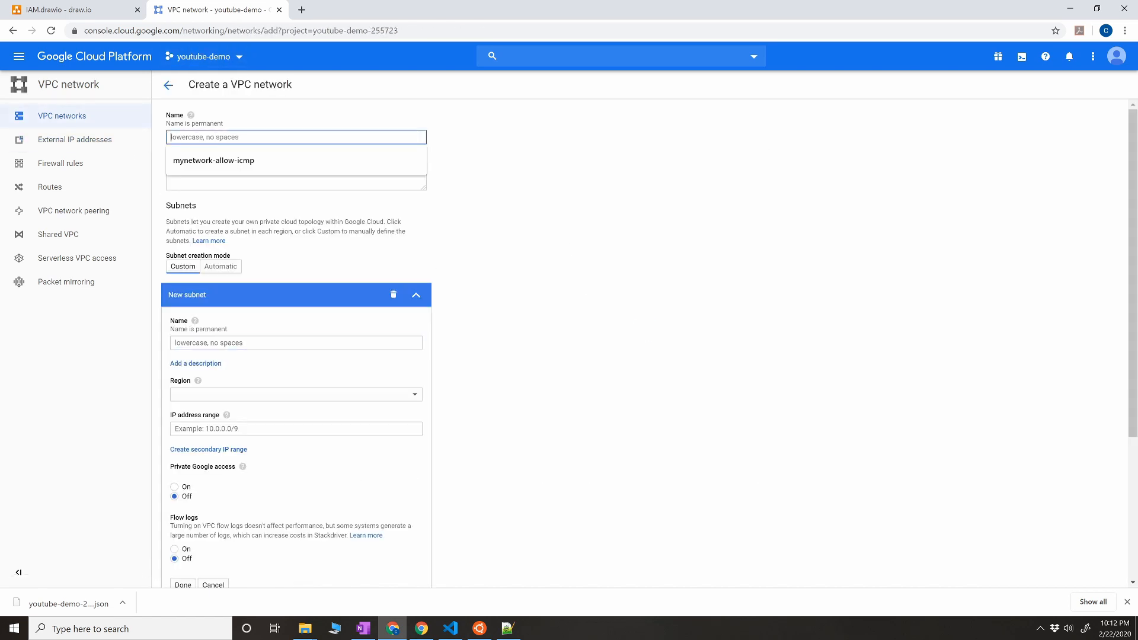
pyautogui.write('default')
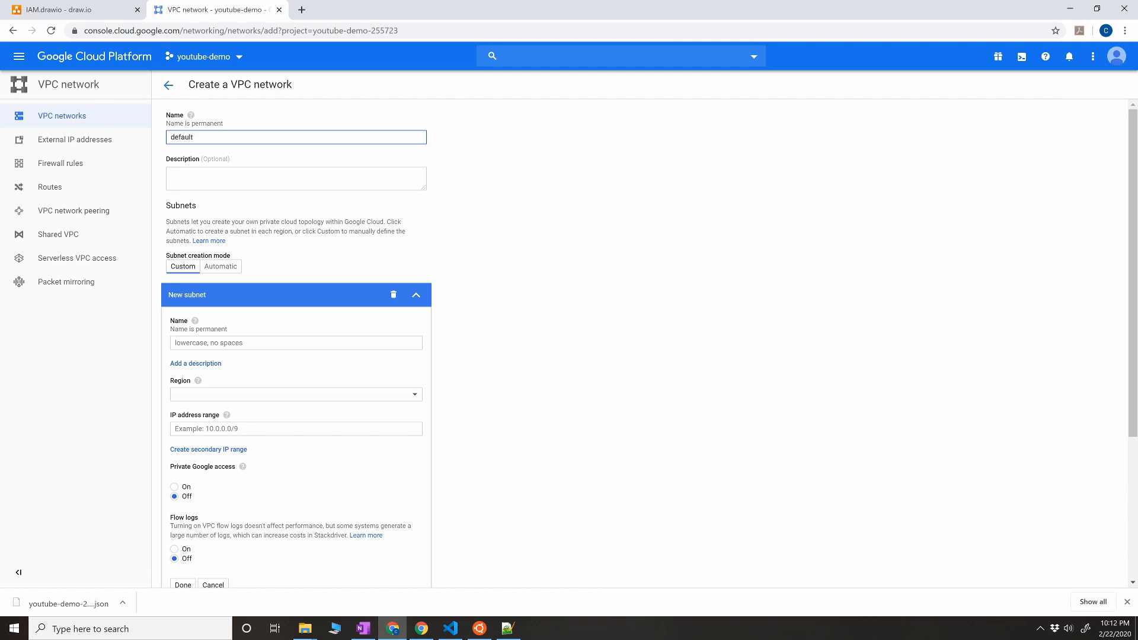
pyautogui.click(220, 267)
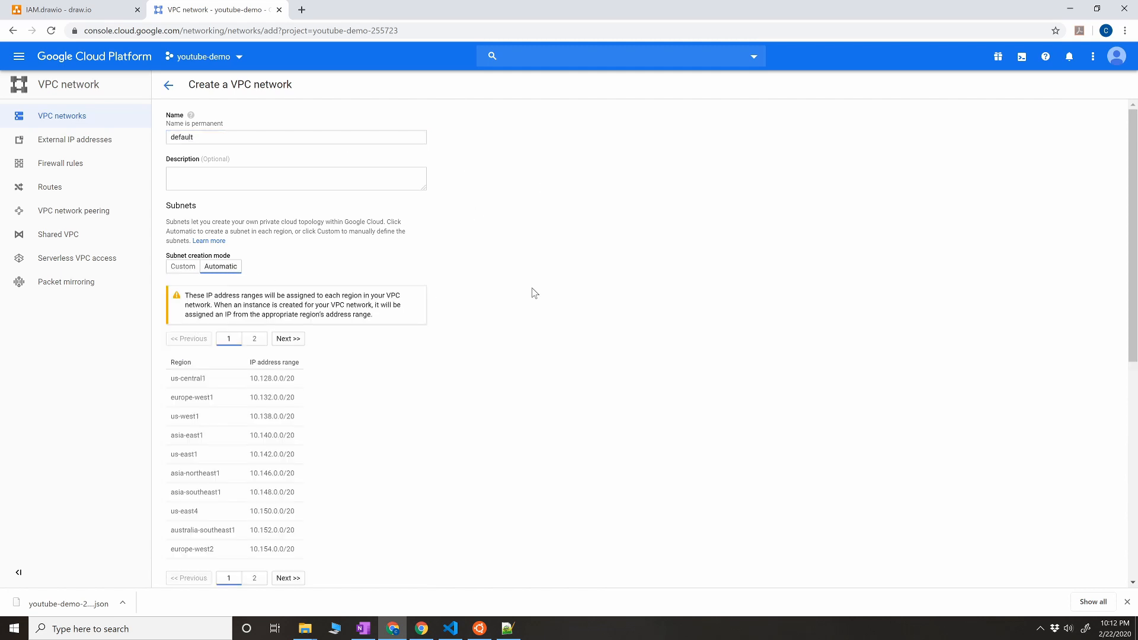
pyautogui.scroll(-3)
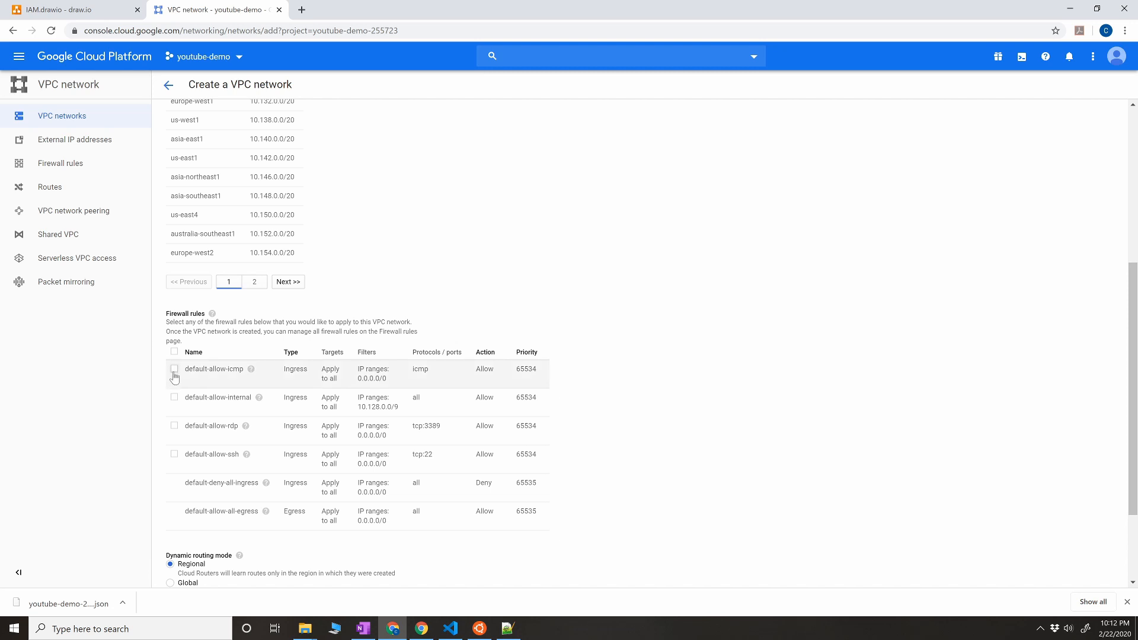
# Step: Enable the allow icmp, internal and rdp firewall rules and create the network
pyautogui.click(174, 369)
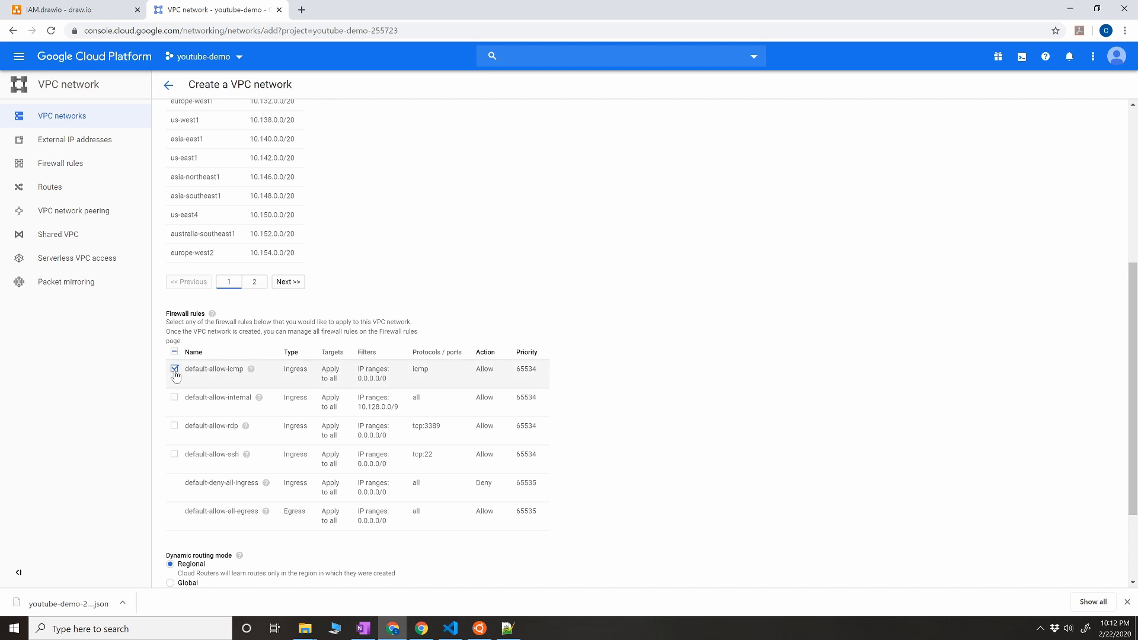
pyautogui.click(174, 371)
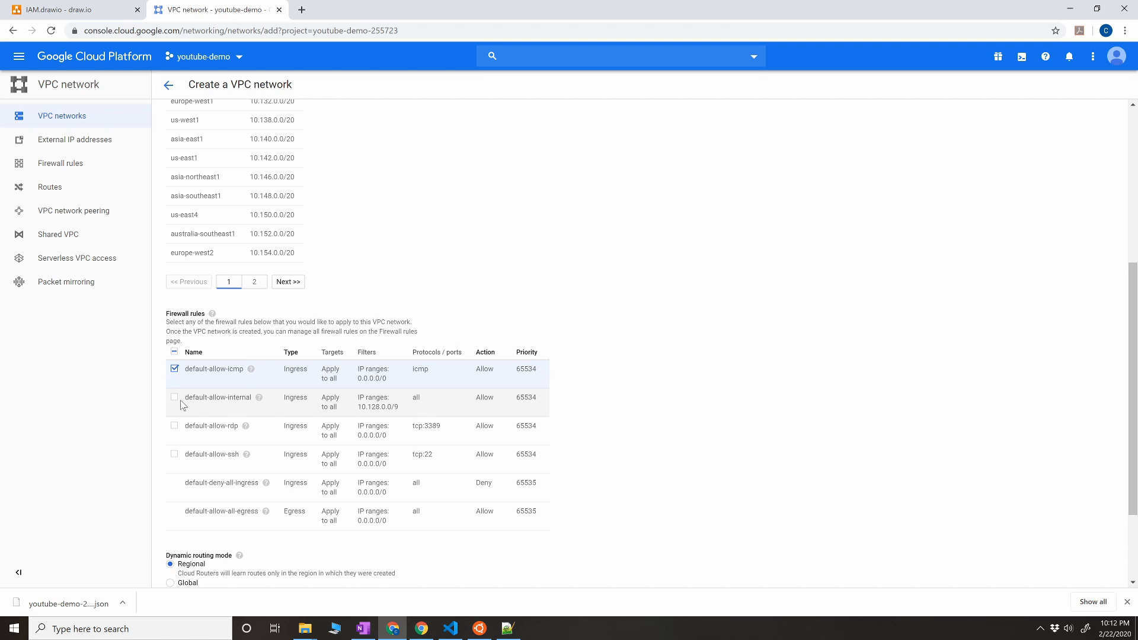
pyautogui.click(174, 398)
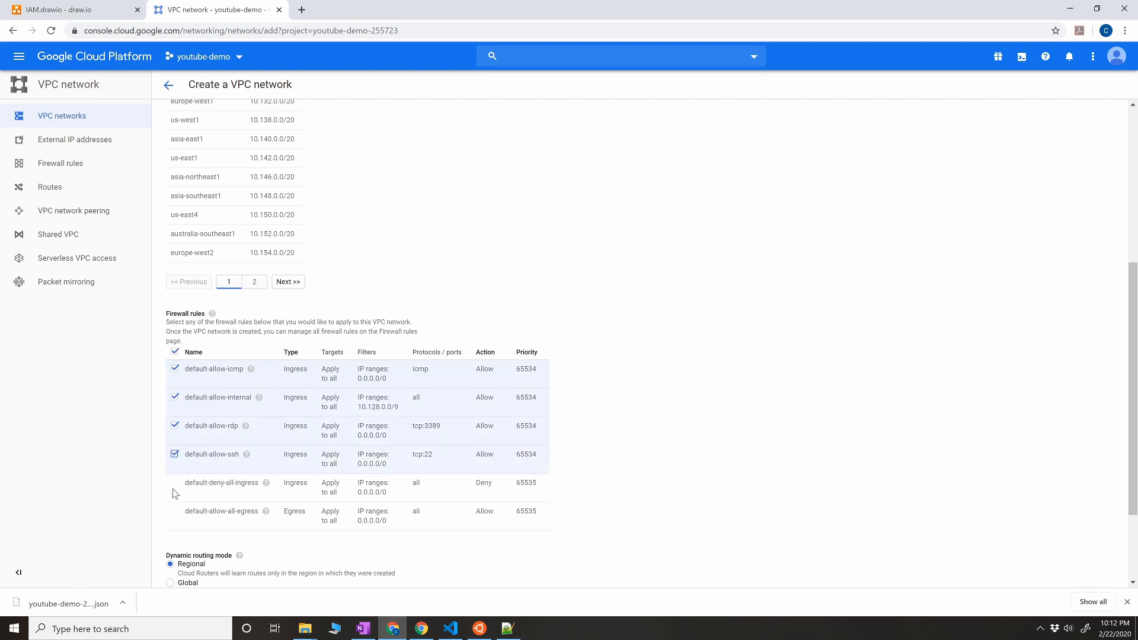
pyautogui.scroll(-3)
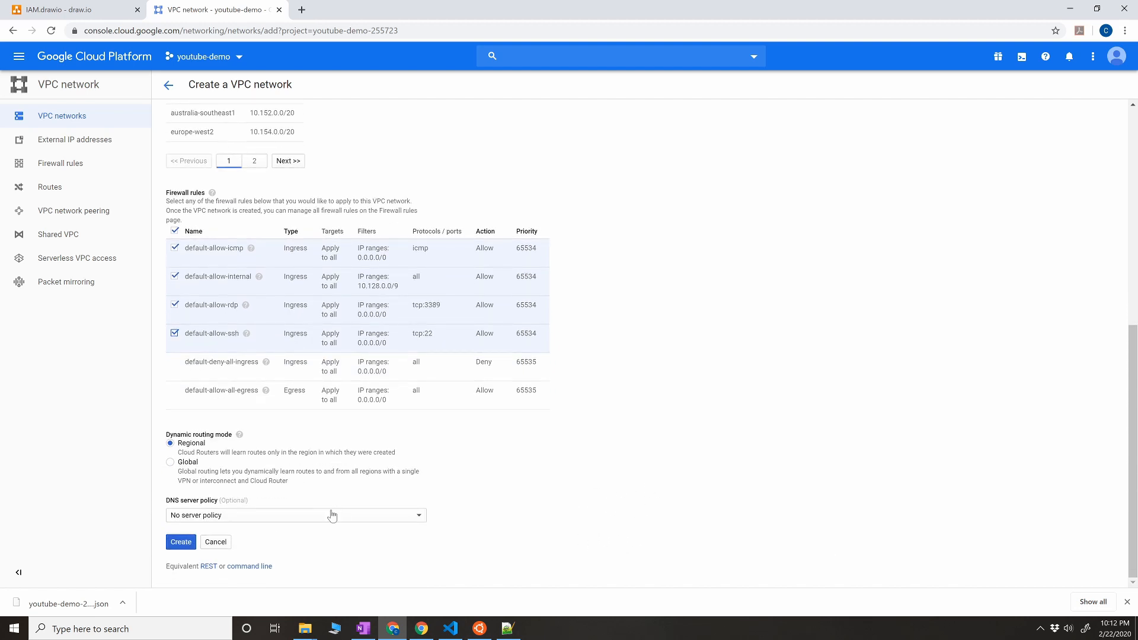
pyautogui.click(180, 542)
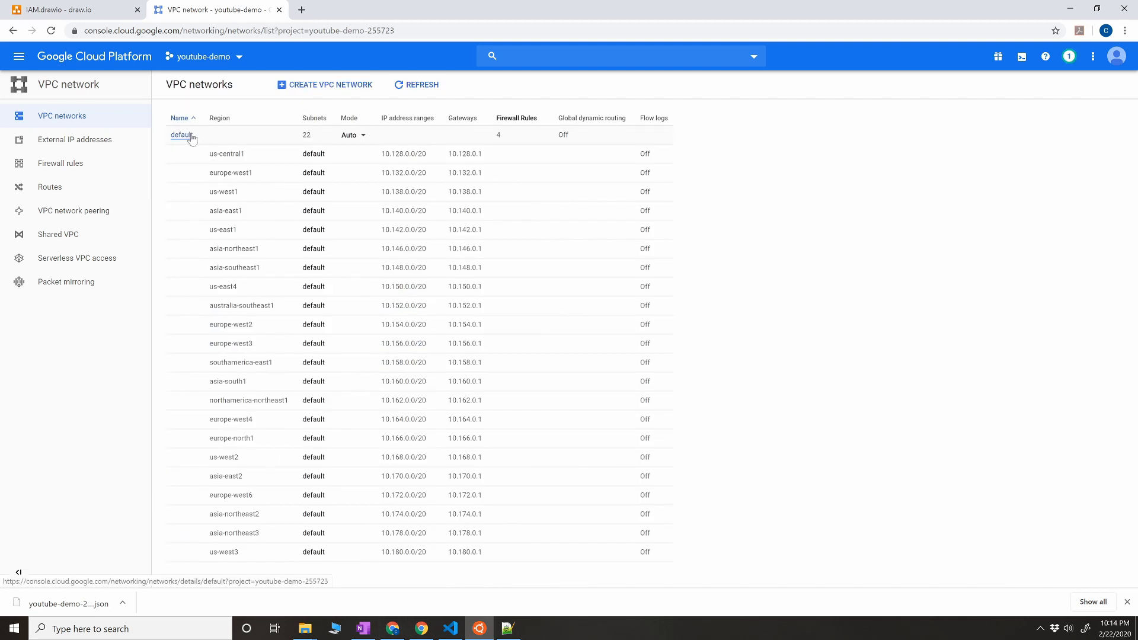
# Step: Confirm the rerun apply with yes so primary-application-server is created
pyautogui.click(477, 629)
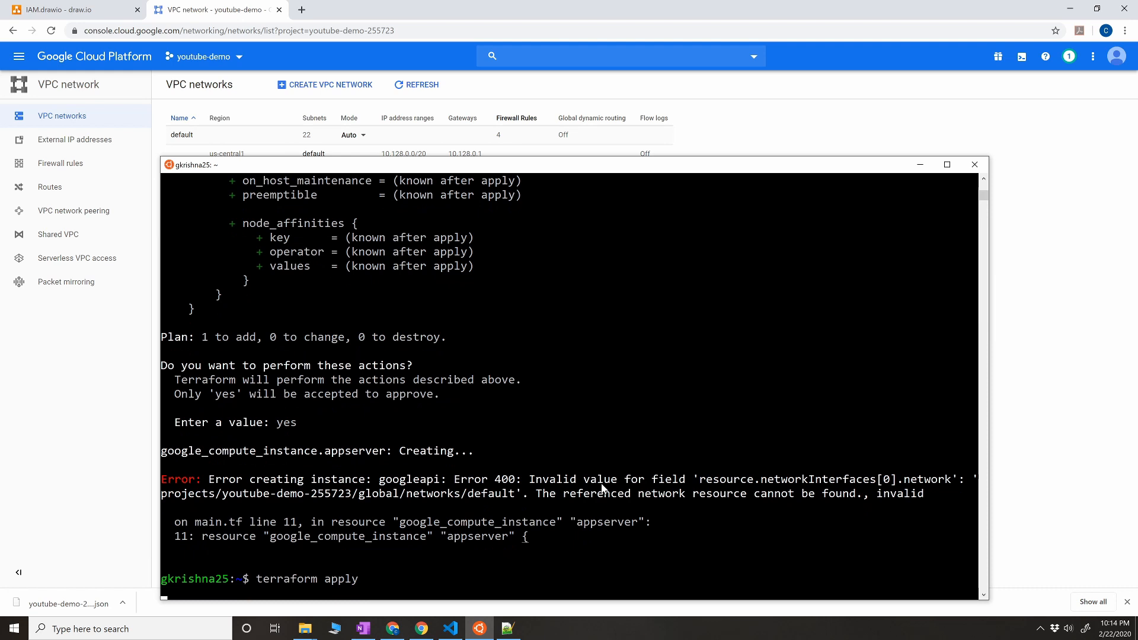
pyautogui.write('yes')
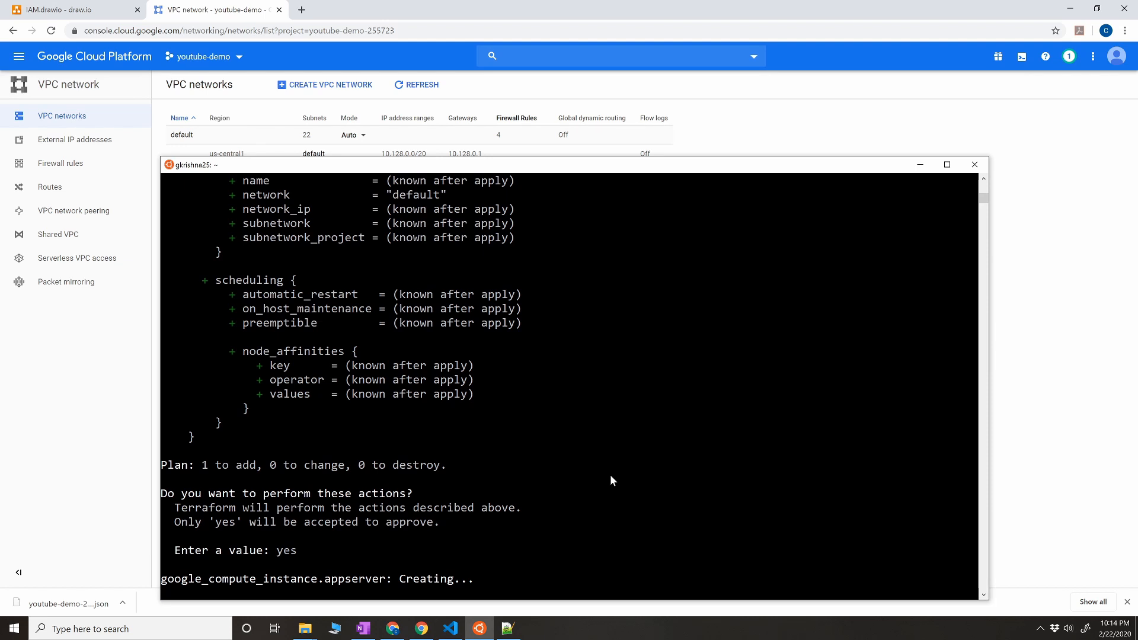
pyautogui.moveTo(609, 480)
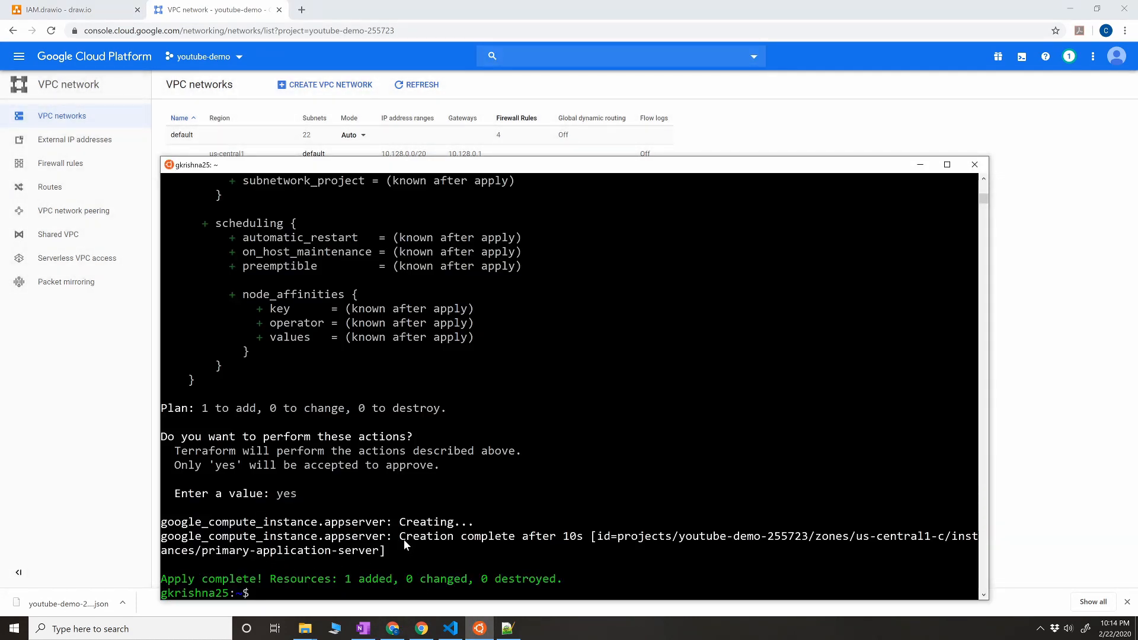
pyautogui.moveTo(703, 542)
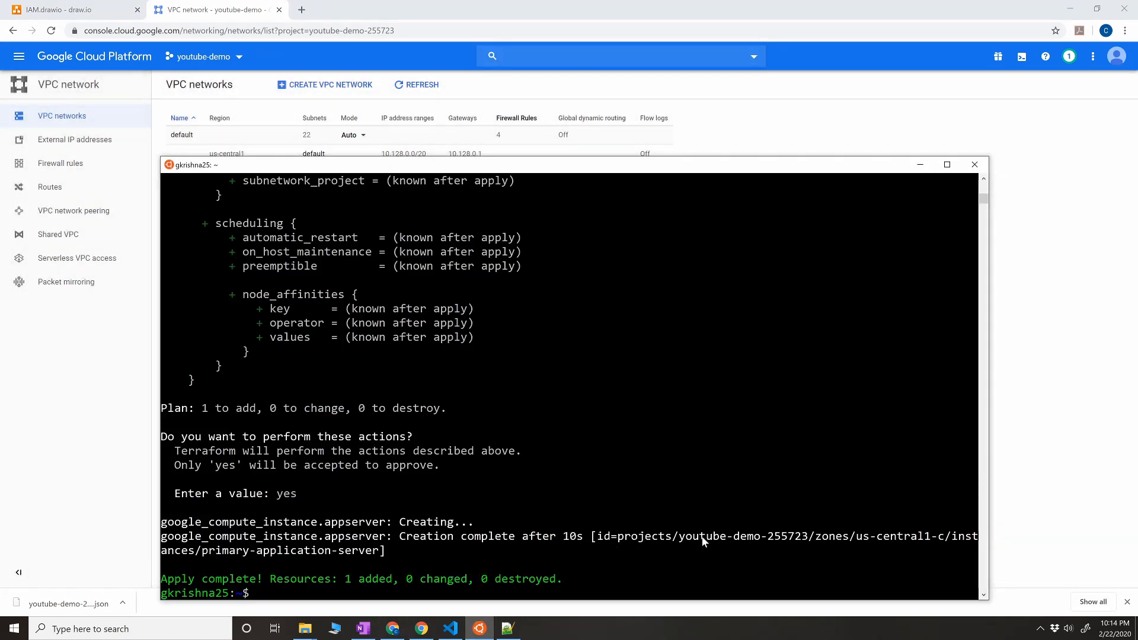
pyautogui.moveTo(833, 542)
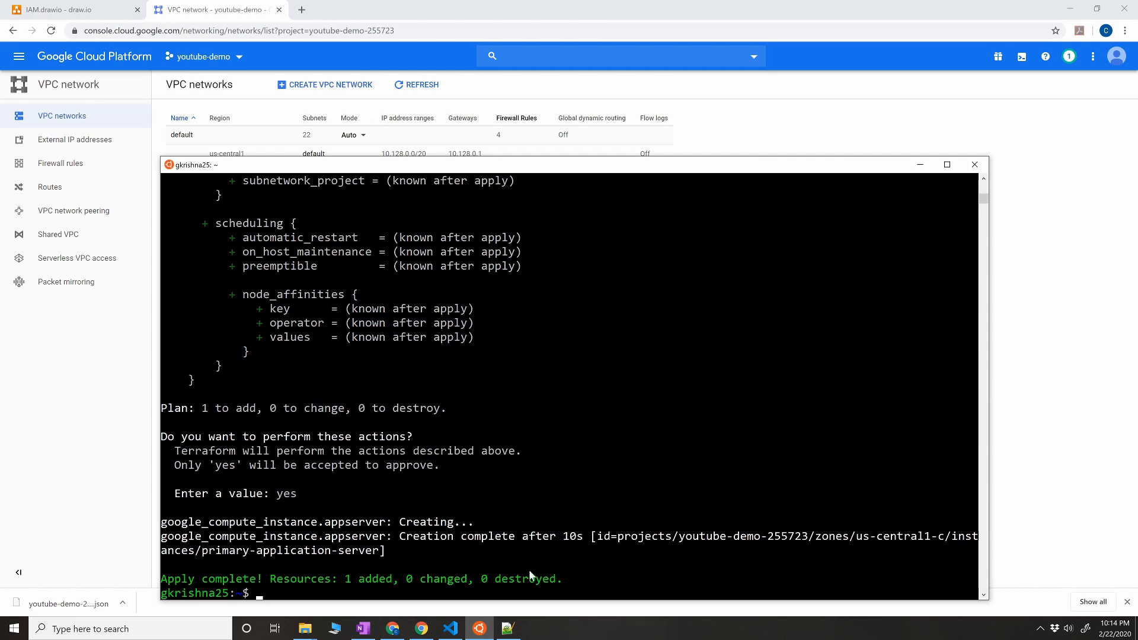
pyautogui.moveTo(214, 559)
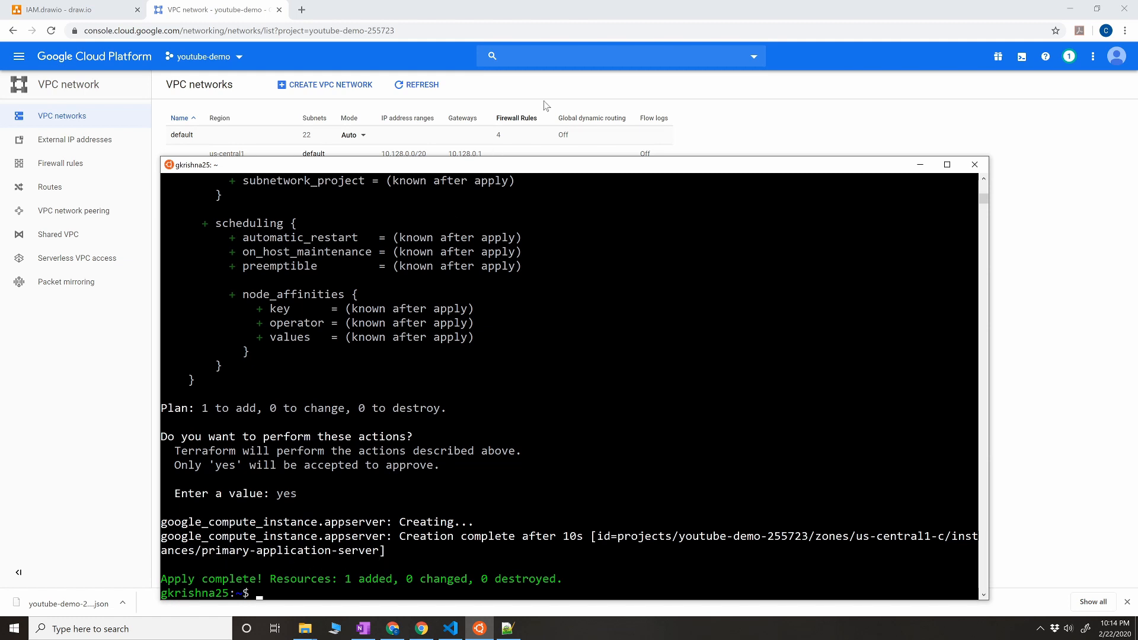
pyautogui.write('cop')
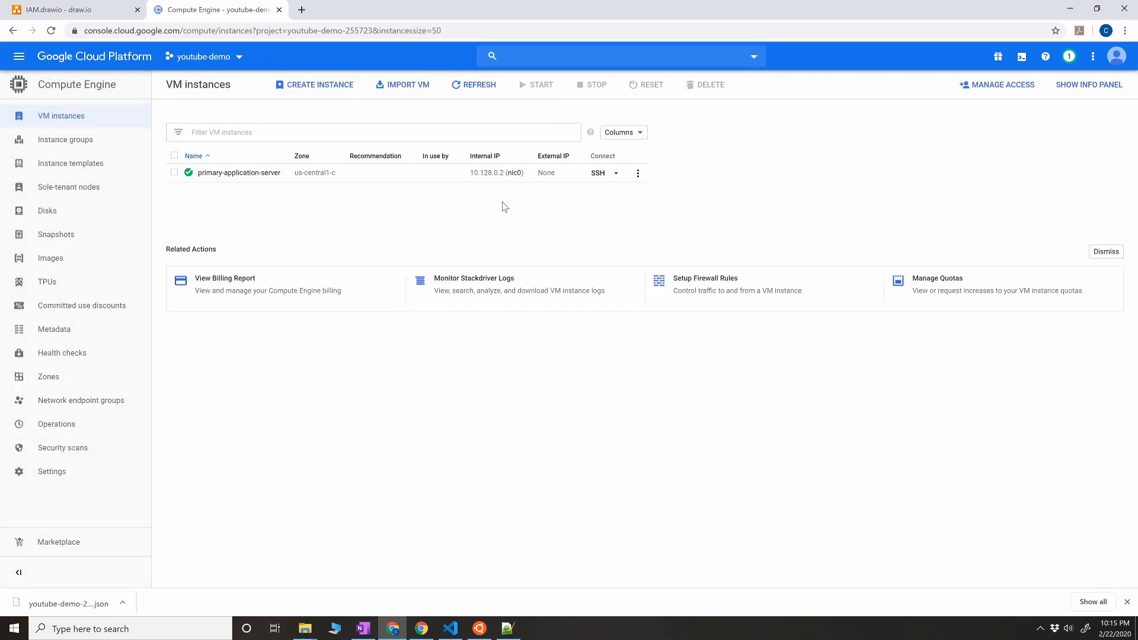
pyautogui.moveTo(238, 173)
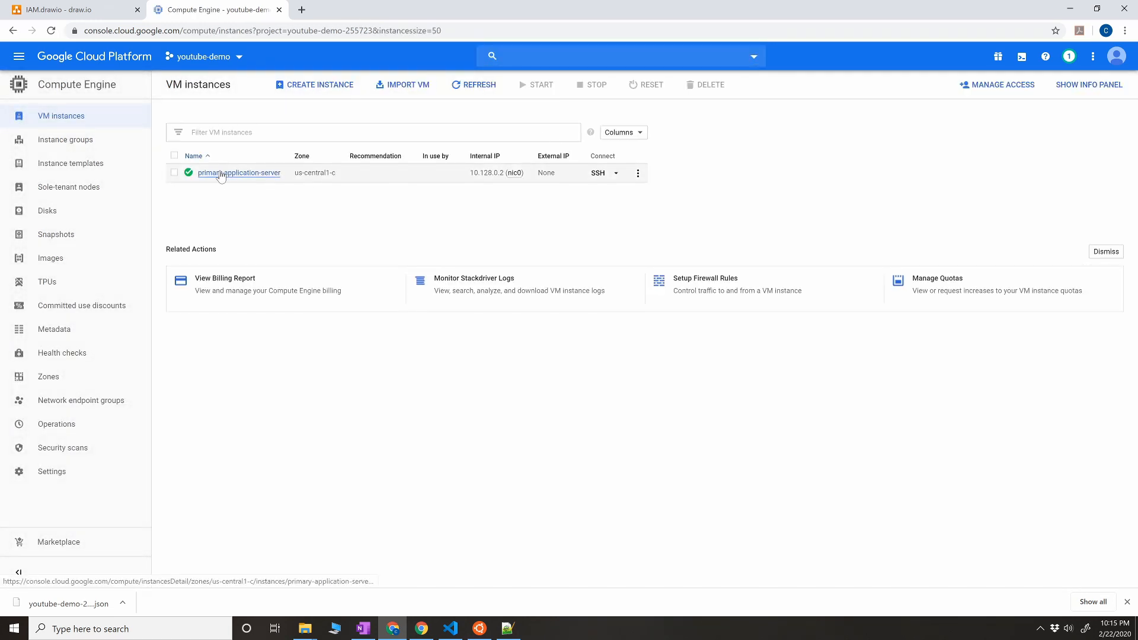
# Step: View primary-application-server's details, then return to the VM instances list
pyautogui.click(239, 173)
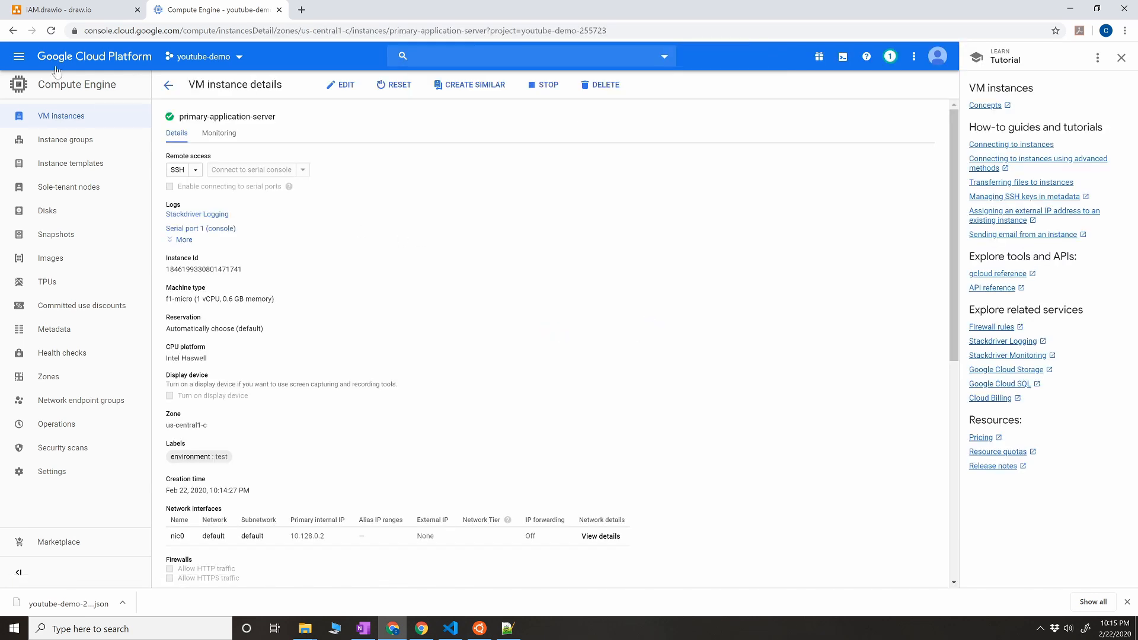
pyautogui.click(169, 86)
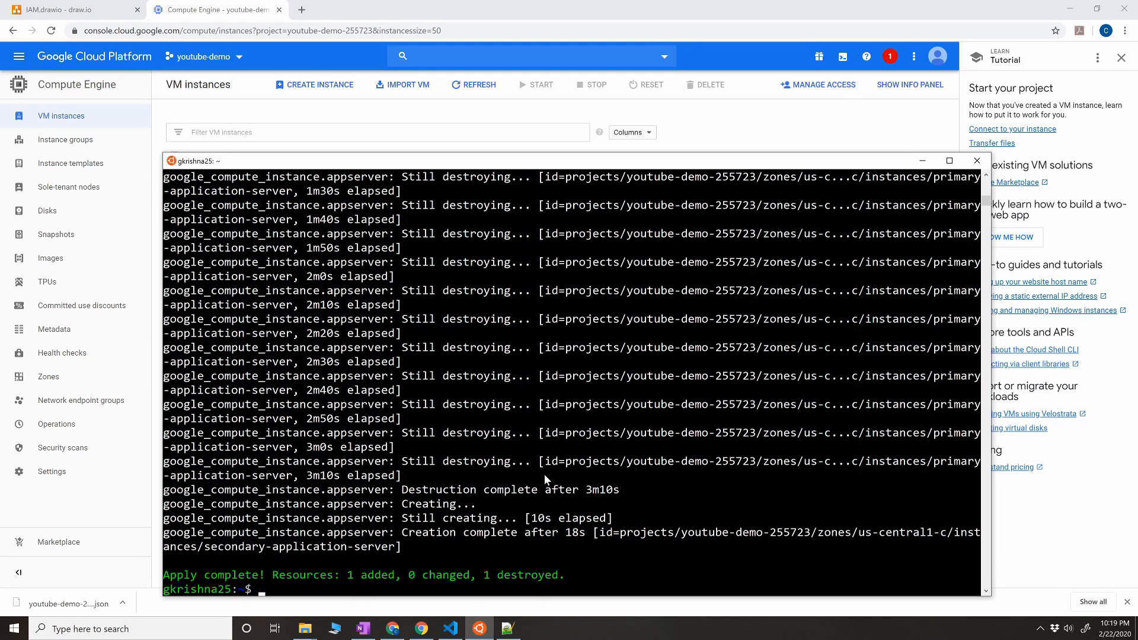
# Step: Run terraform destroy and confirm with yes to tear down secondary-application-server
pyautogui.write('te')
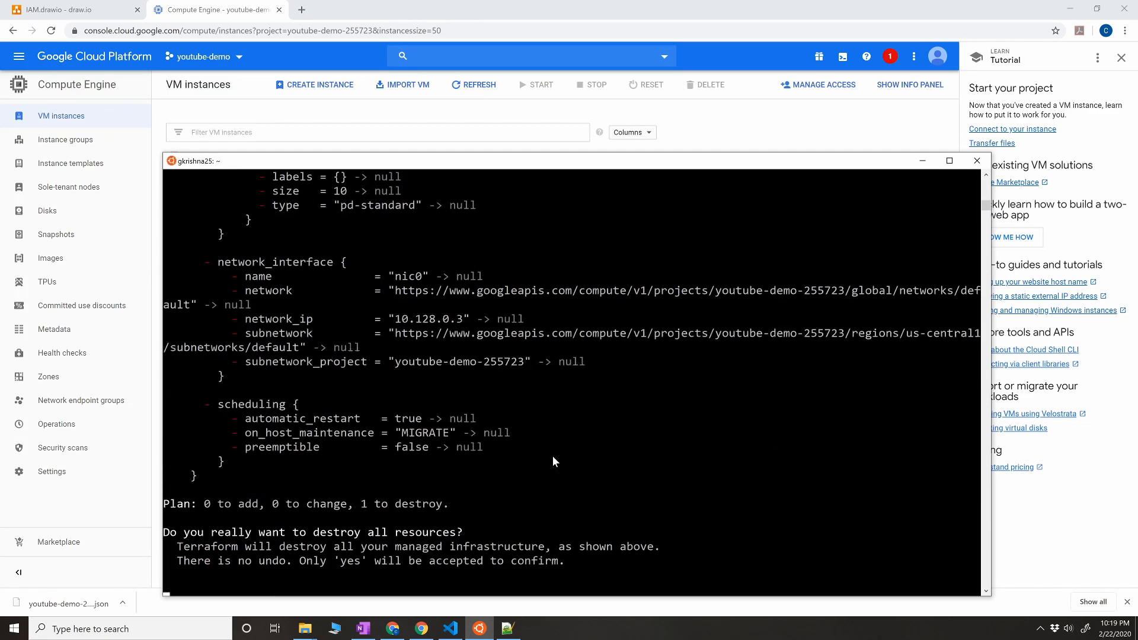
pyautogui.press('enter')
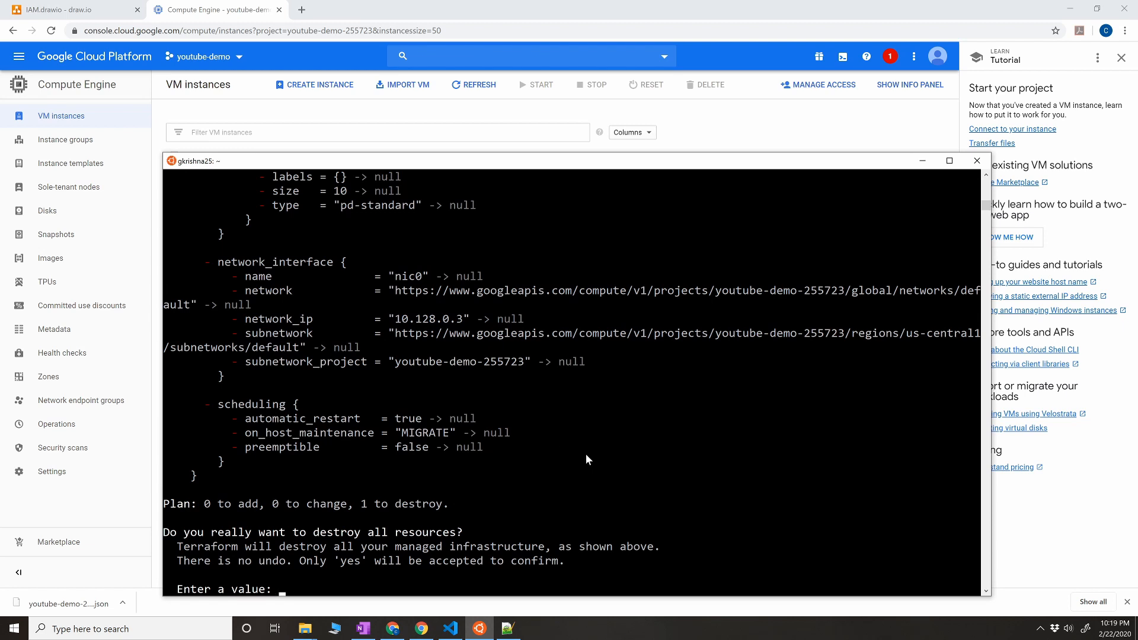
pyautogui.write('yes')
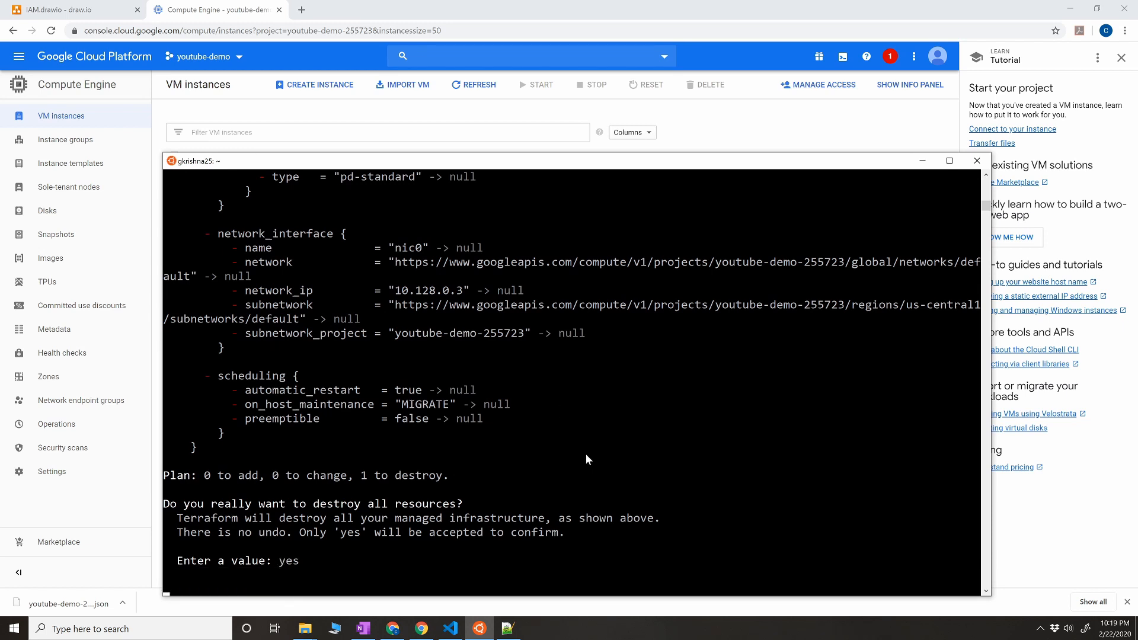
pyautogui.press('enter')
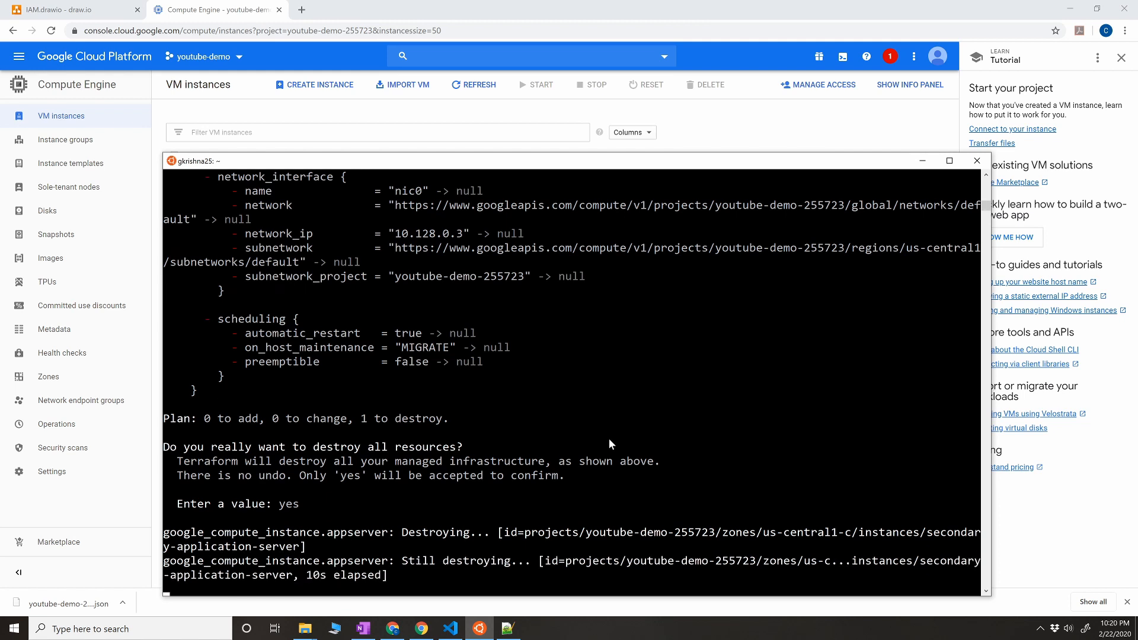
pyautogui.moveTo(576, 441)
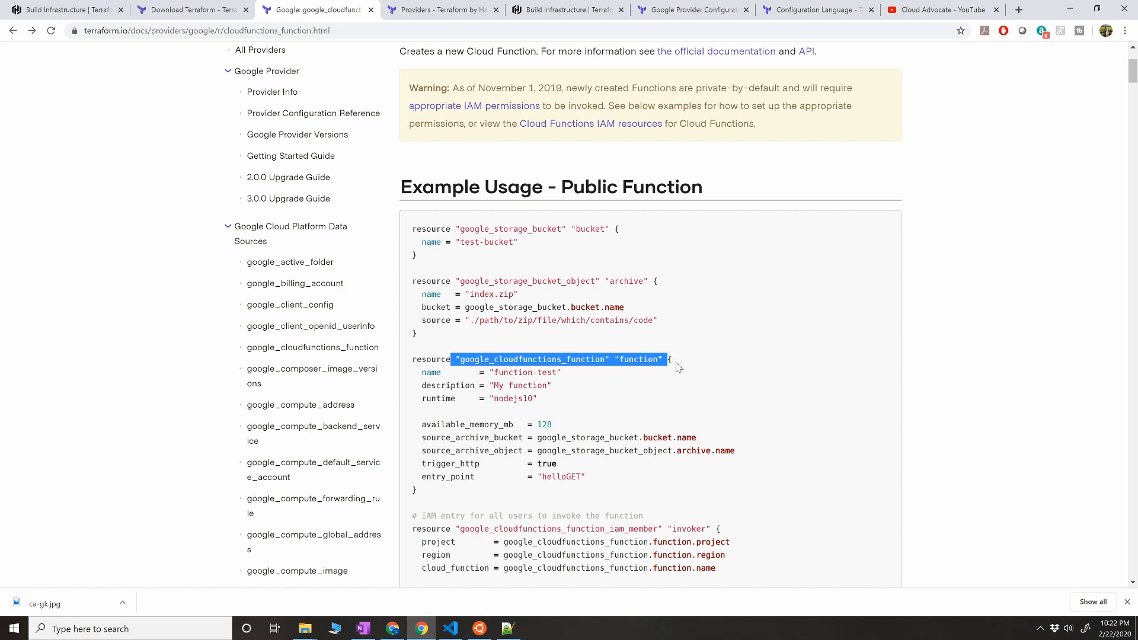
pyautogui.moveTo(679, 366)
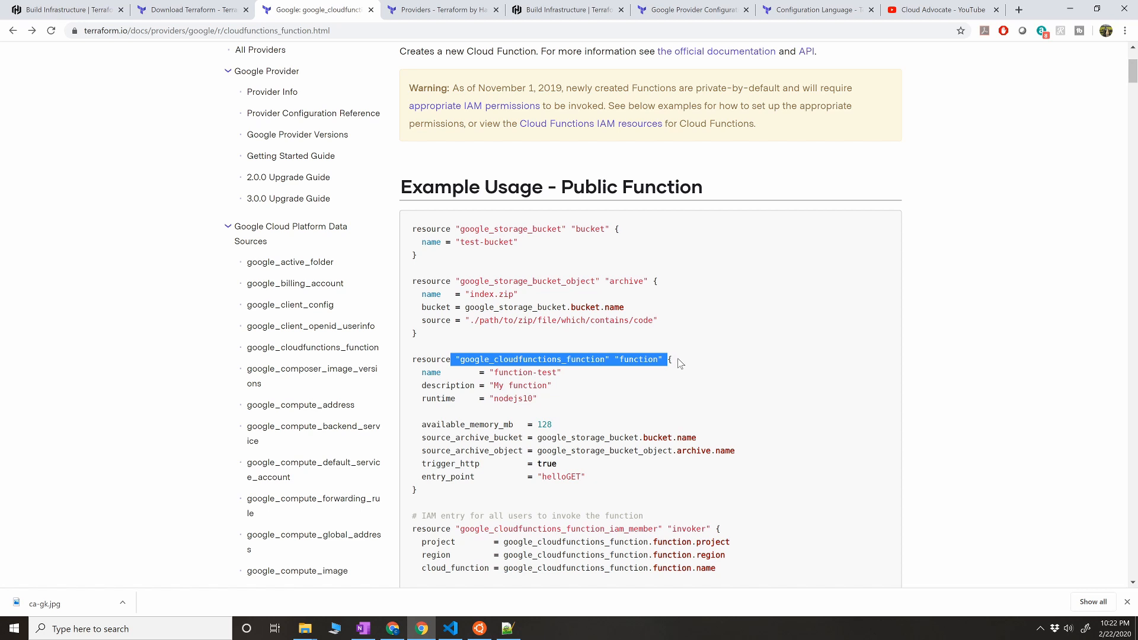
pyautogui.moveTo(681, 362)
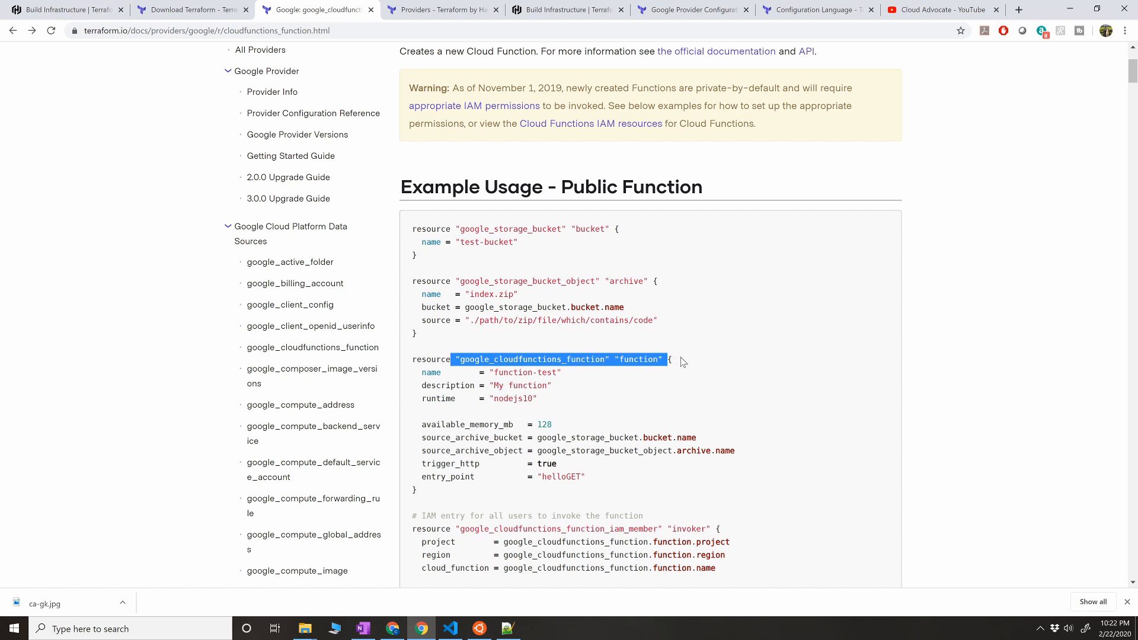